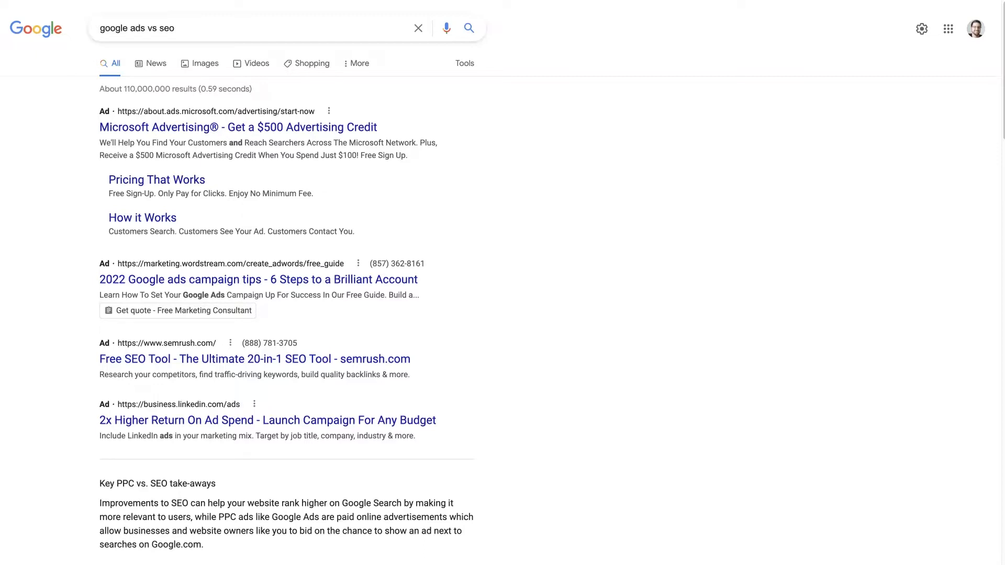
pyautogui.moveTo(444, 489)
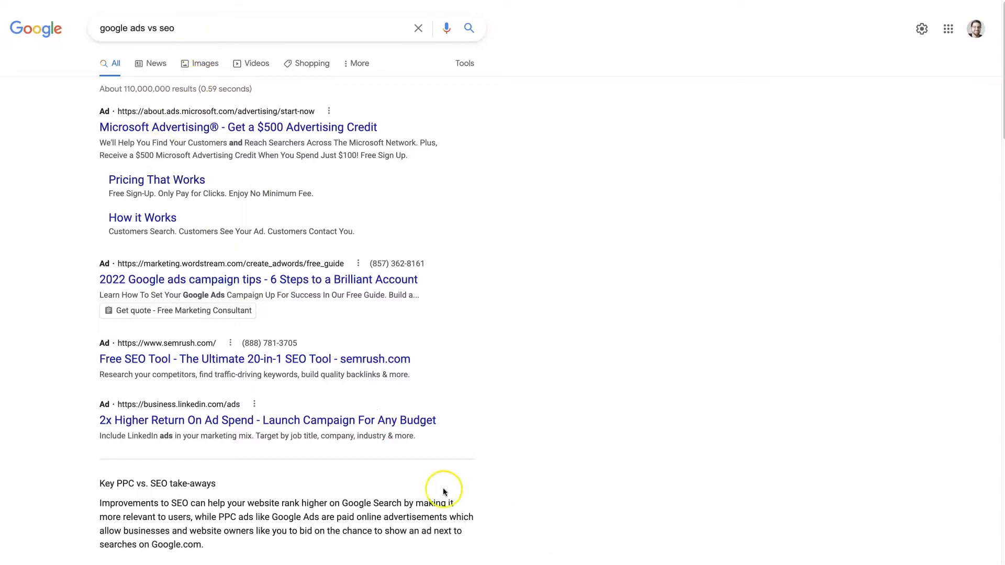
pyautogui.moveTo(694, 326)
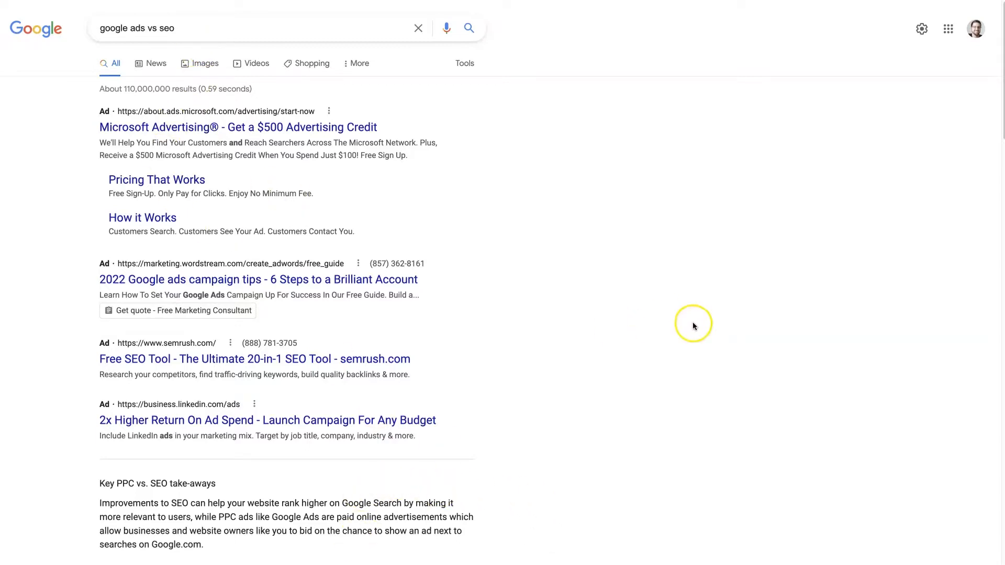
pyautogui.moveTo(664, 291)
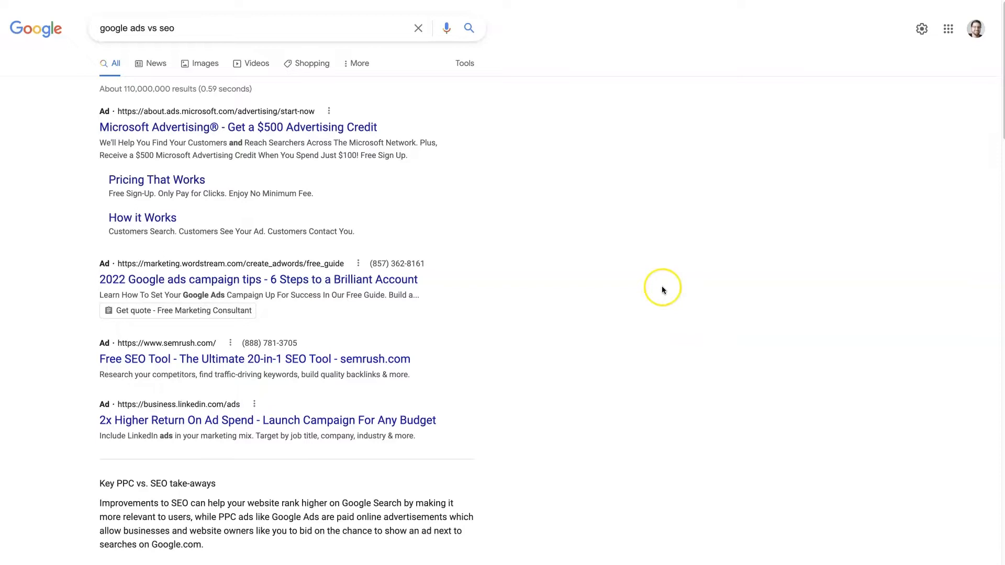
pyautogui.moveTo(290, 44)
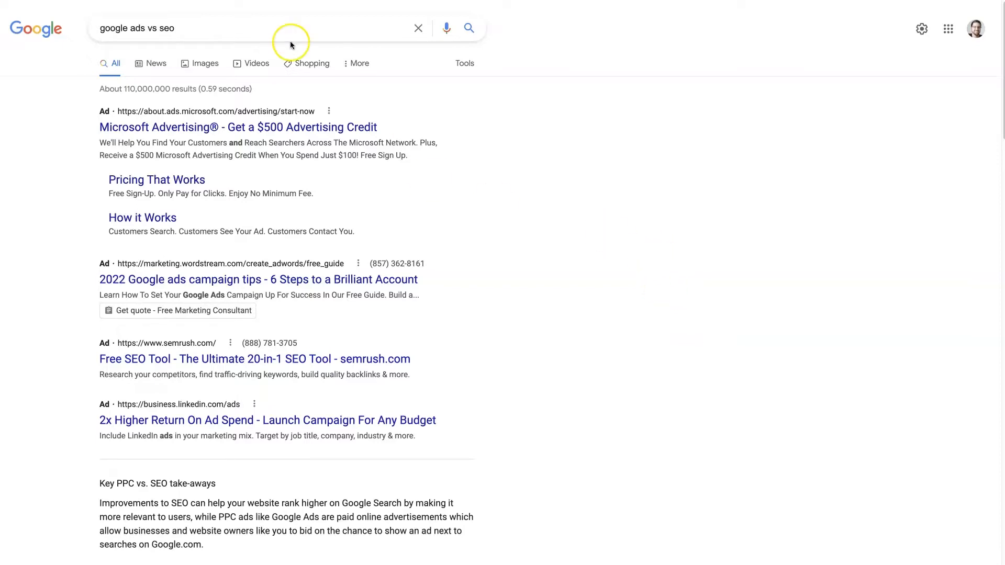
pyautogui.moveTo(103, 419)
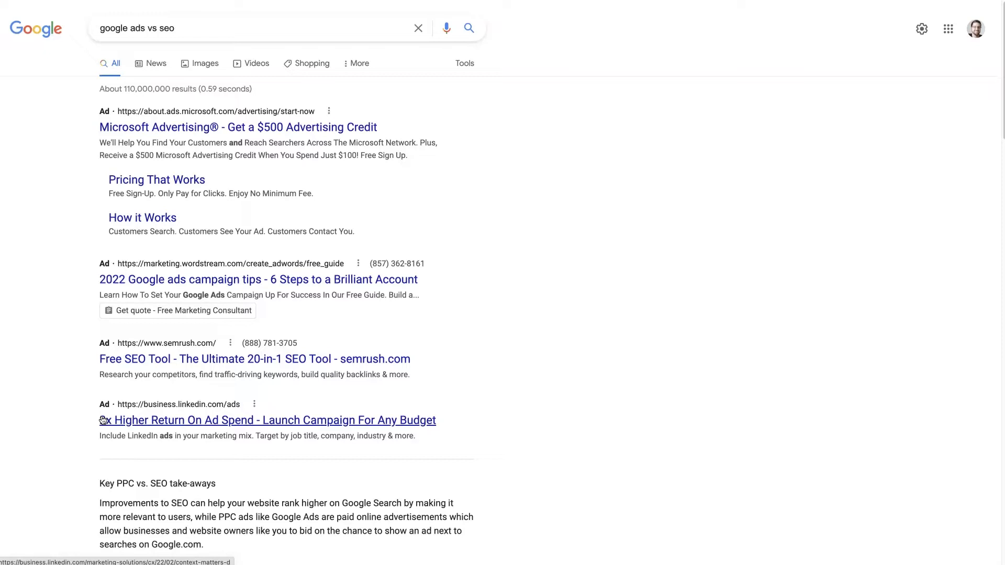
pyautogui.moveTo(519, 234)
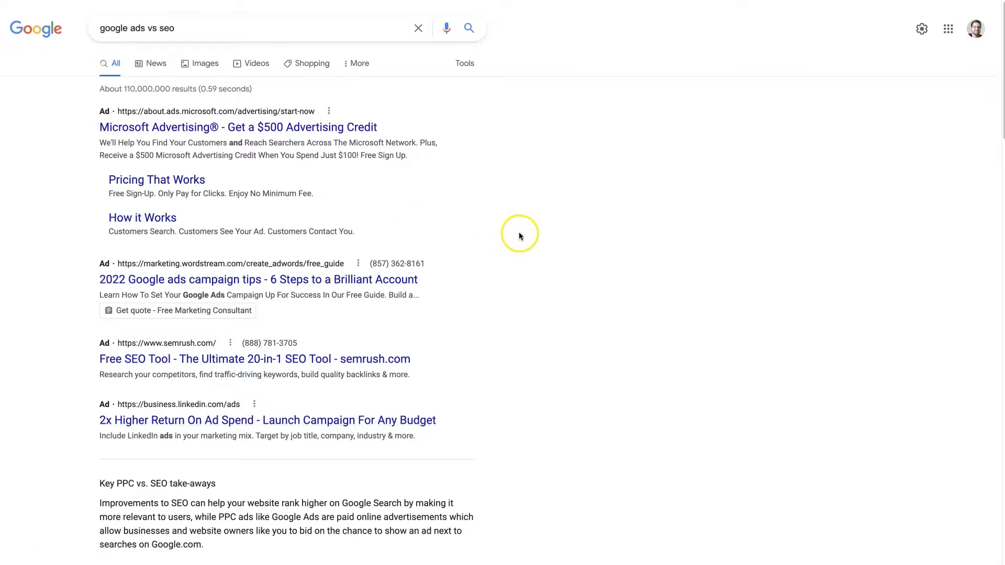
pyautogui.moveTo(606, 99)
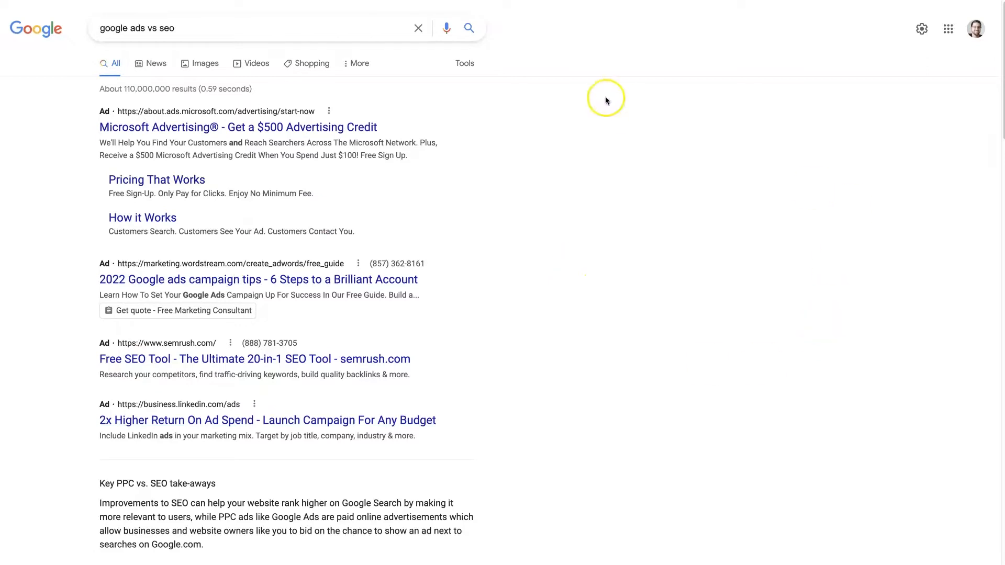
pyautogui.moveTo(836, 260)
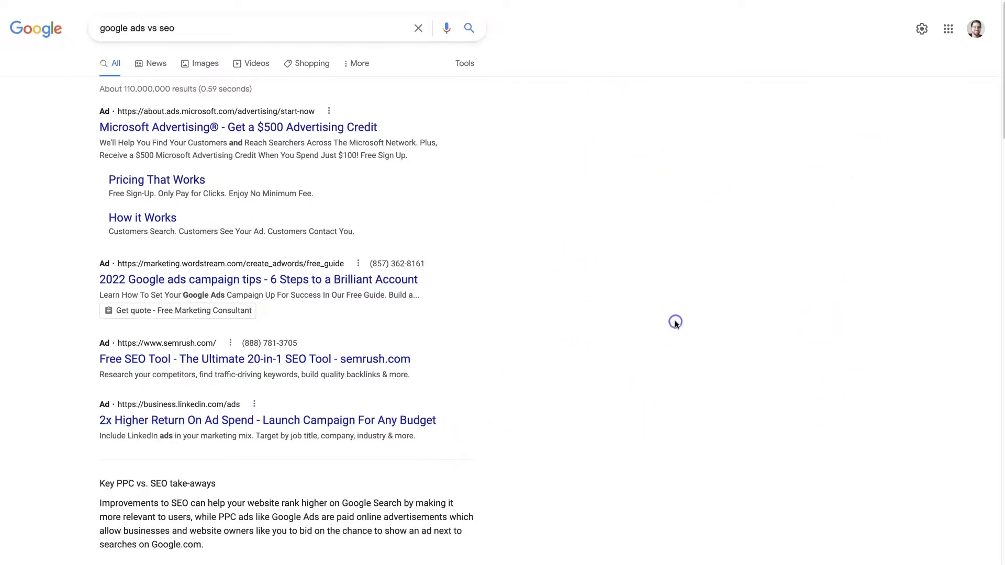
pyautogui.moveTo(631, 272)
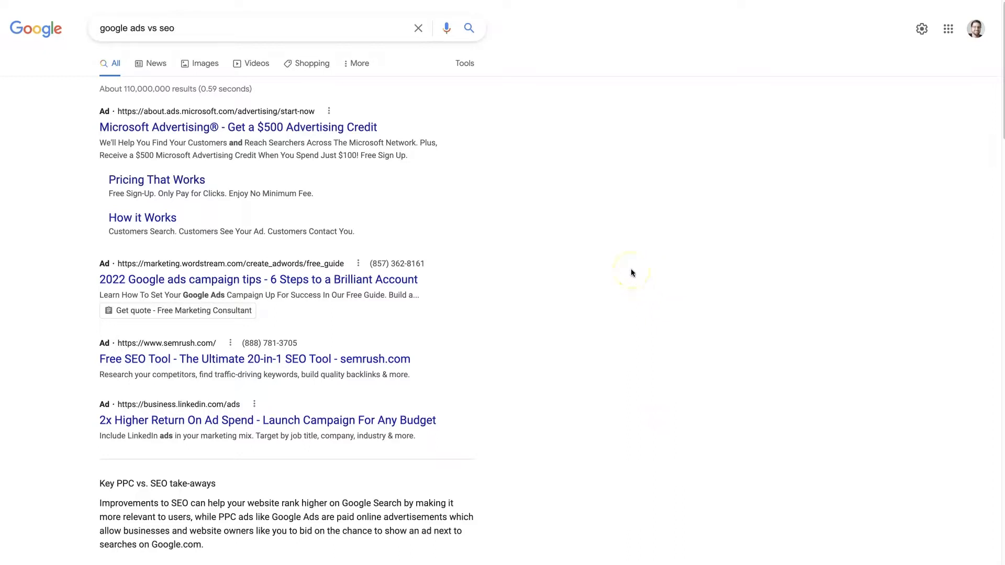
pyautogui.moveTo(199, 153)
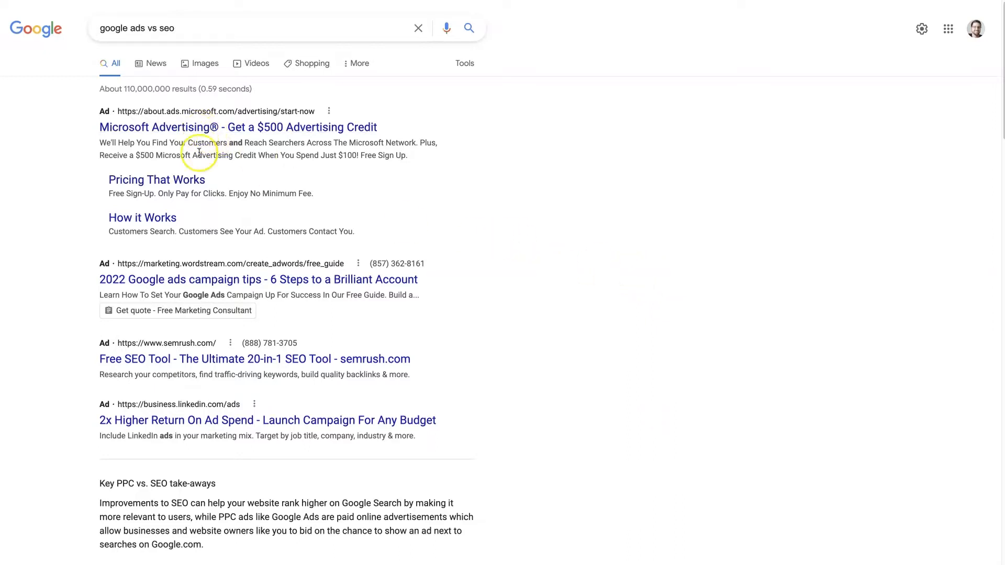
pyautogui.moveTo(196, 127)
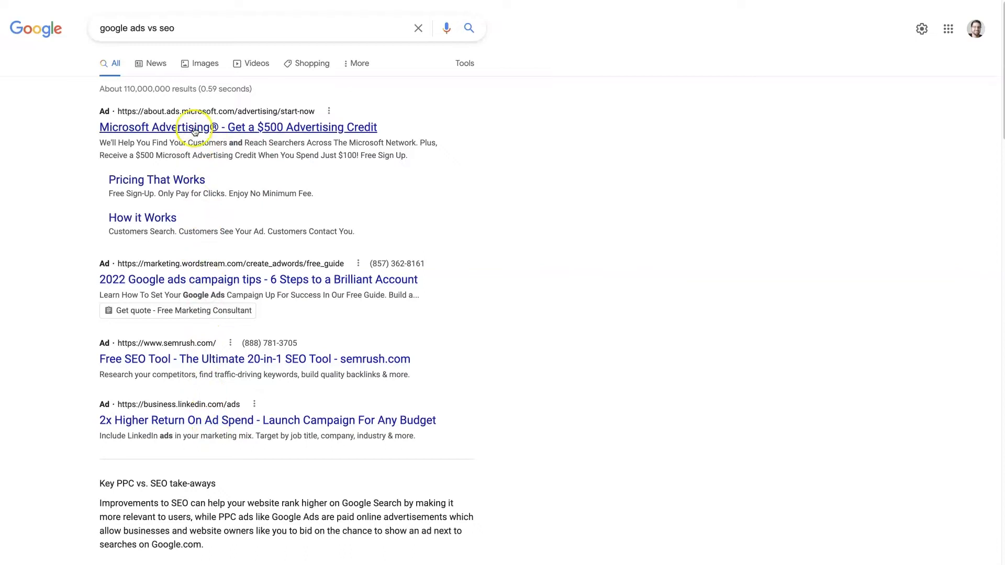
pyautogui.moveTo(218, 42)
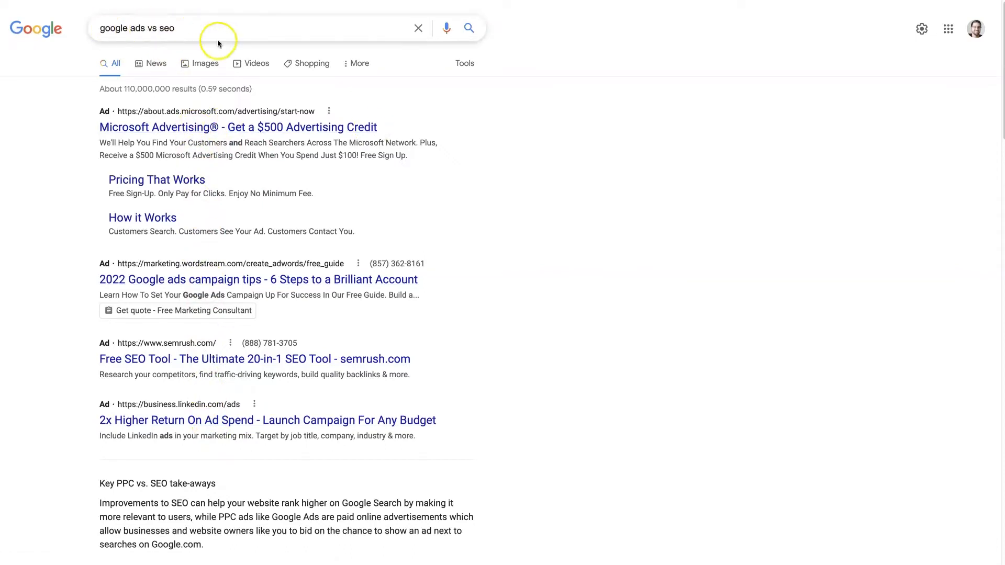
pyautogui.moveTo(575, 413)
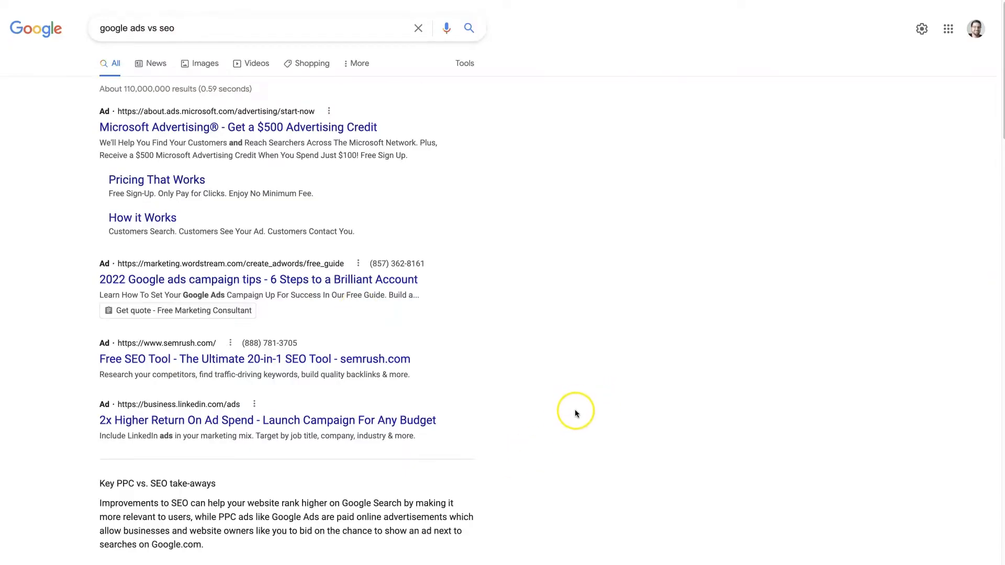
pyautogui.moveTo(202, 316)
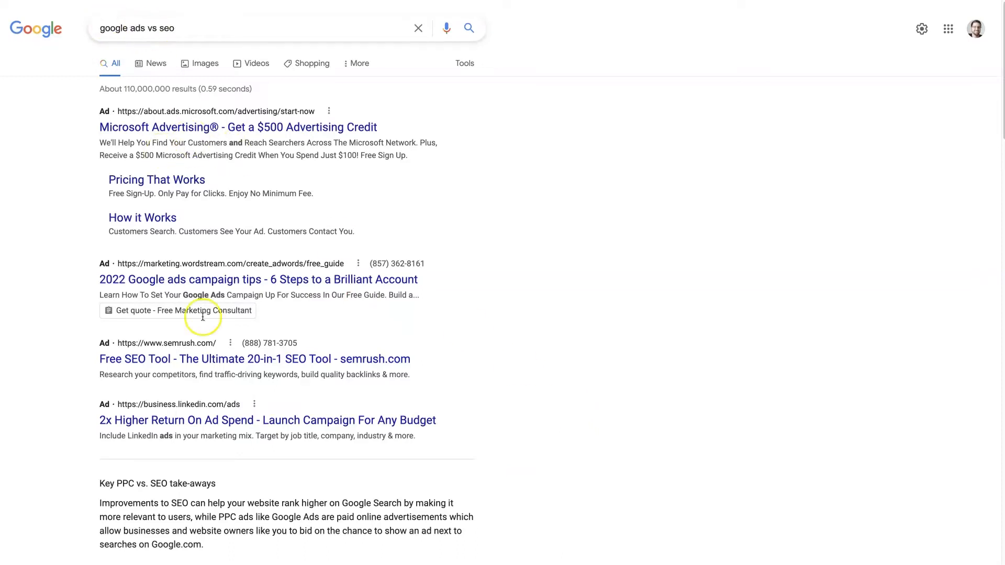
pyautogui.moveTo(673, 244)
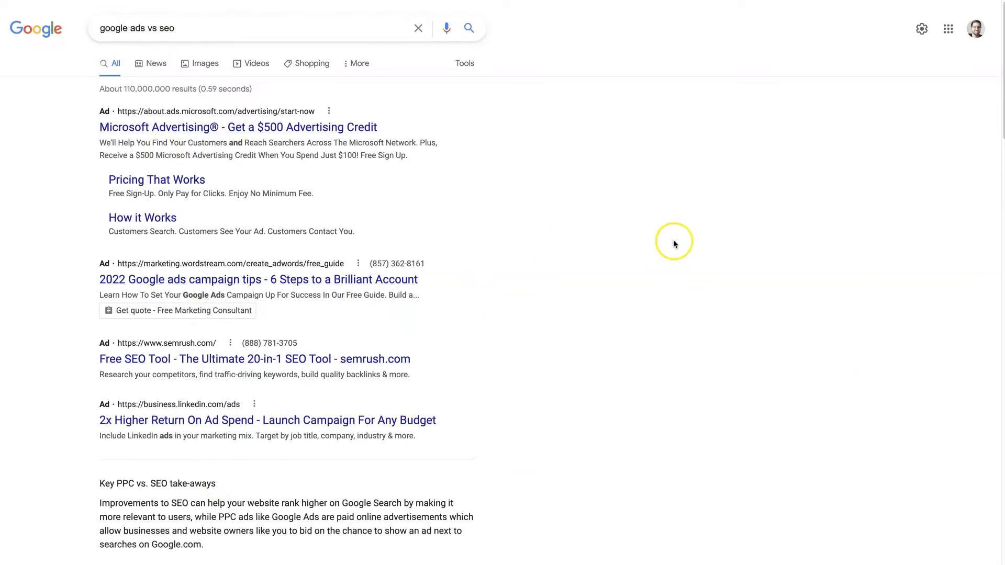
pyautogui.moveTo(171, 137)
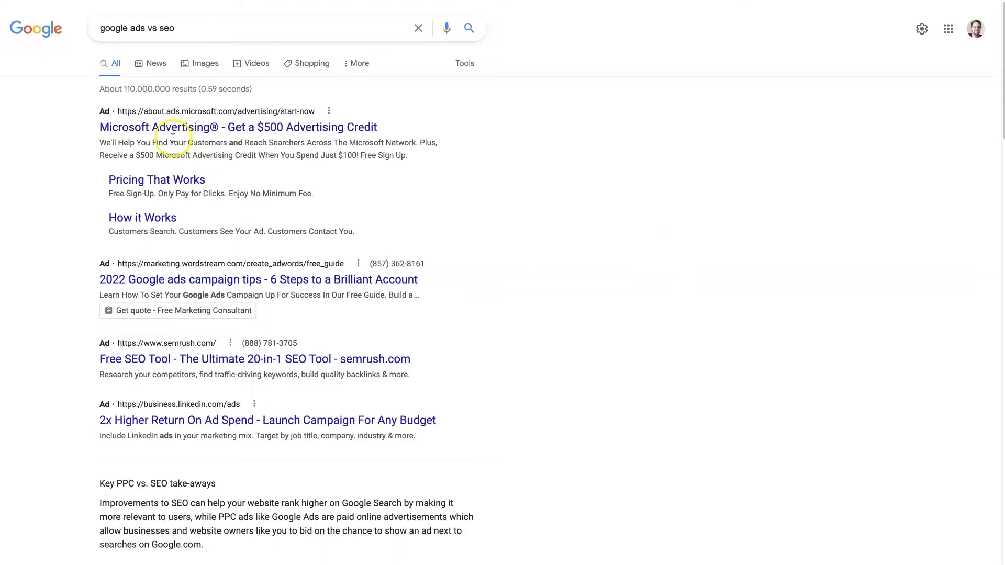
pyautogui.moveTo(127, 359)
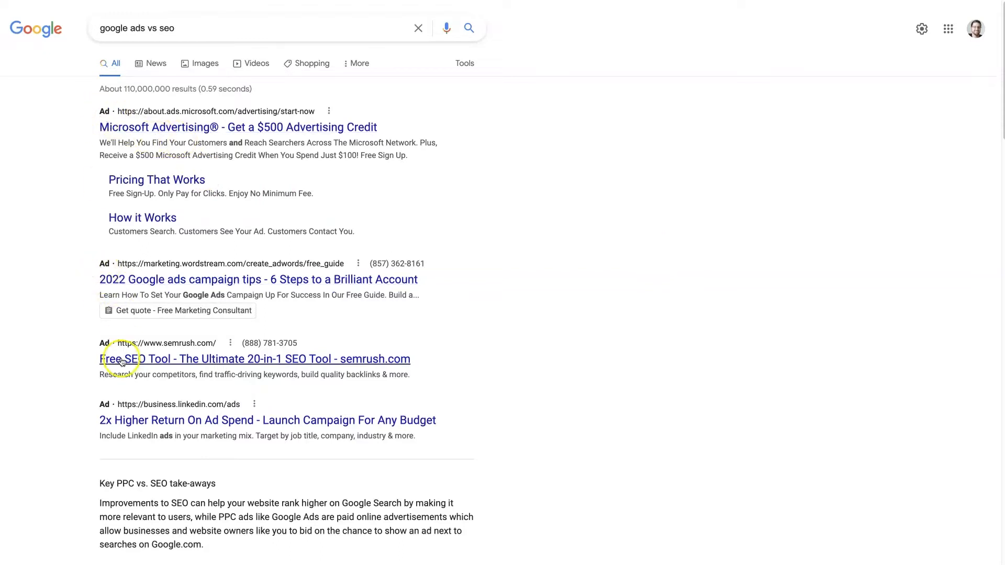
pyautogui.moveTo(584, 344)
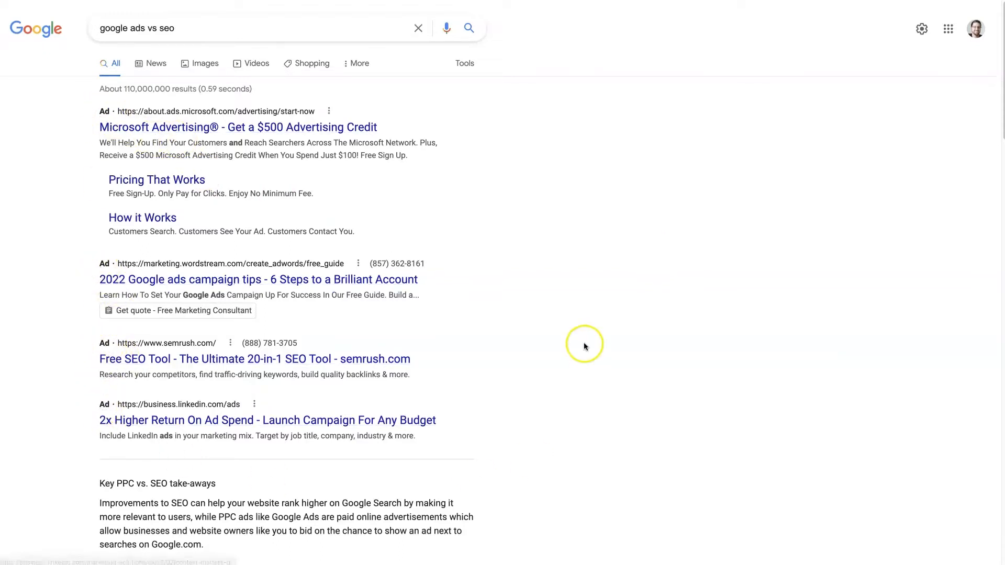
pyautogui.moveTo(361, 128)
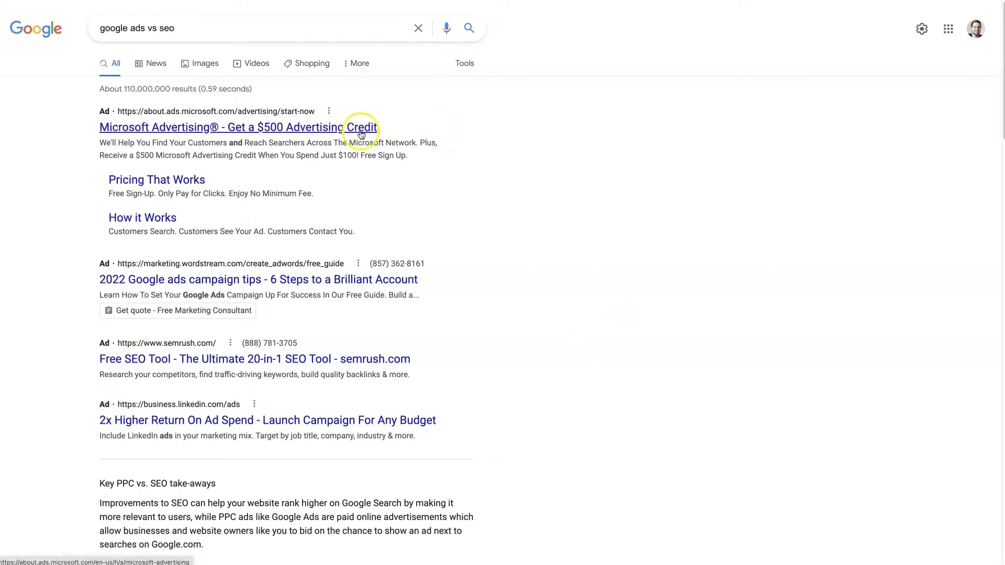
pyautogui.moveTo(330, 410)
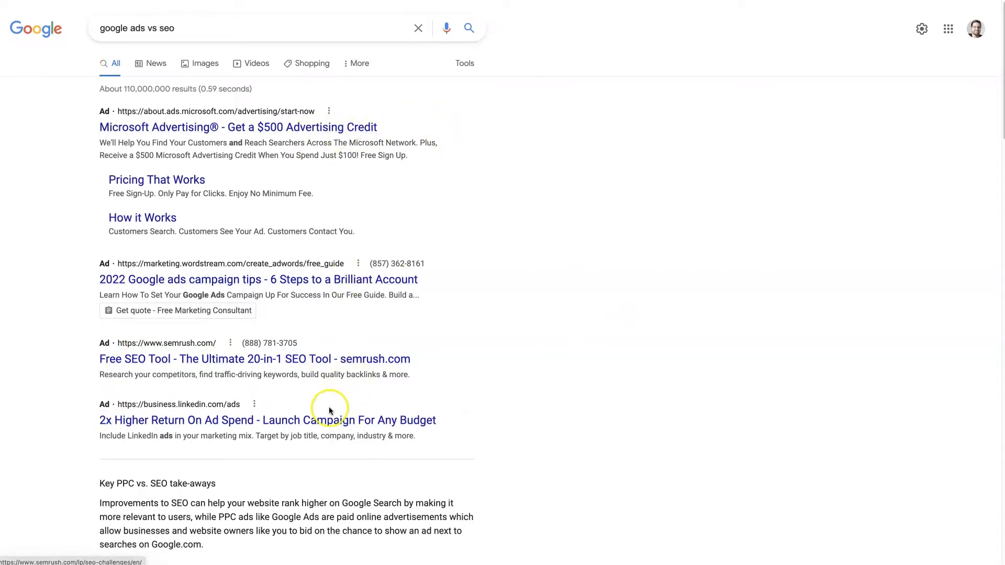
pyautogui.moveTo(563, 320)
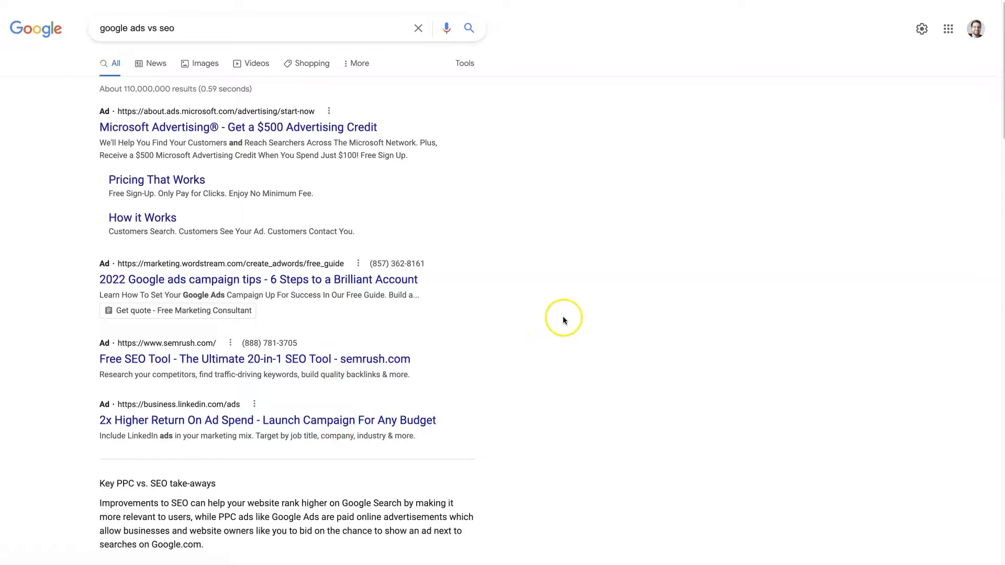
pyautogui.moveTo(560, 318)
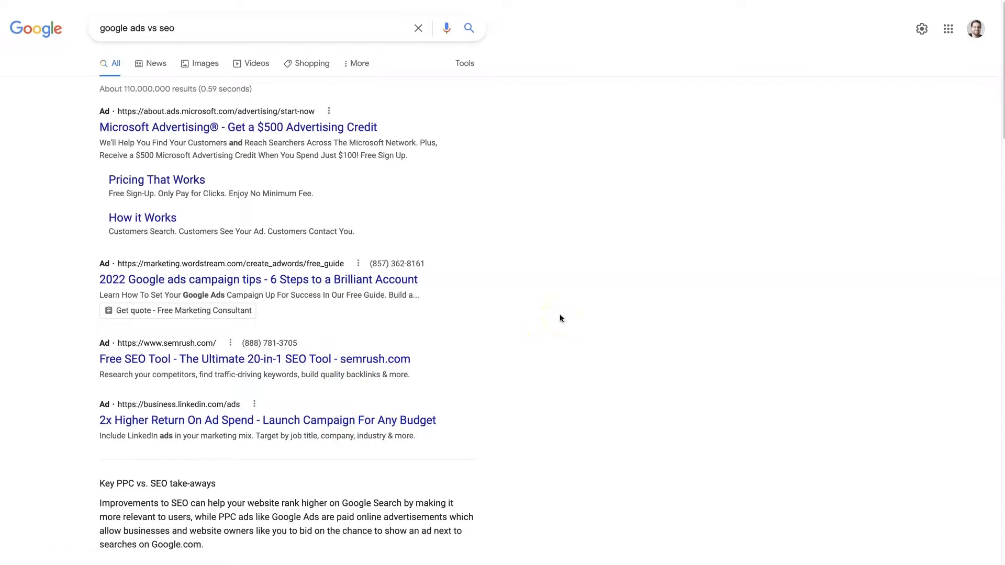
pyautogui.moveTo(190, 115)
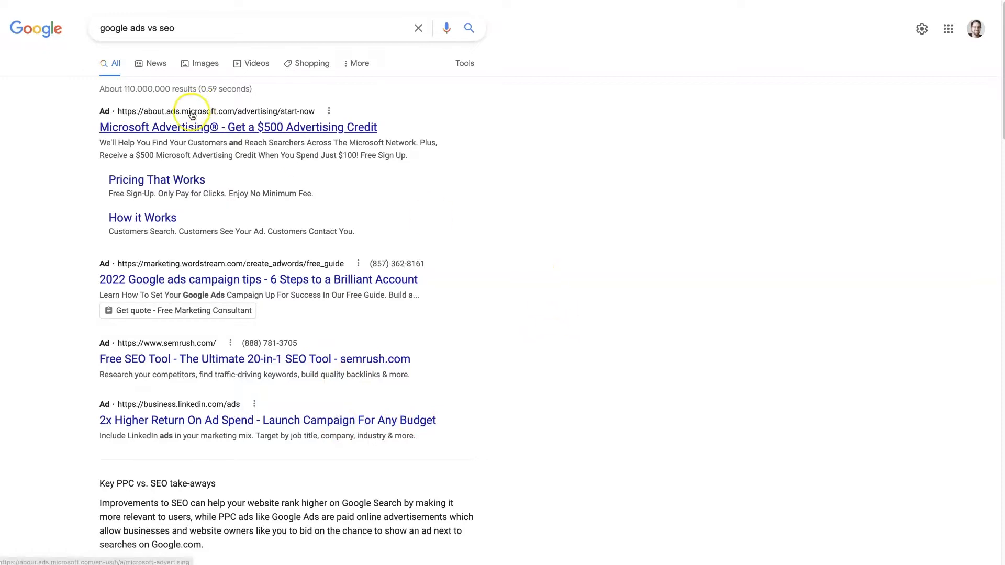
pyautogui.moveTo(283, 144)
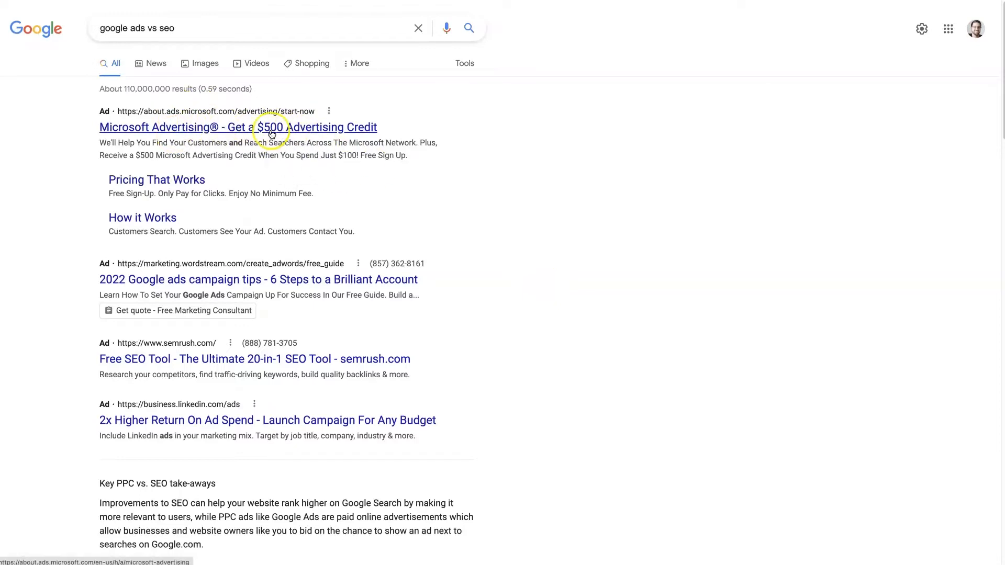
pyautogui.moveTo(575, 311)
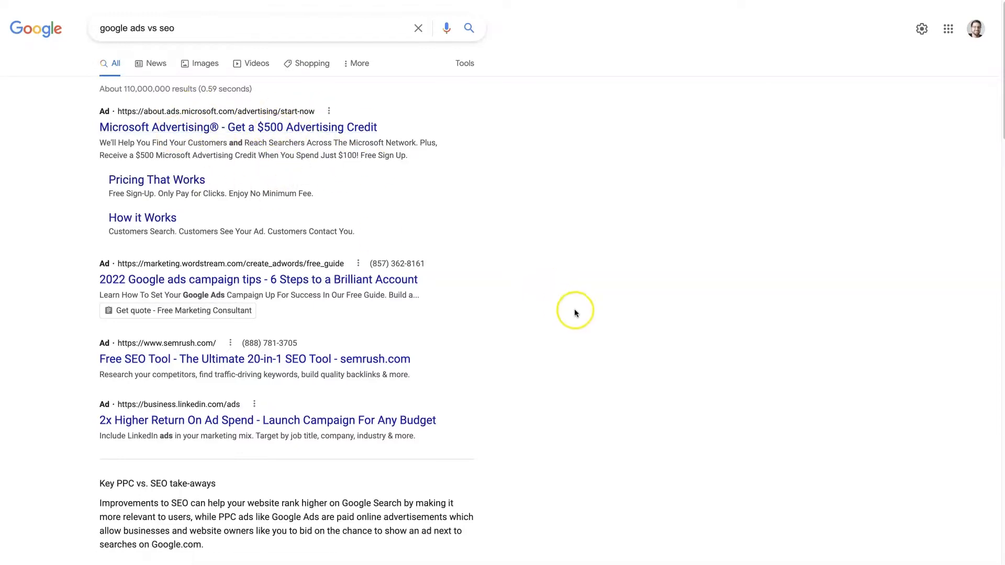
pyautogui.moveTo(576, 316)
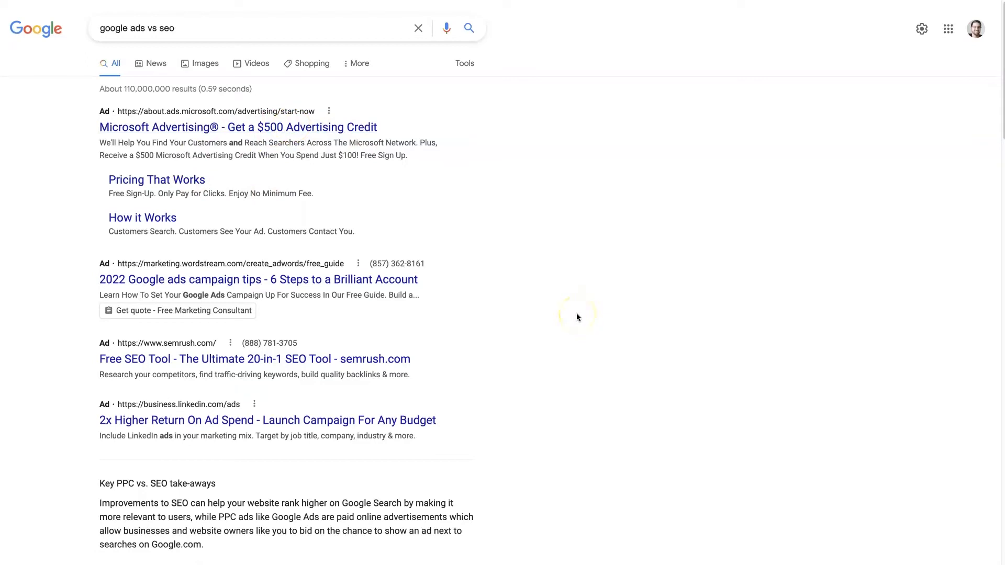
pyautogui.moveTo(577, 314)
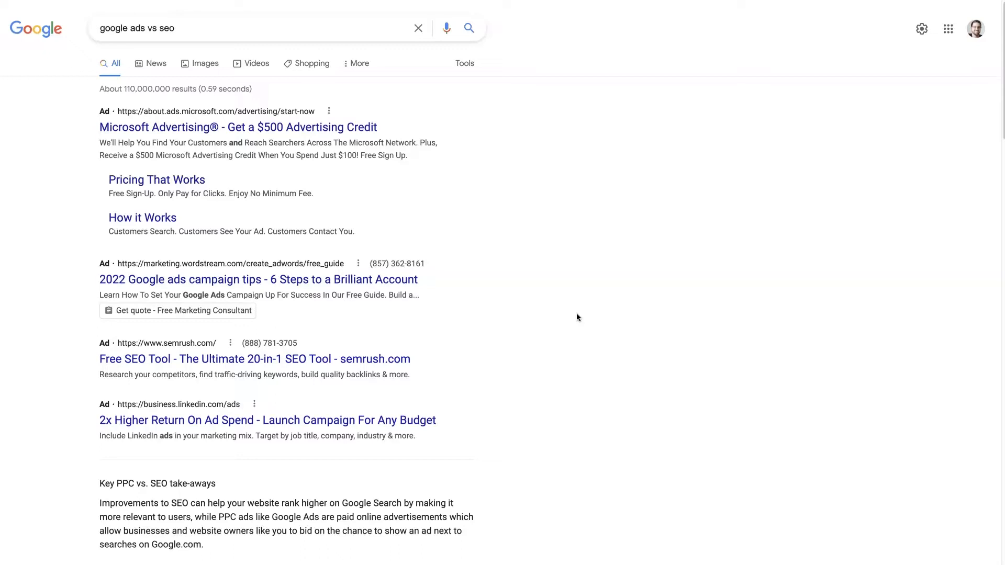
pyautogui.moveTo(764, 319)
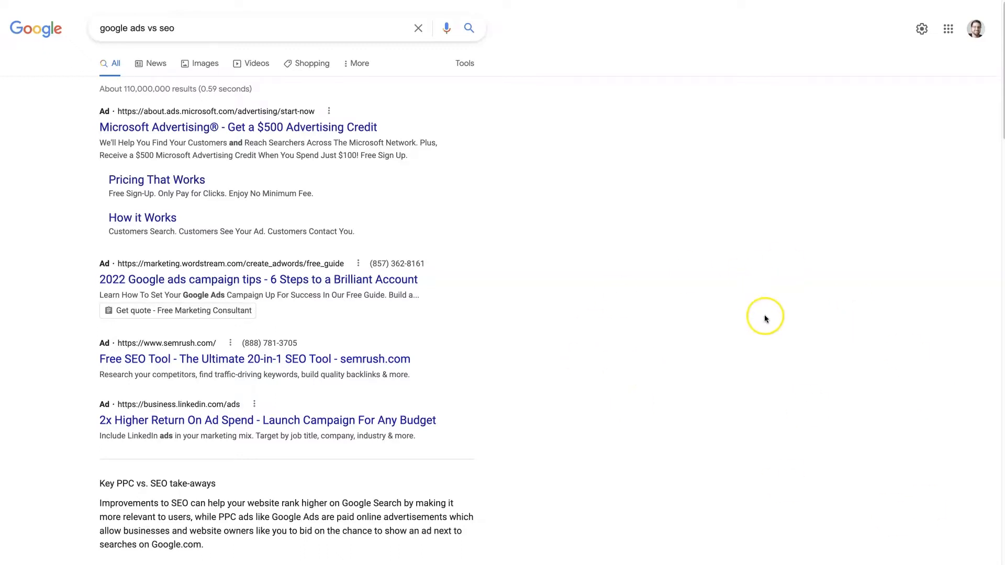
# Review the four Ad-labelled results at the top of the 'google ads vs seo' page.
pyautogui.click(186, 28)
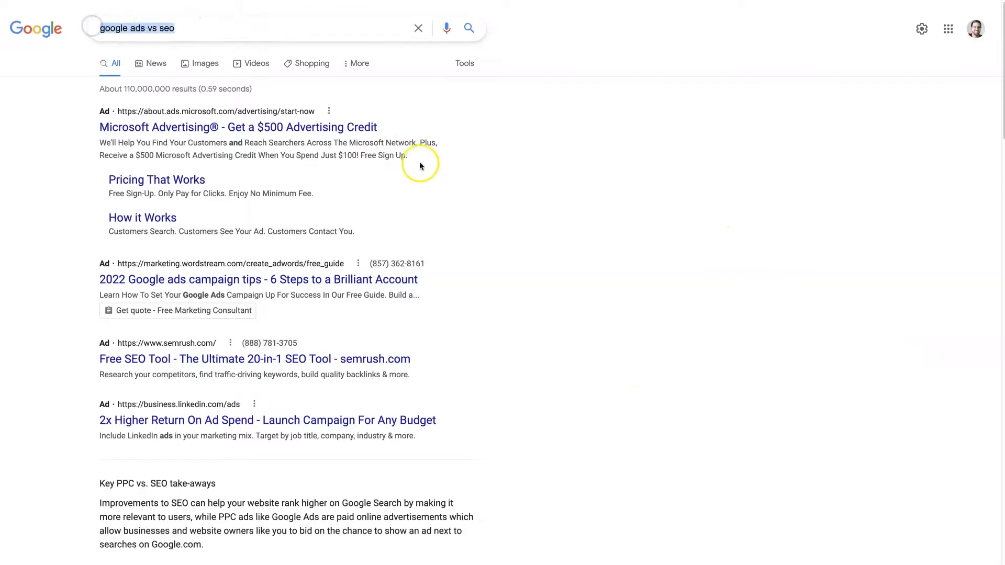
pyautogui.moveTo(342, 270)
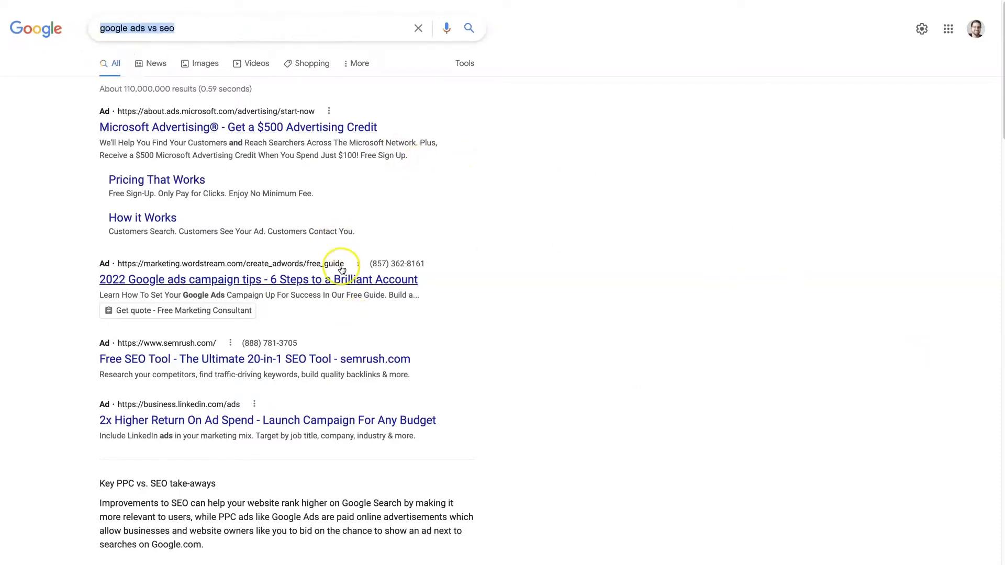
pyautogui.moveTo(633, 330)
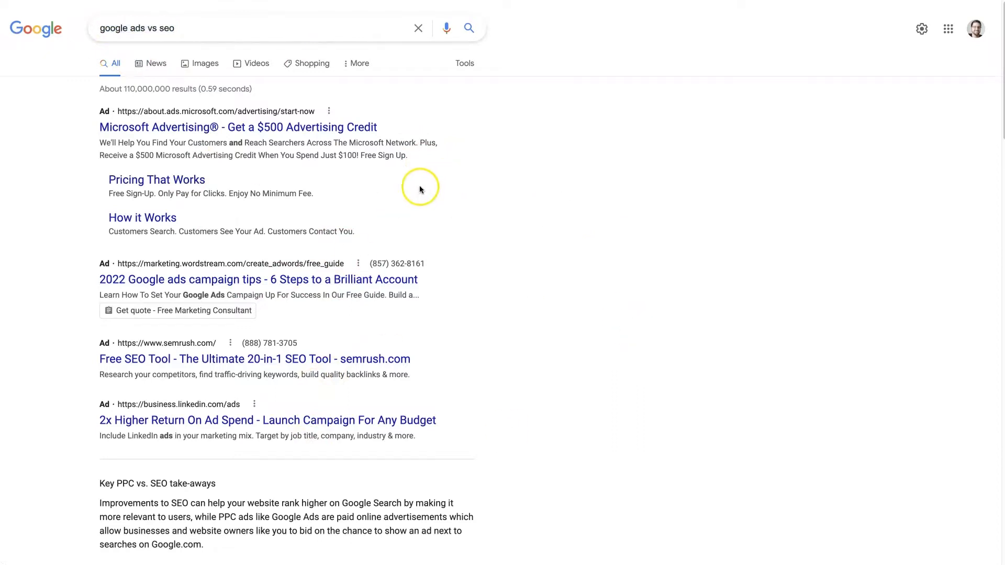
pyautogui.moveTo(563, 274)
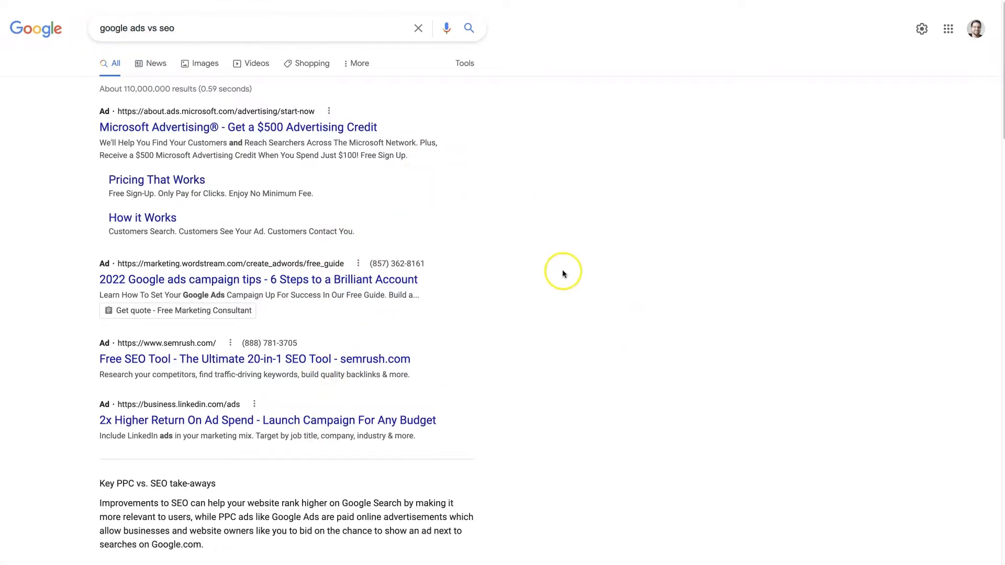
pyautogui.moveTo(537, 275)
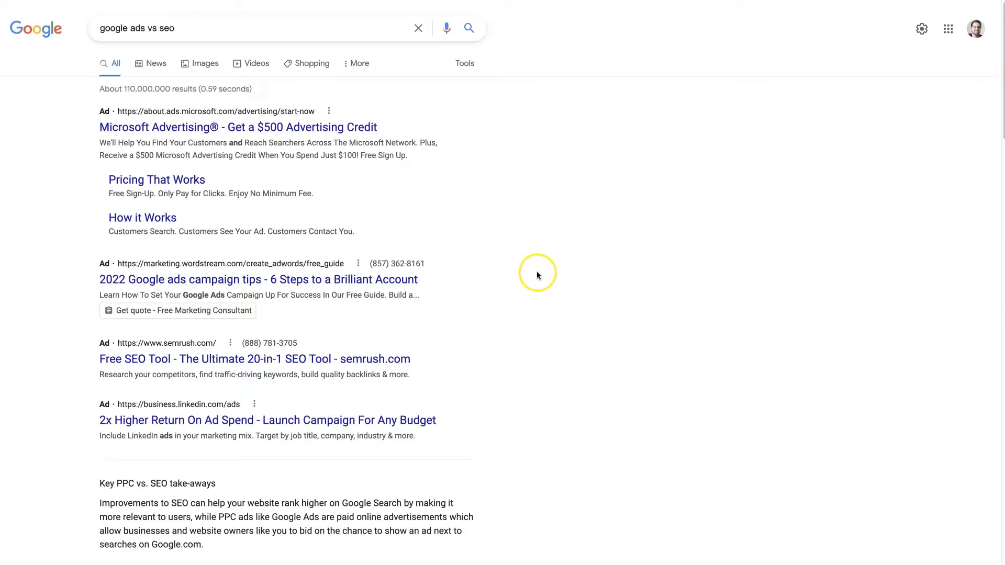
pyautogui.moveTo(322, 136)
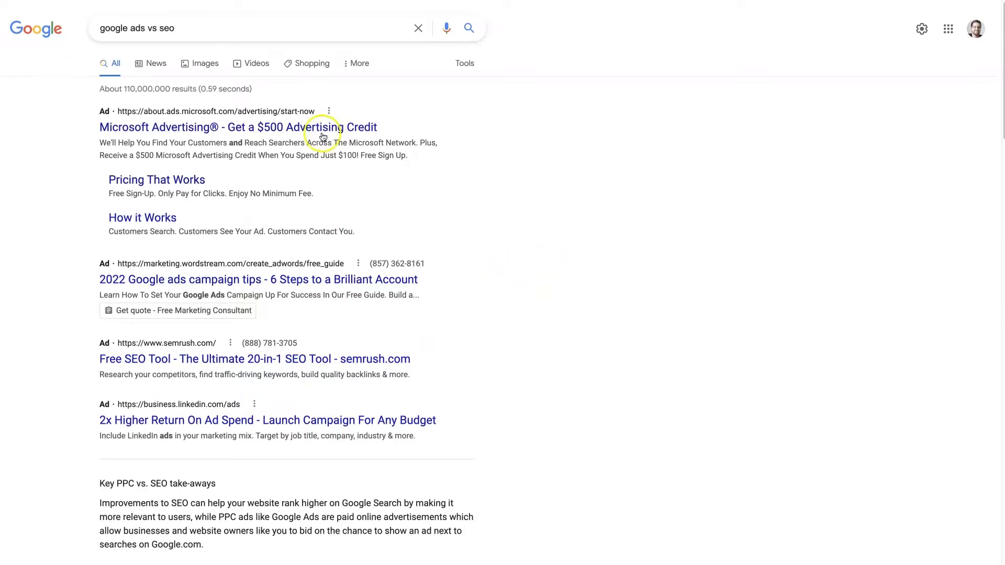
pyautogui.moveTo(653, 321)
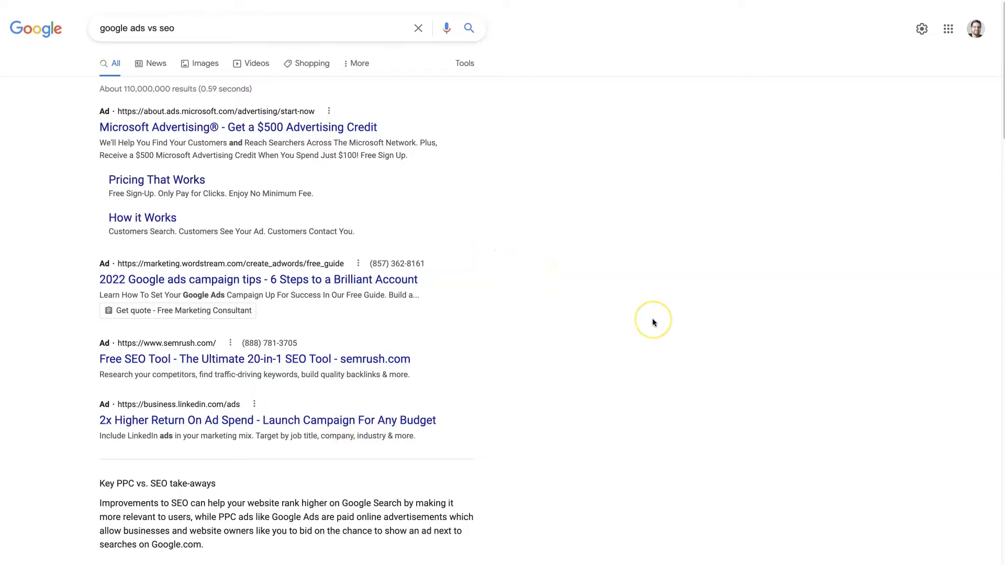
pyautogui.moveTo(467, 431)
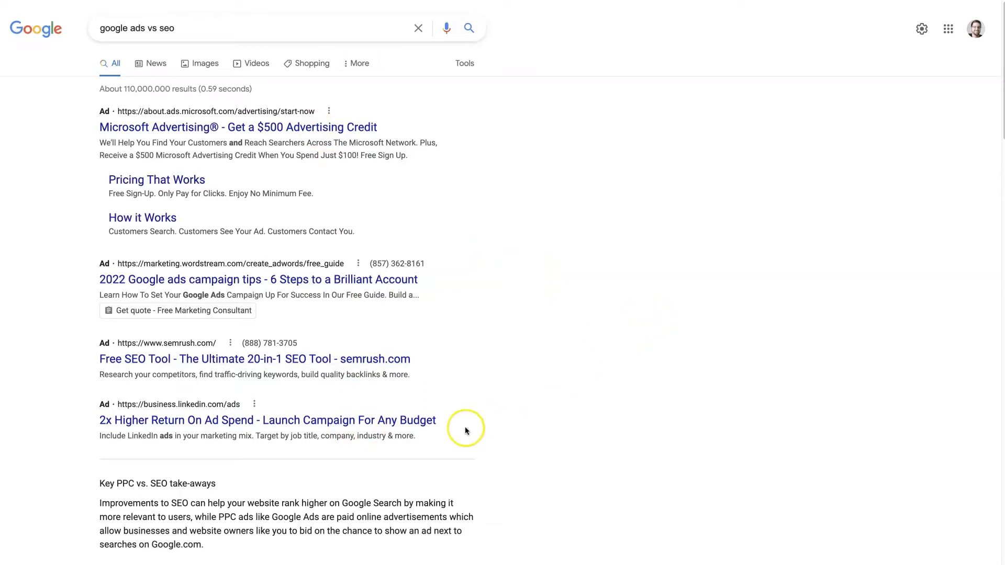
pyautogui.moveTo(315, 411)
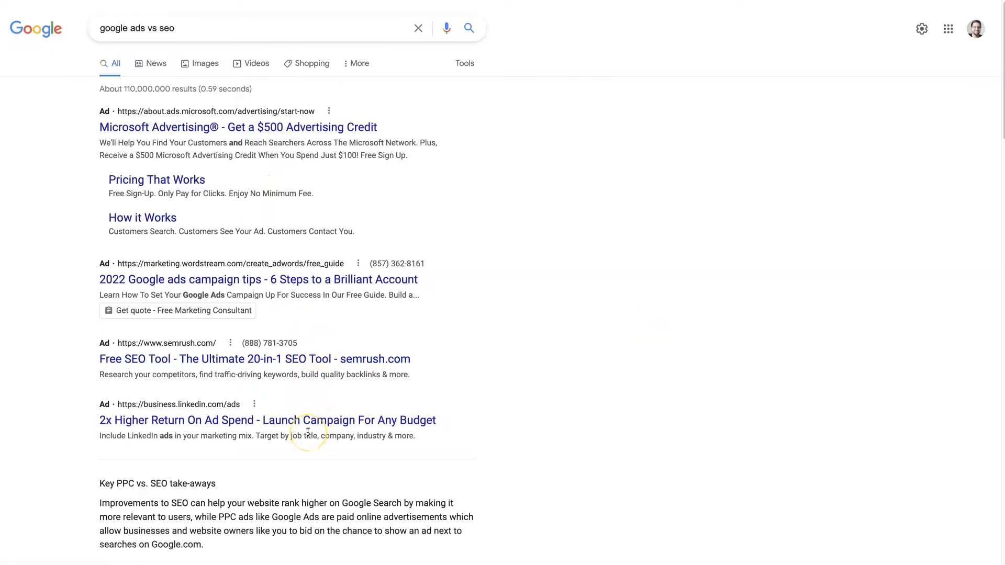
pyautogui.moveTo(587, 302)
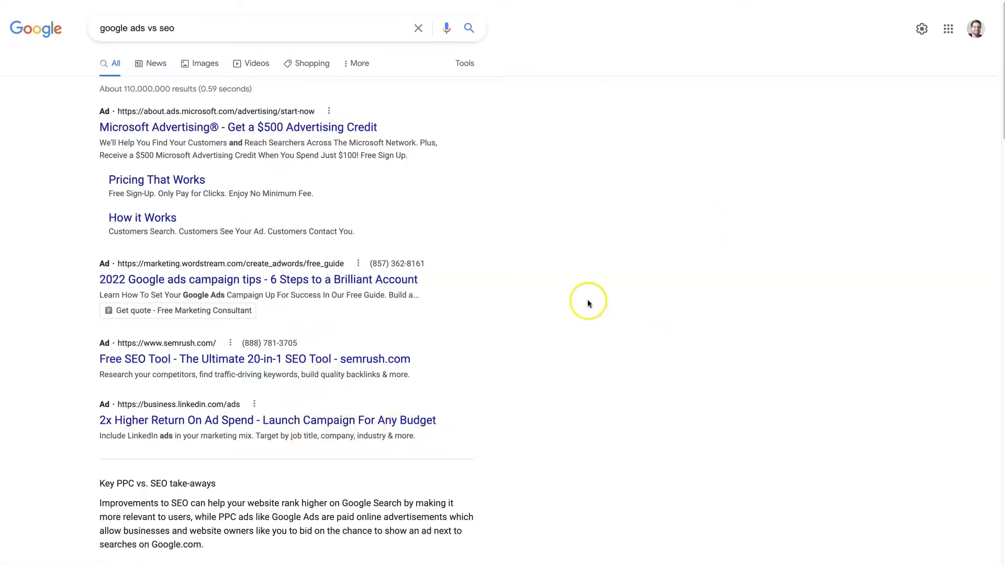
pyautogui.moveTo(711, 336)
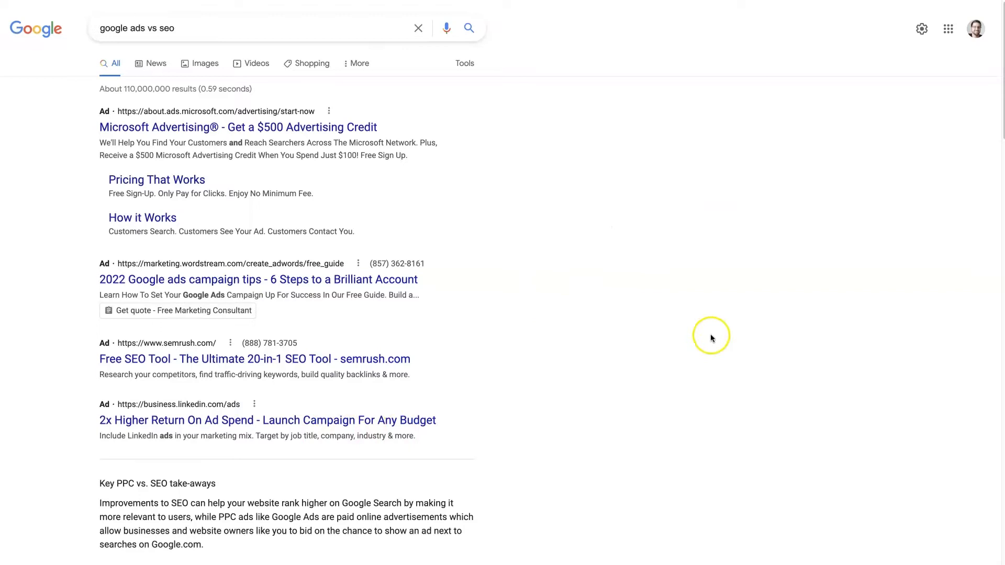
pyautogui.moveTo(566, 445)
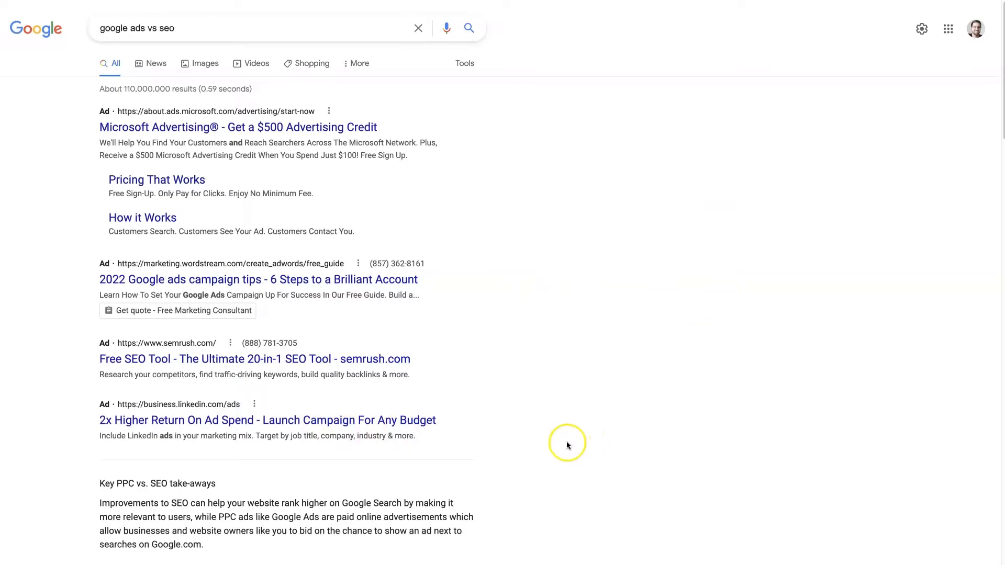
pyautogui.moveTo(292, 373)
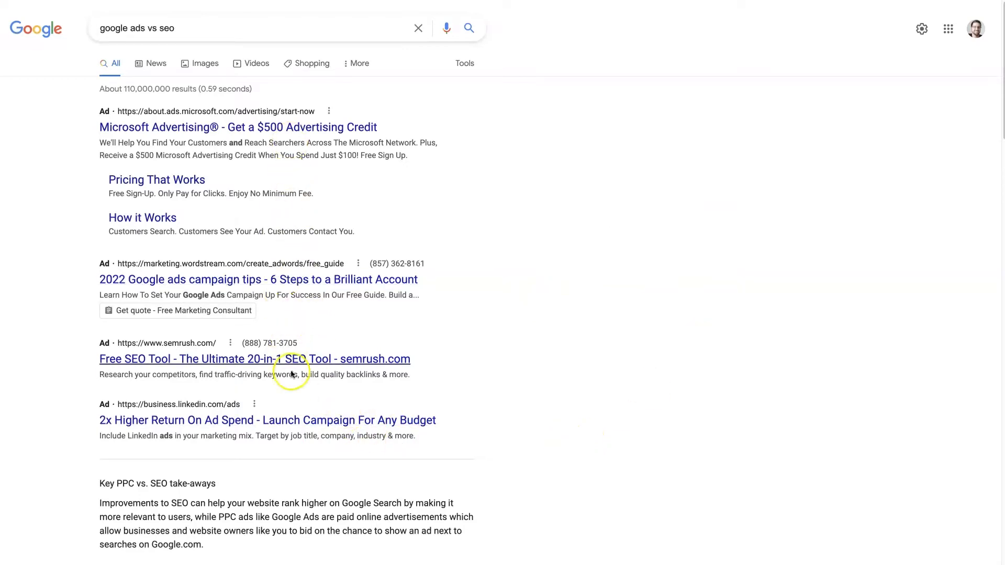
pyautogui.moveTo(632, 353)
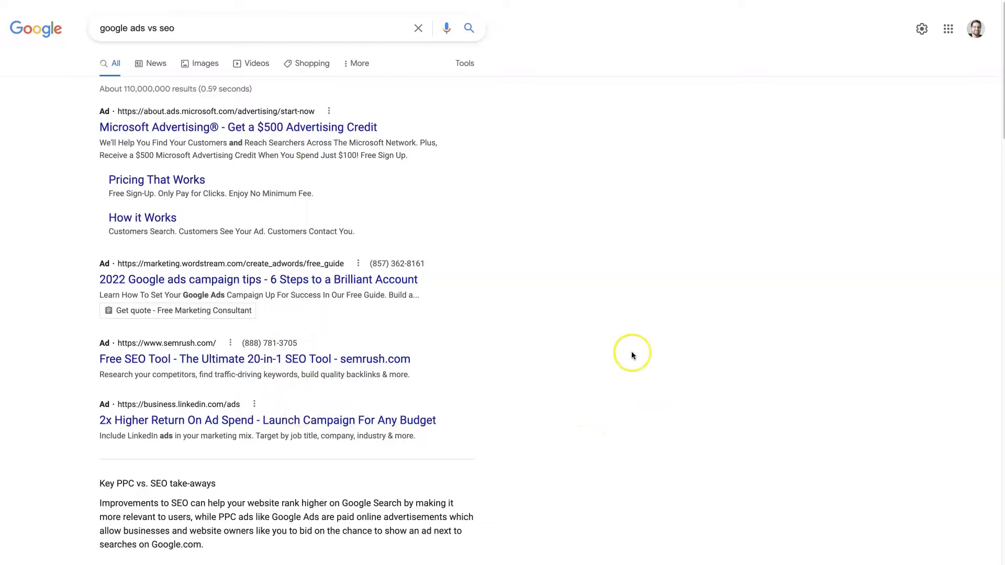
pyautogui.moveTo(695, 312)
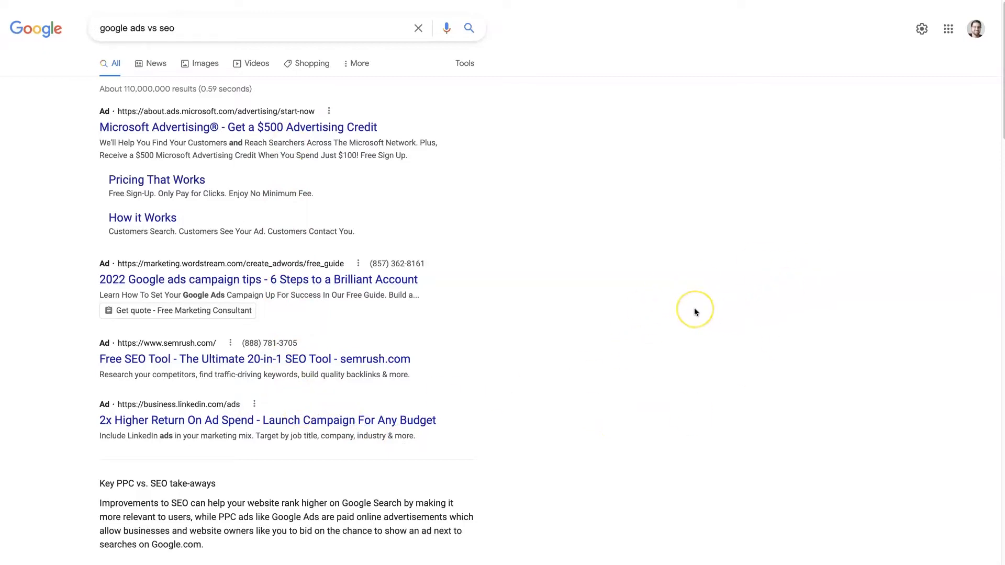
pyautogui.moveTo(694, 312)
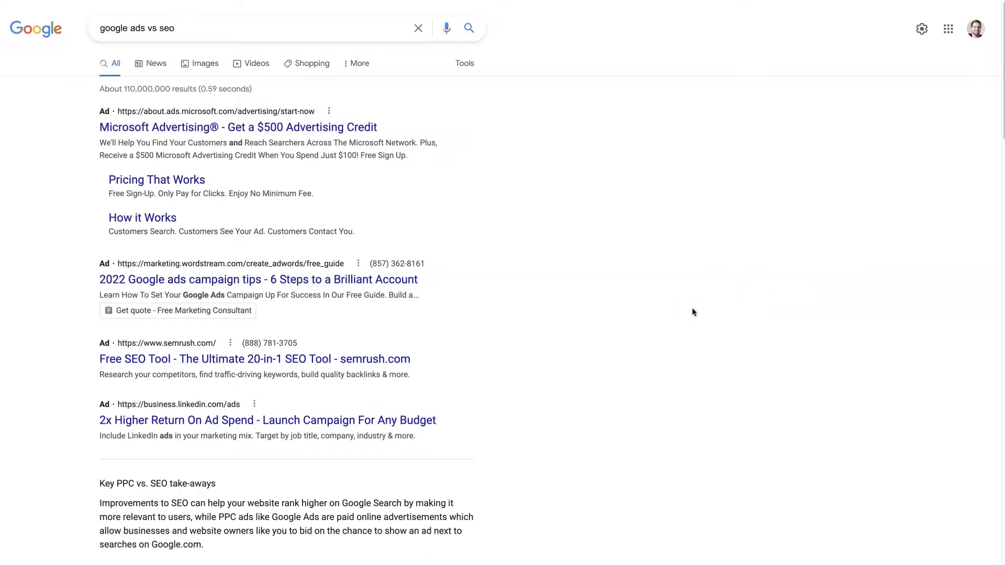
pyautogui.moveTo(529, 271)
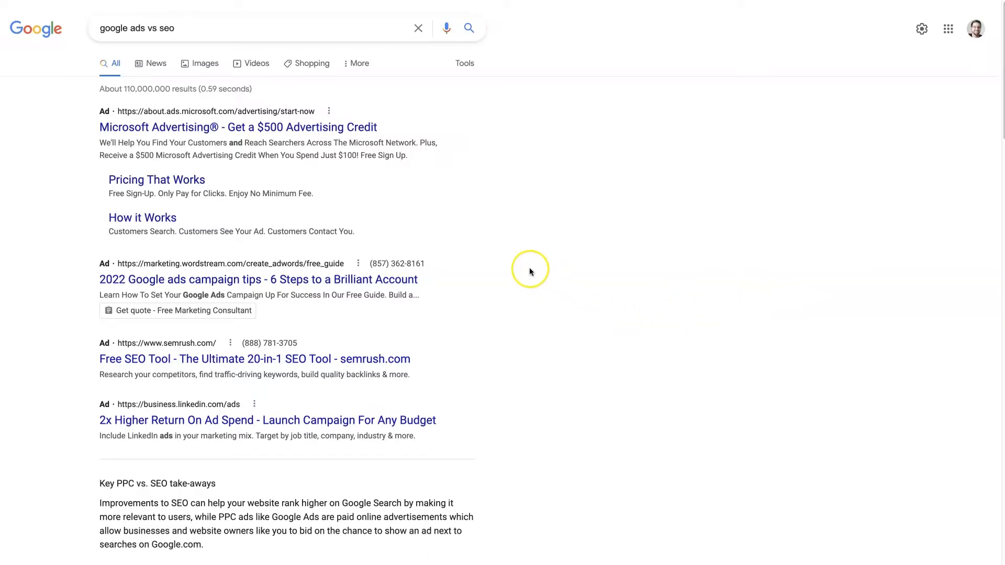
pyautogui.moveTo(630, 286)
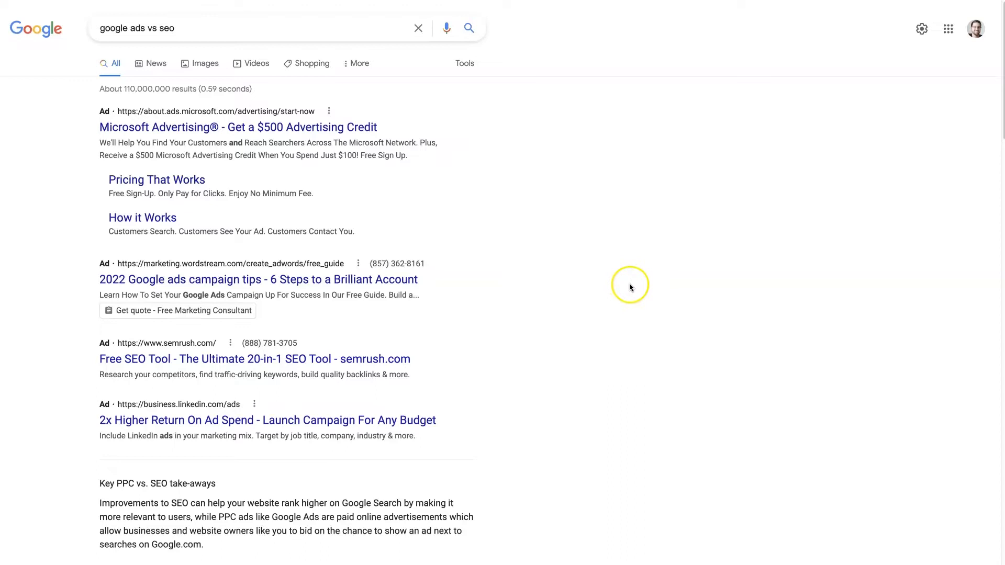
pyautogui.scroll(-3)
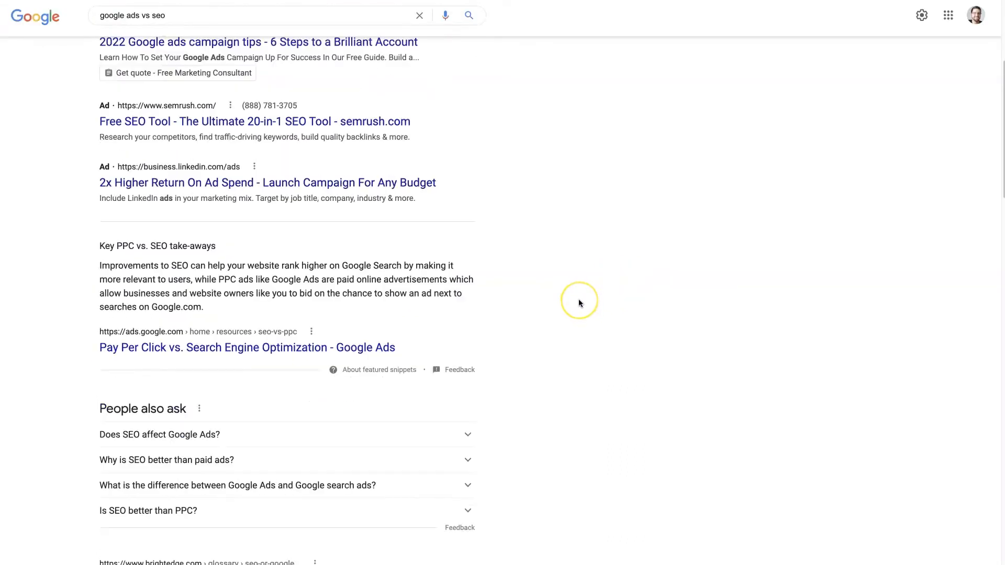
pyautogui.scroll(-3)
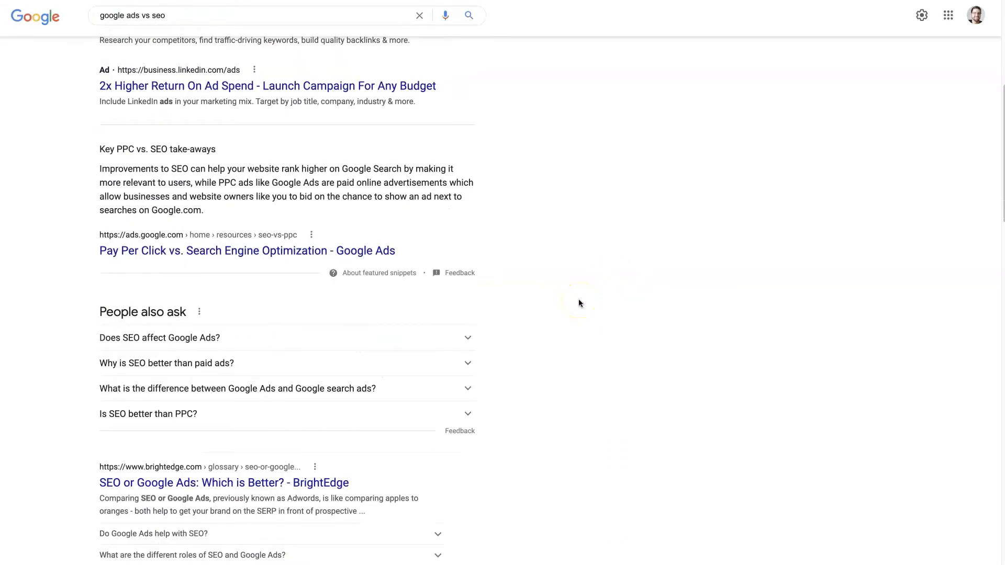
pyautogui.moveTo(312, 218)
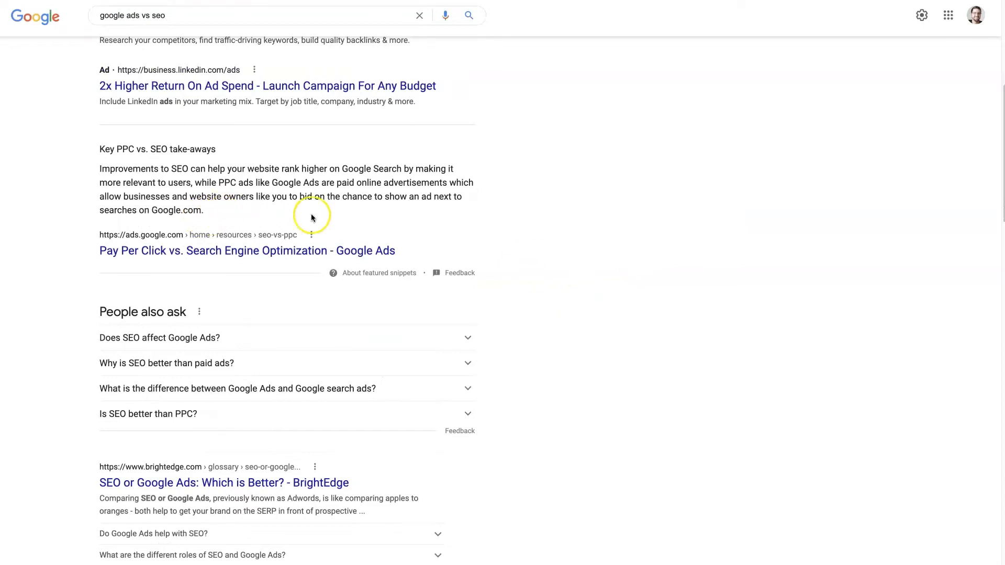
pyautogui.moveTo(606, 220)
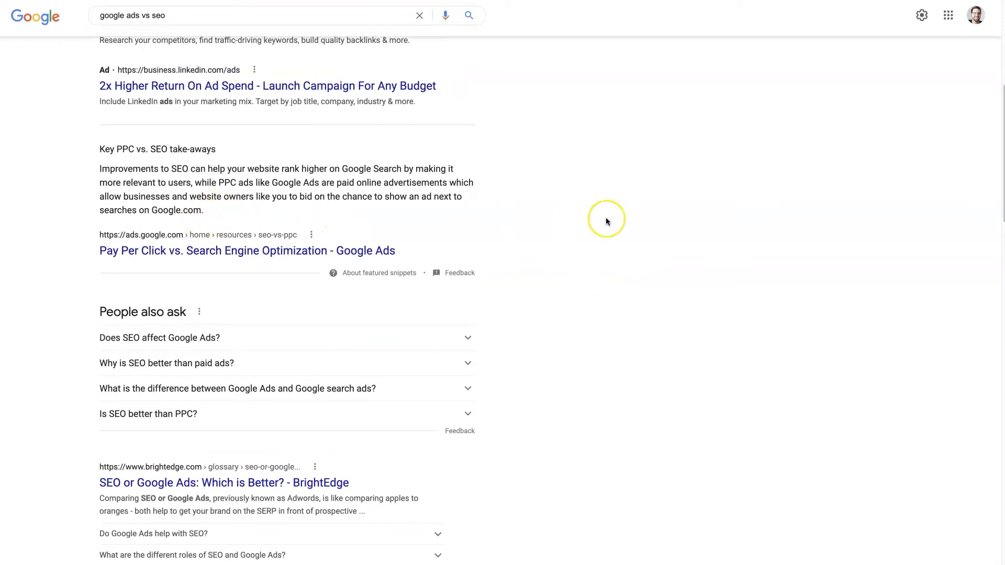
pyautogui.moveTo(563, 221)
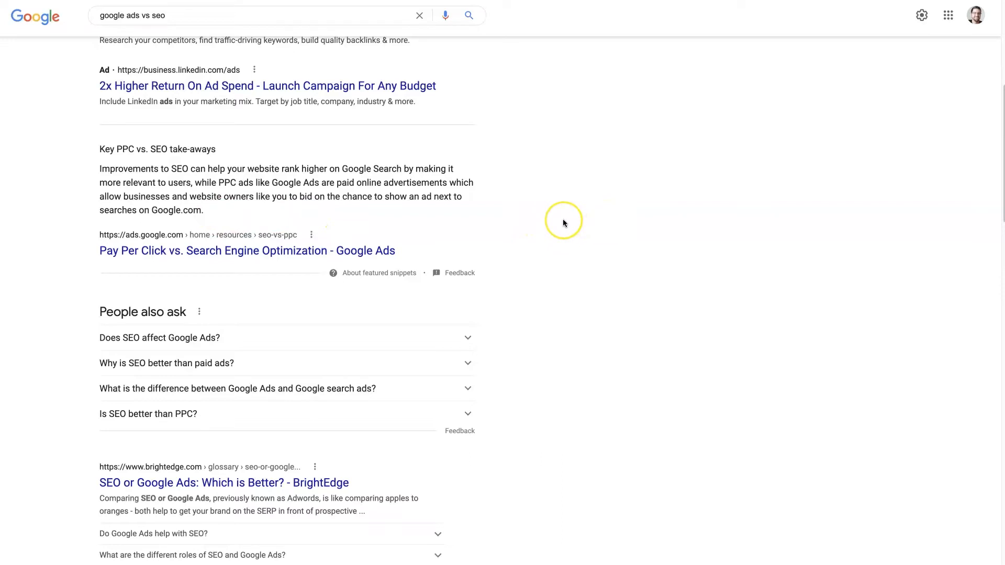
pyautogui.moveTo(563, 220)
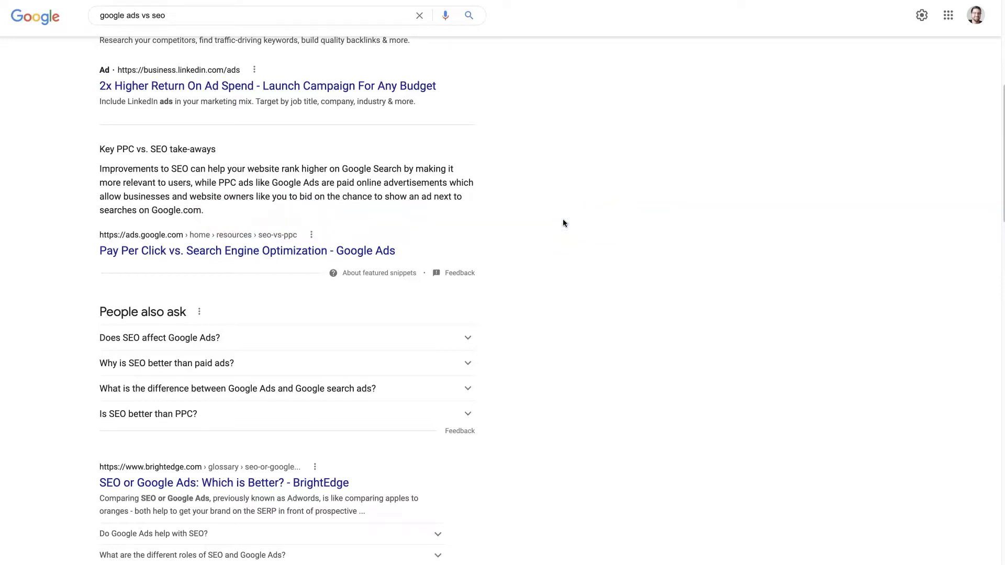
pyautogui.moveTo(229, 164)
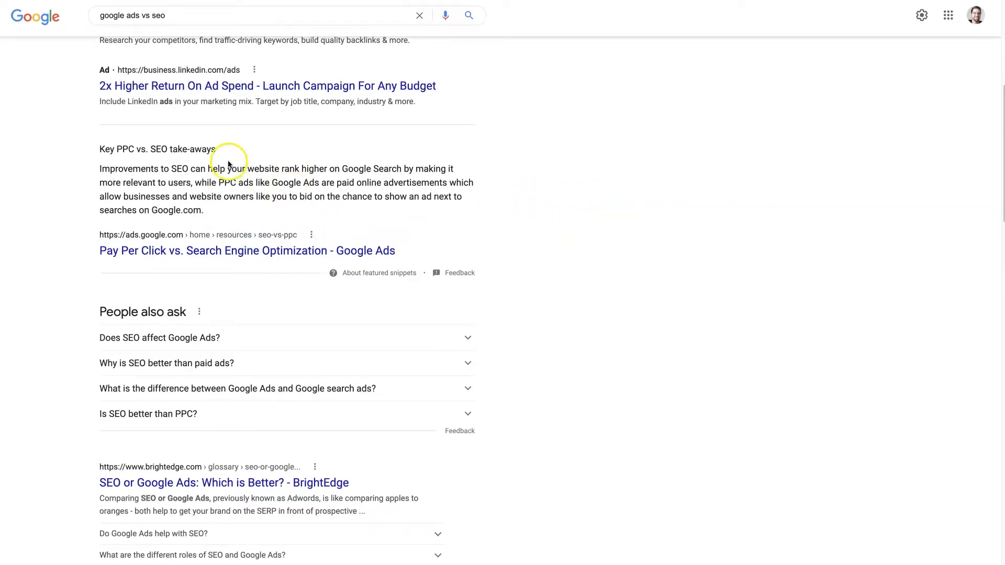
pyautogui.click(163, 16)
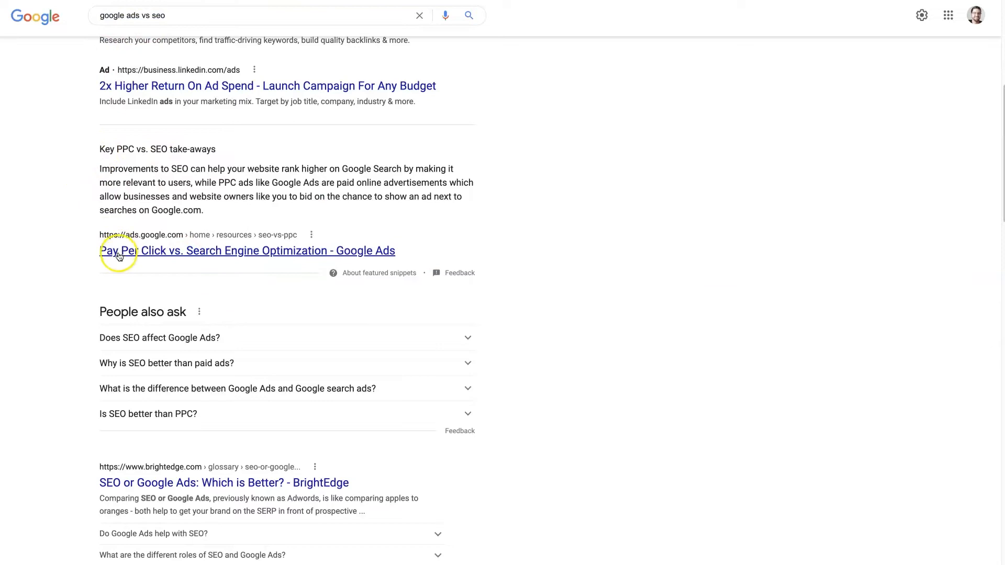
pyautogui.moveTo(166, 482)
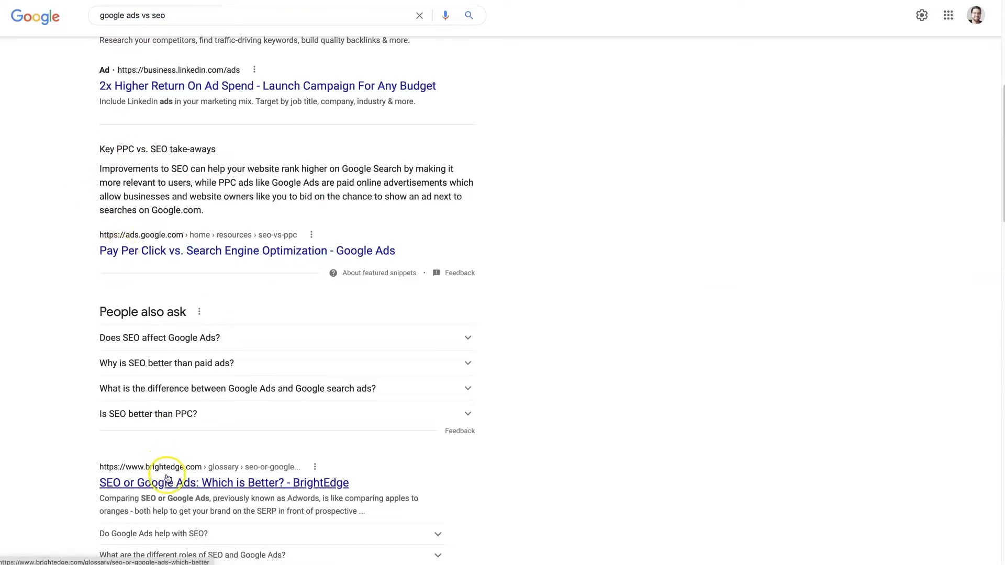
pyautogui.scroll(3)
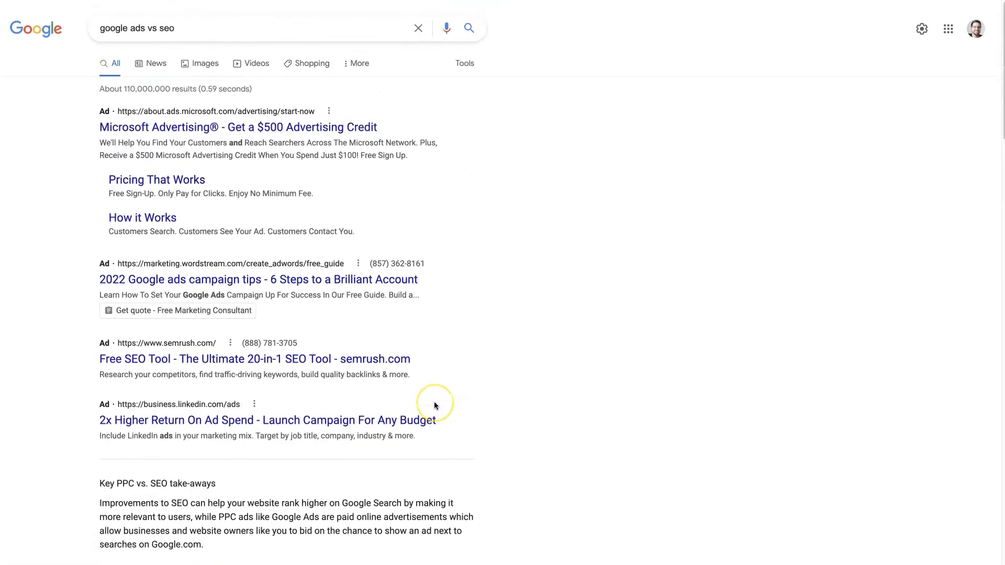
pyautogui.moveTo(774, 315)
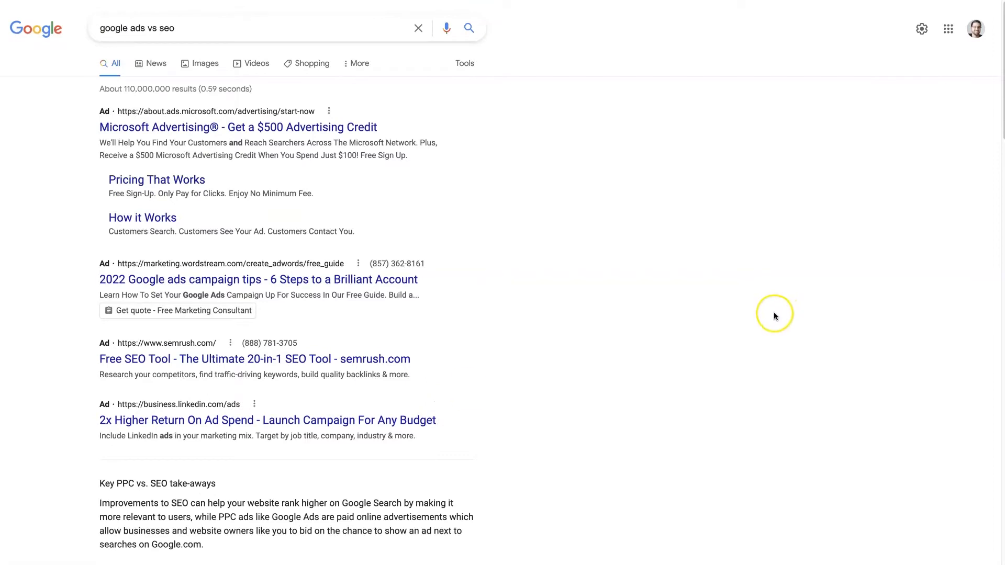
pyautogui.moveTo(772, 315)
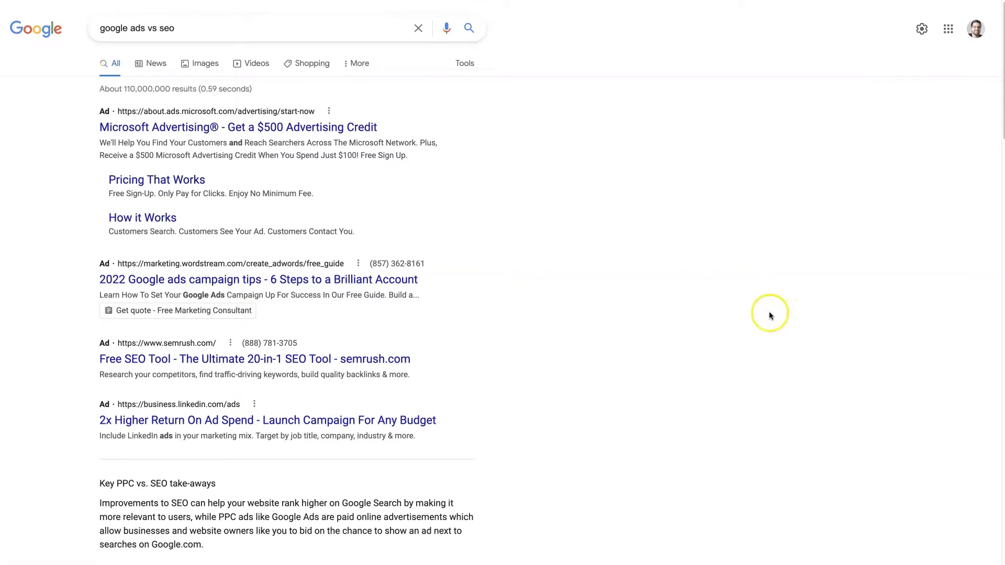
pyautogui.moveTo(495, 311)
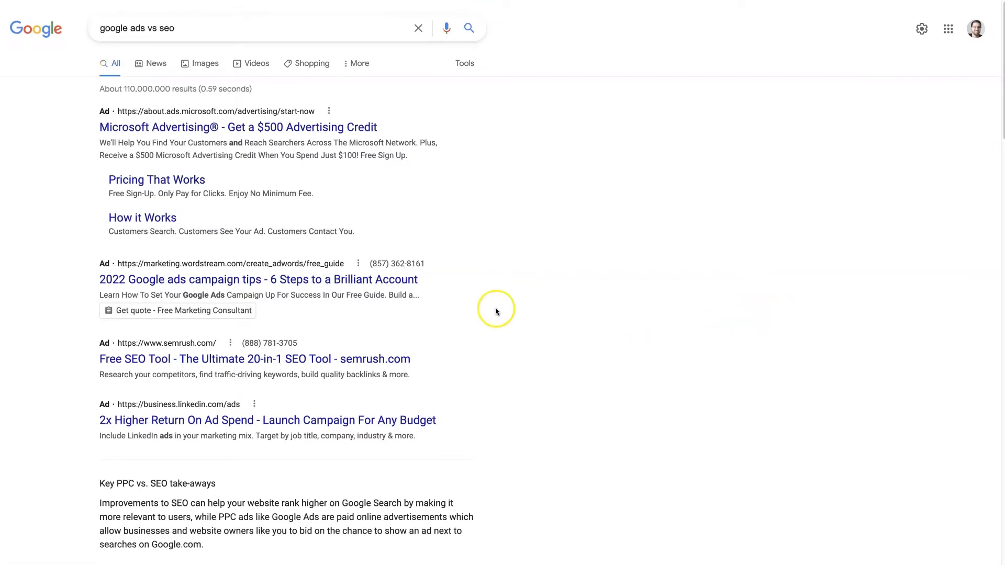
pyautogui.moveTo(668, 301)
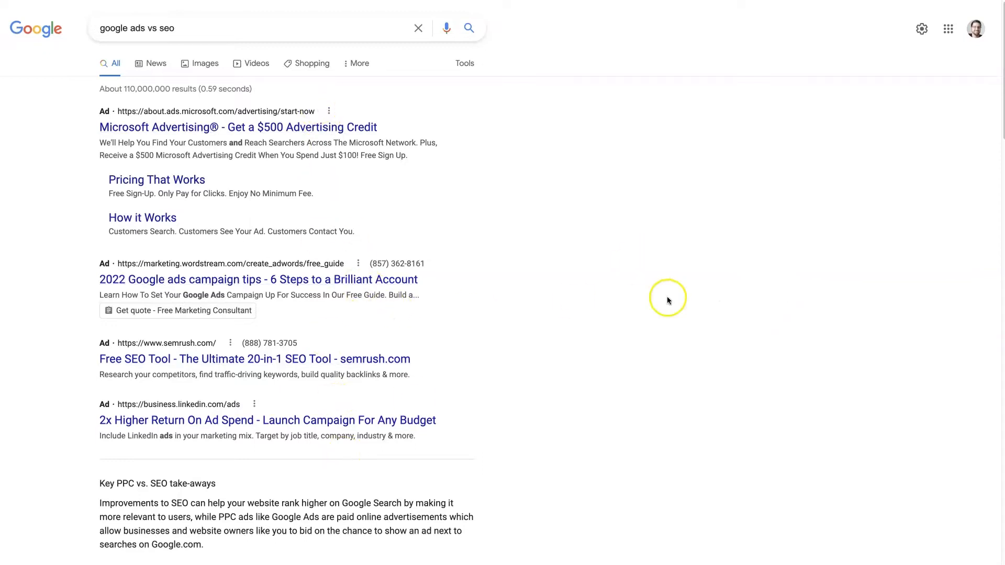
# Scroll past the ads to the Key PPC vs. SEO takeaways featured snippet.
pyautogui.scroll(-3)
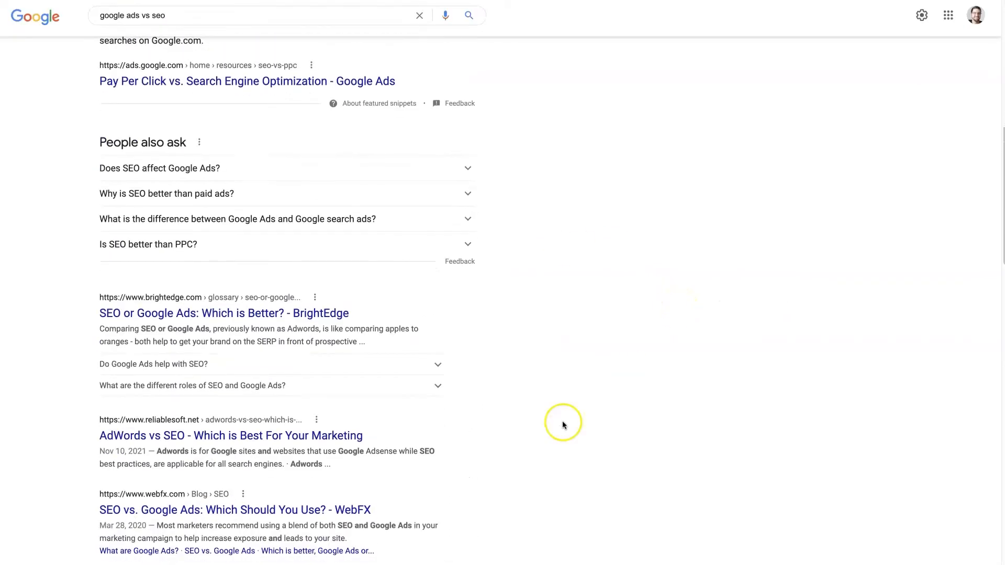
pyautogui.scroll(3)
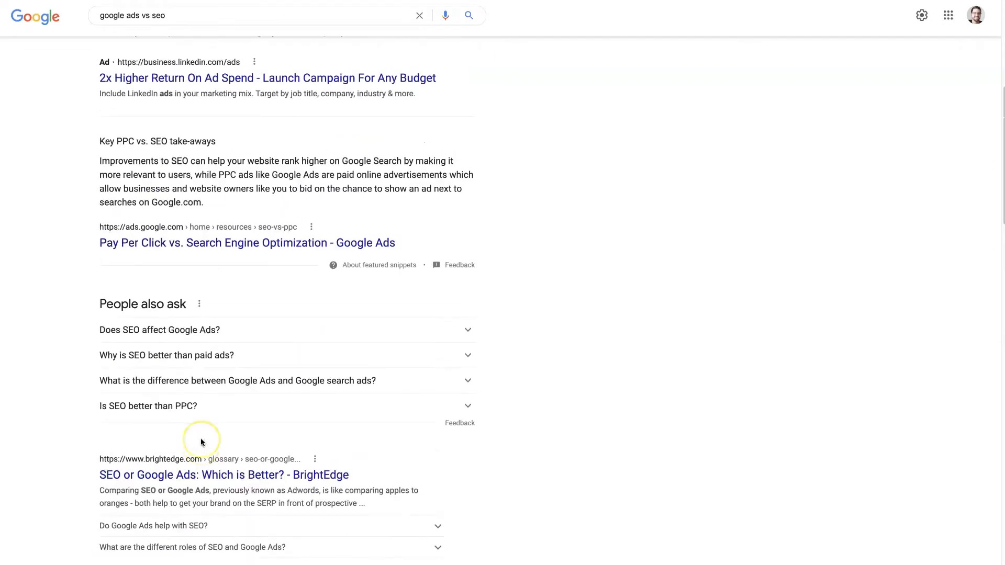
pyautogui.scroll(-3)
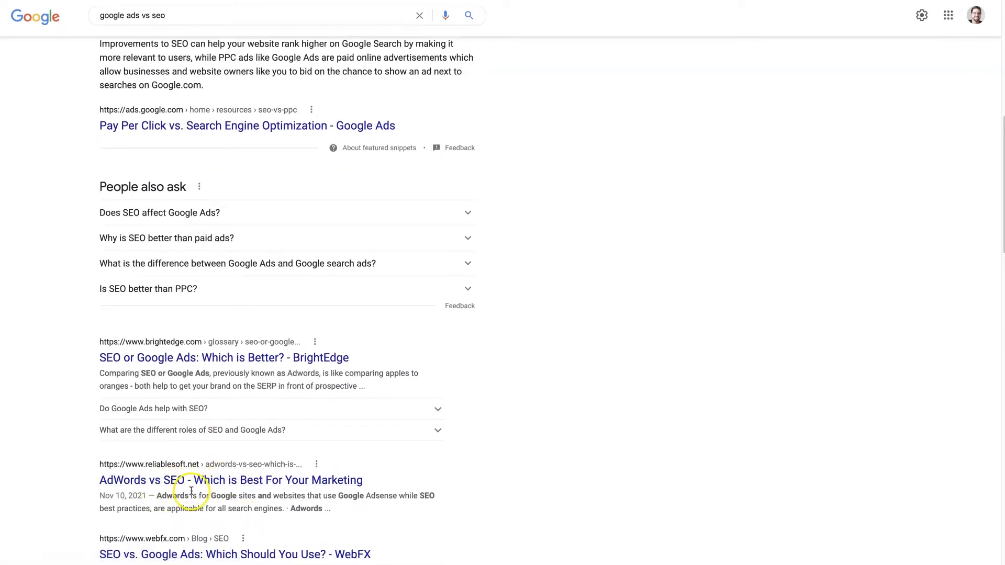
pyautogui.scroll(-3)
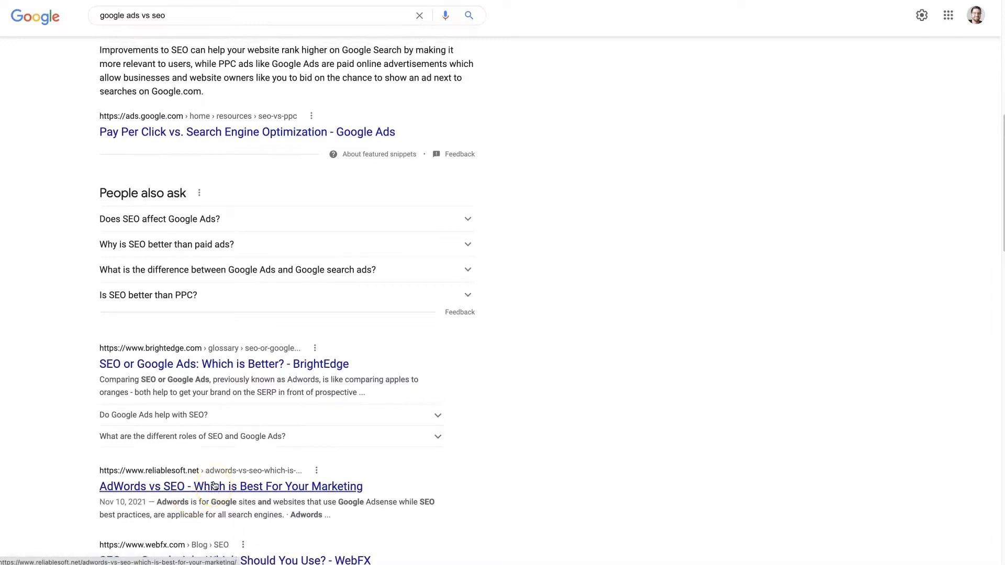
pyautogui.scroll(3)
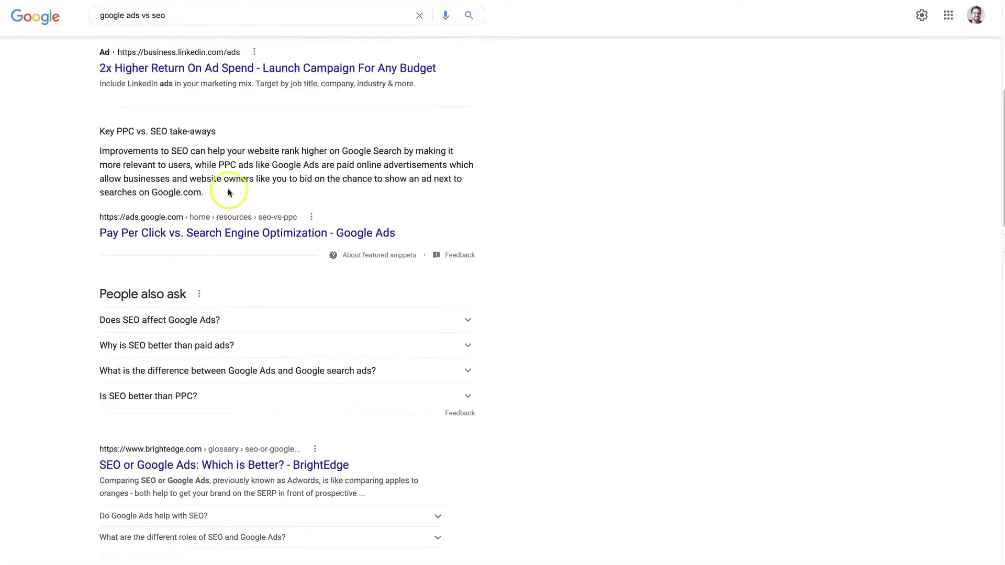
pyautogui.moveTo(236, 206)
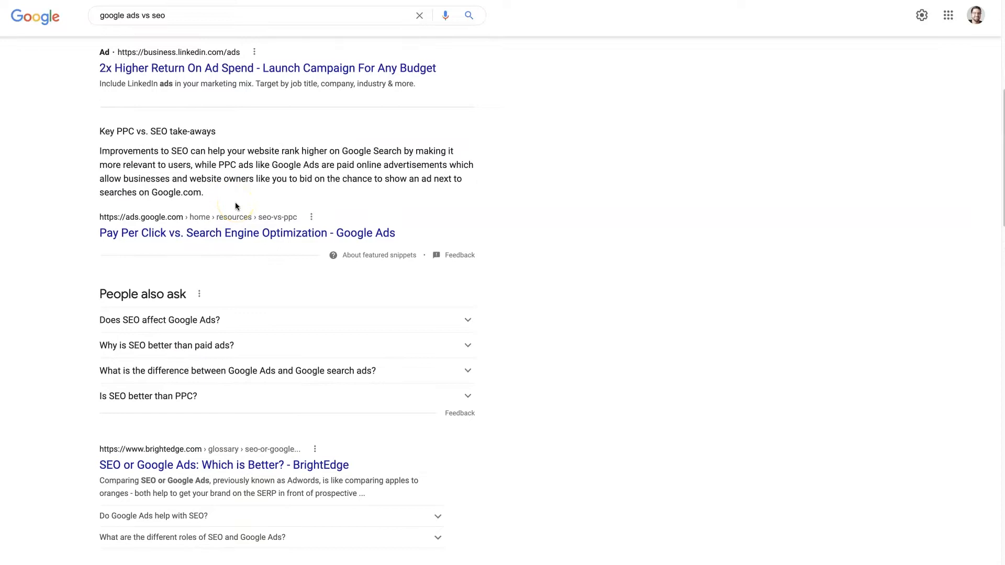
pyautogui.moveTo(324, 217)
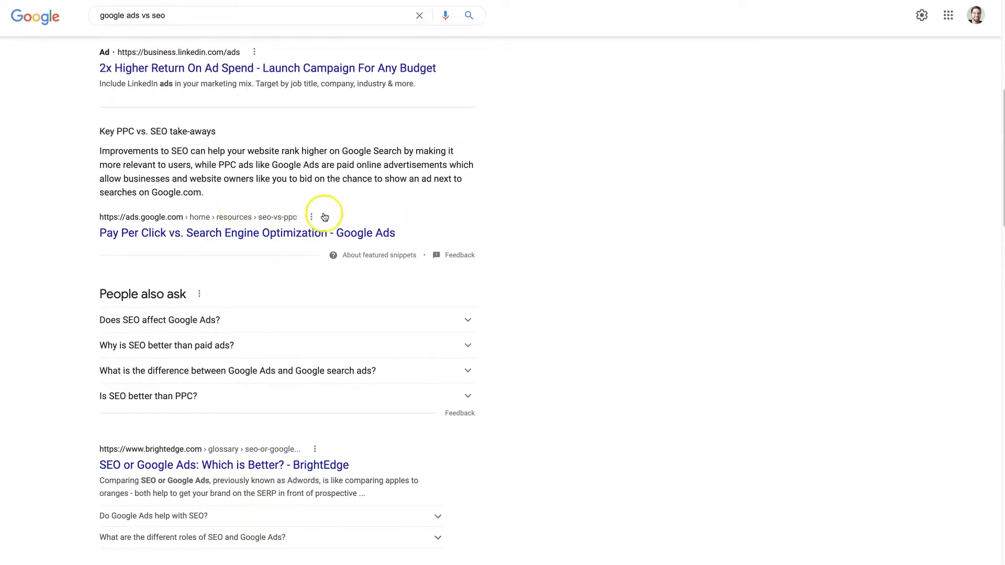
pyautogui.moveTo(404, 257)
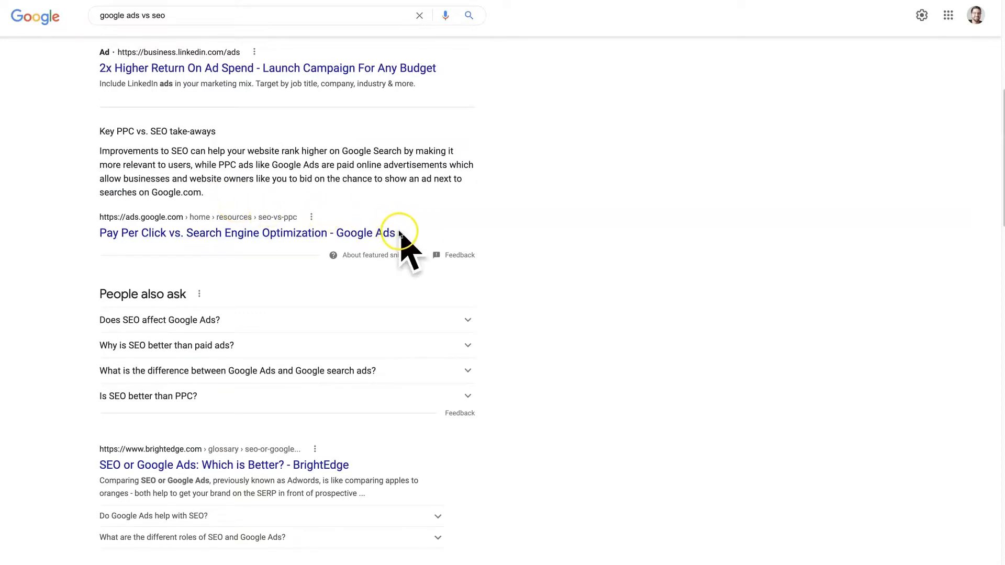
# Scroll further to the People also ask box and the organic listings, then back up.
pyautogui.scroll(-3)
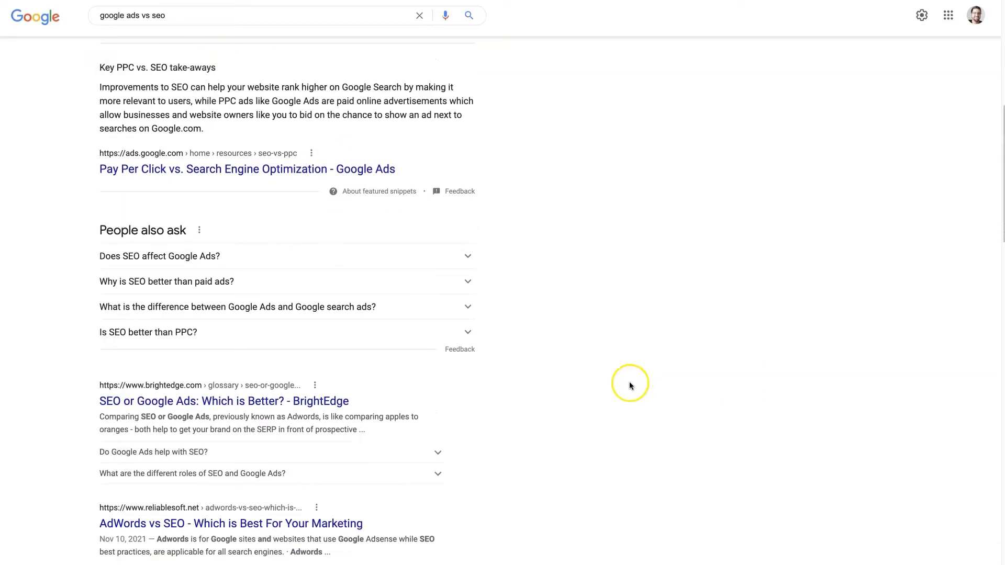
pyautogui.scroll(-3)
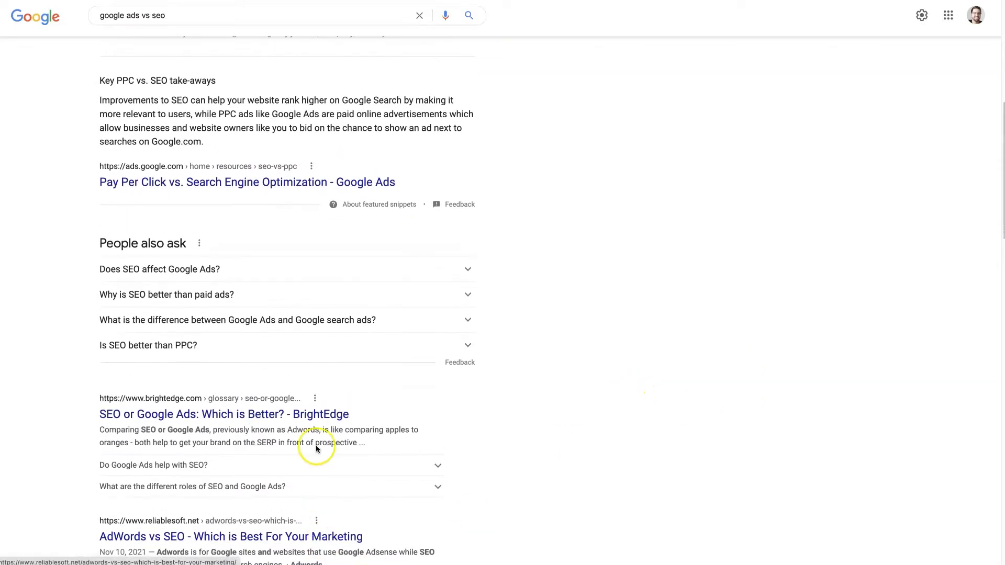
pyautogui.moveTo(681, 294)
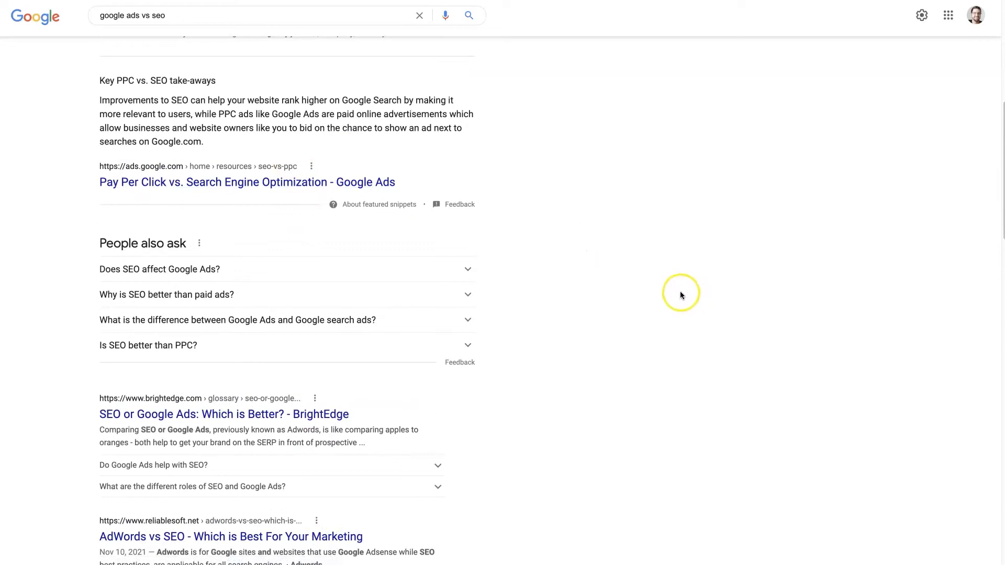
pyautogui.moveTo(281, 253)
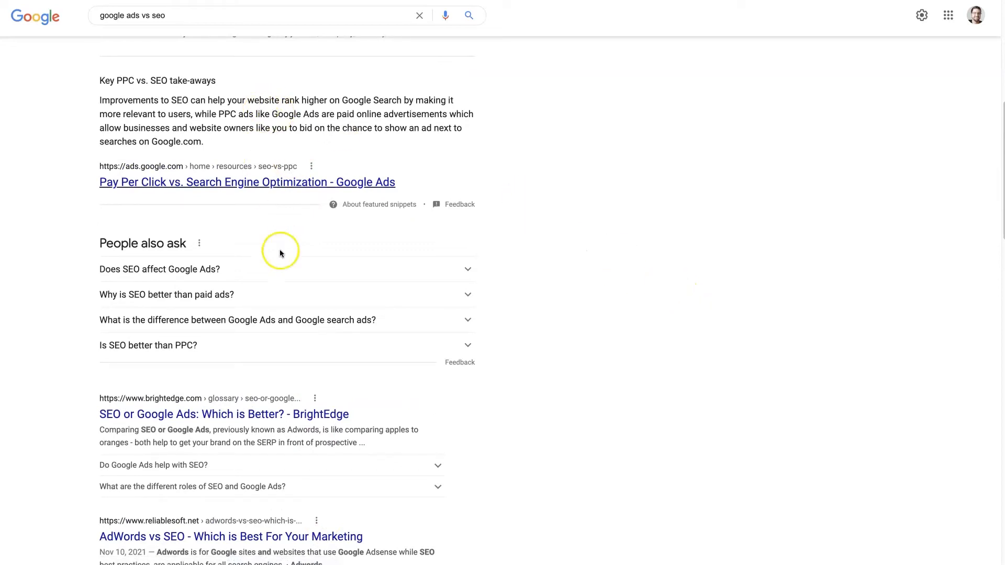
pyautogui.scroll(-3)
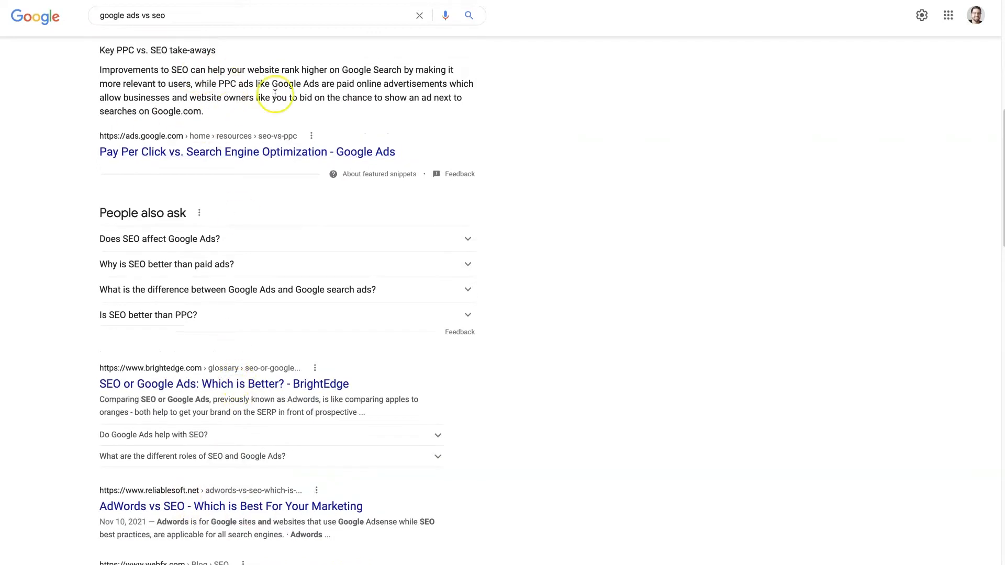
pyautogui.moveTo(648, 203)
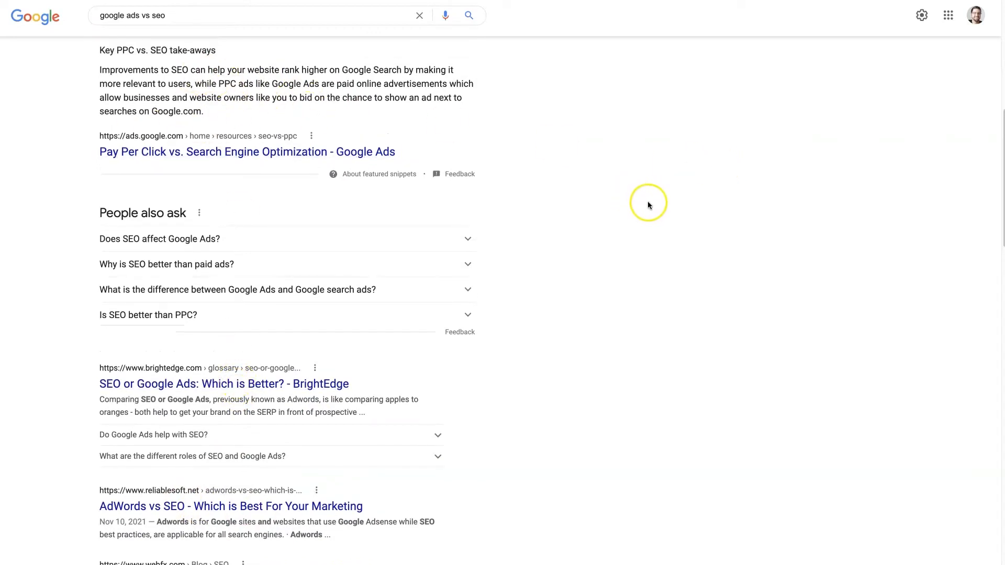
pyautogui.moveTo(648, 204)
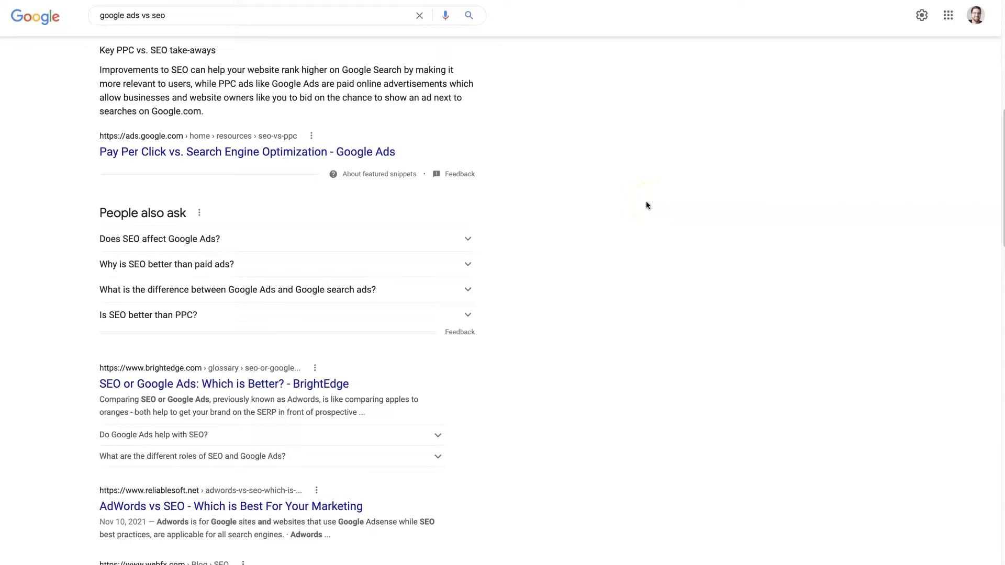
pyautogui.moveTo(544, 285)
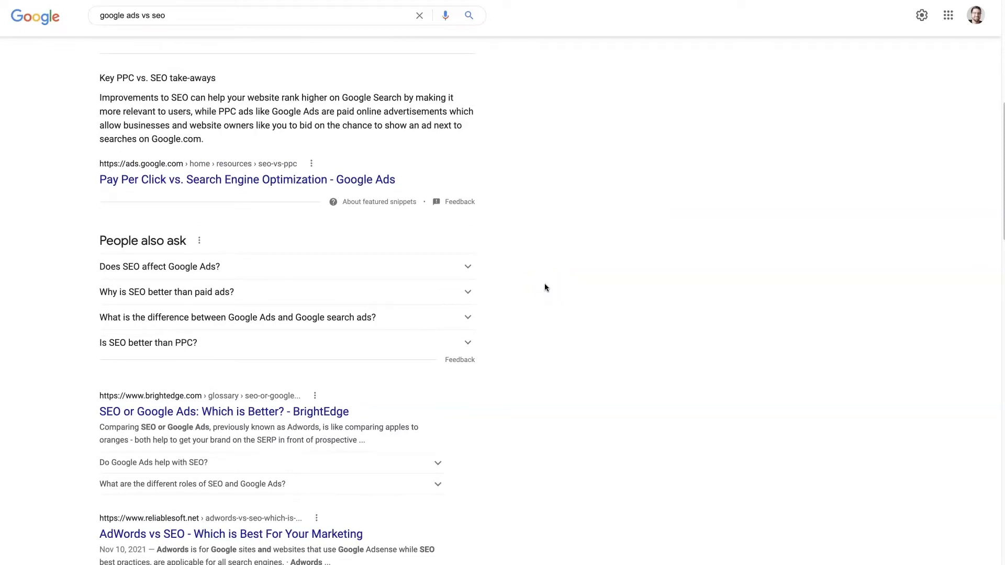
pyautogui.scroll(3)
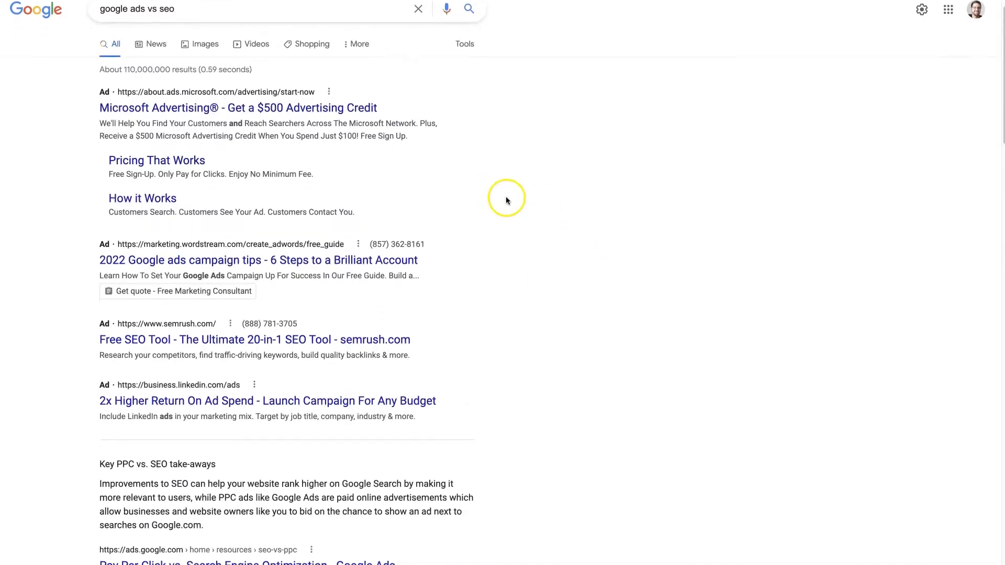
pyautogui.moveTo(373, 287)
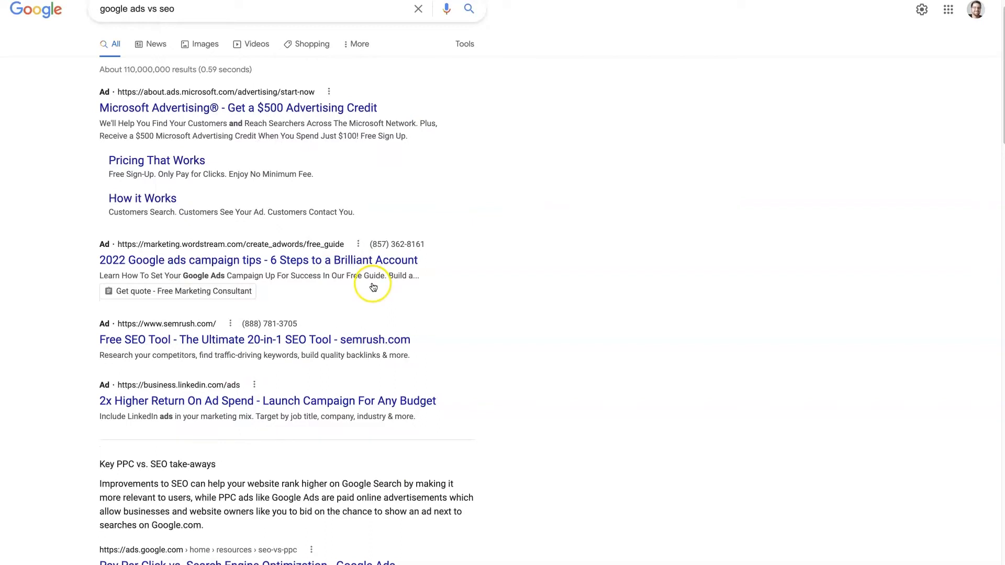
pyautogui.moveTo(664, 275)
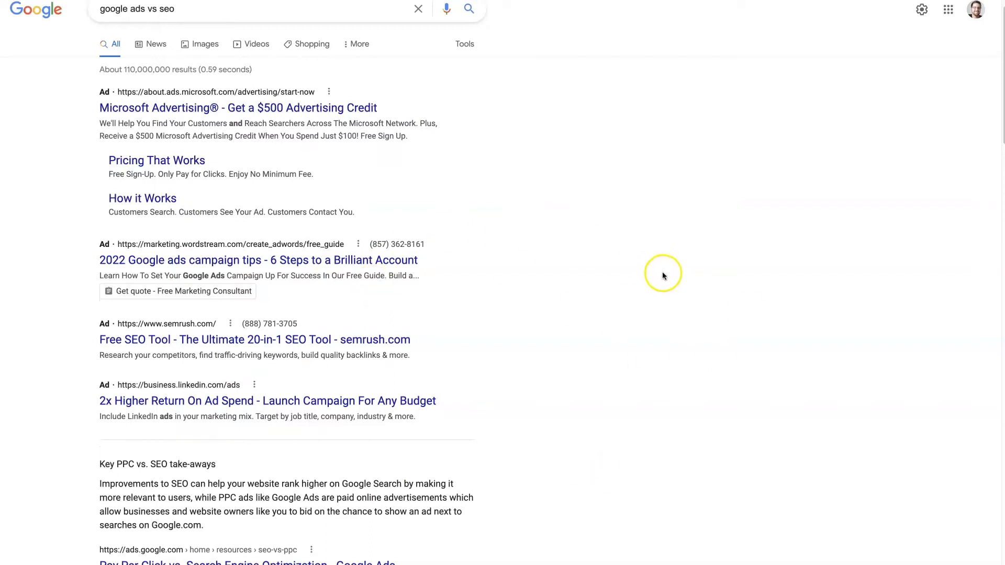
pyautogui.moveTo(797, 262)
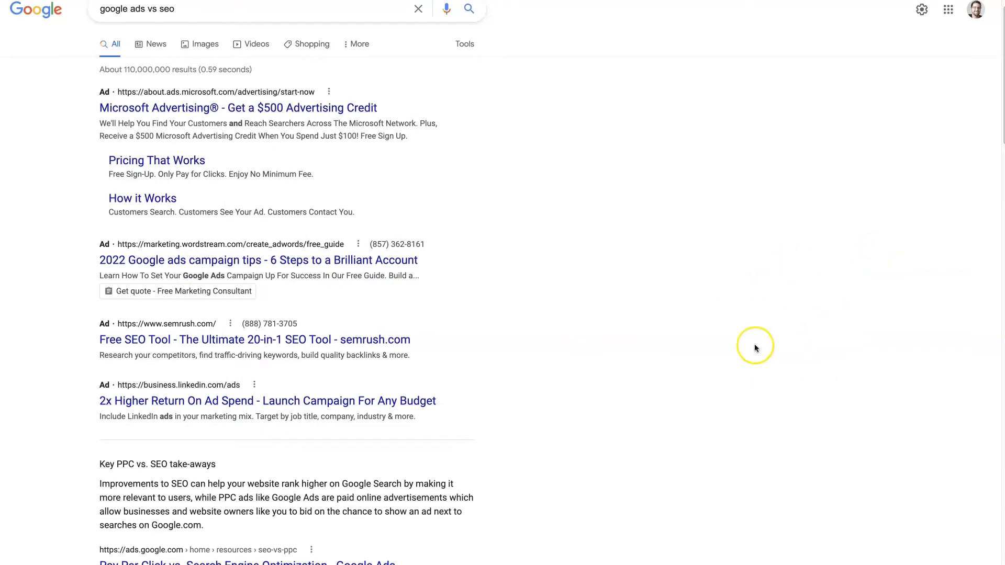
pyautogui.moveTo(439, 268)
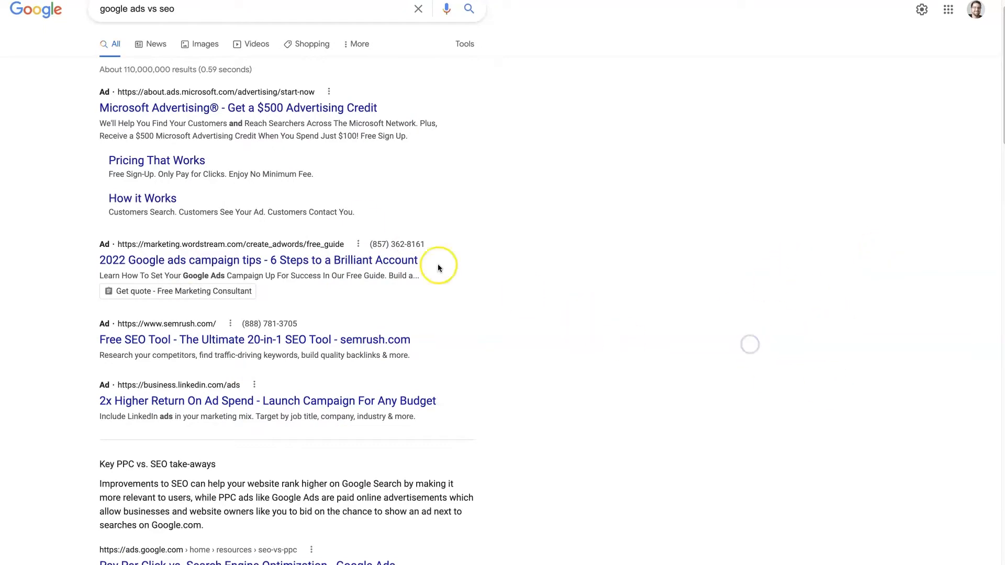
pyautogui.moveTo(606, 253)
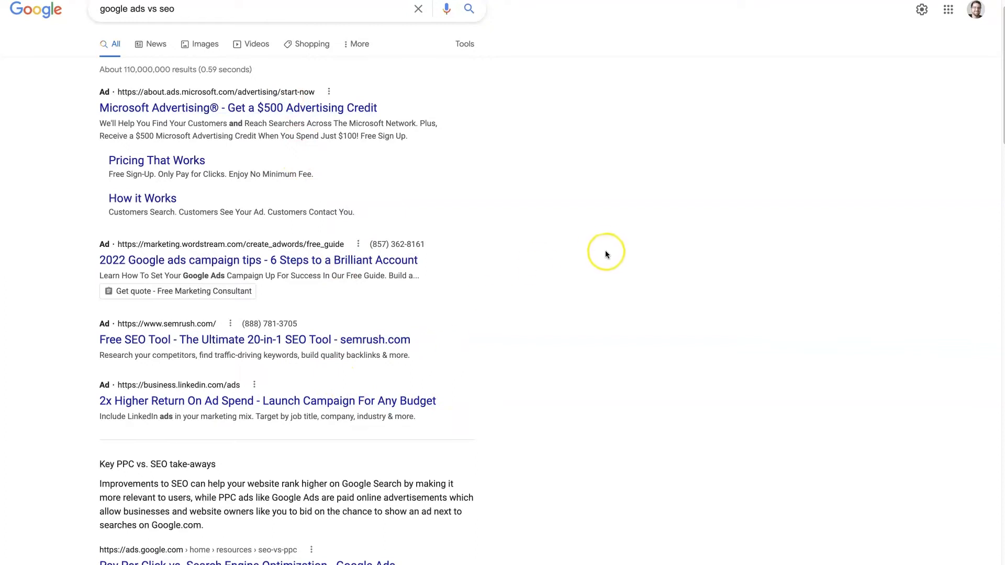
pyautogui.moveTo(857, 261)
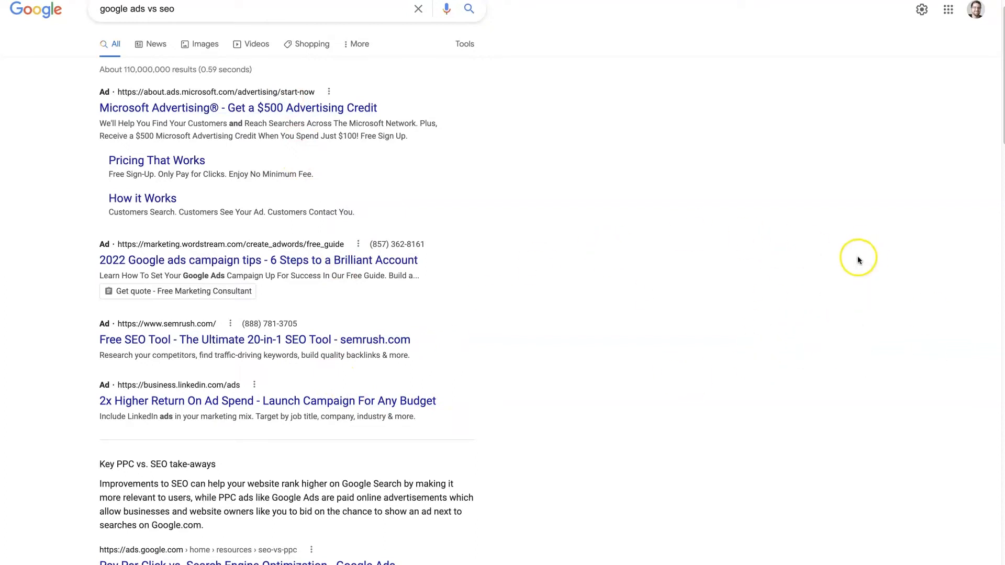
pyautogui.moveTo(758, 227)
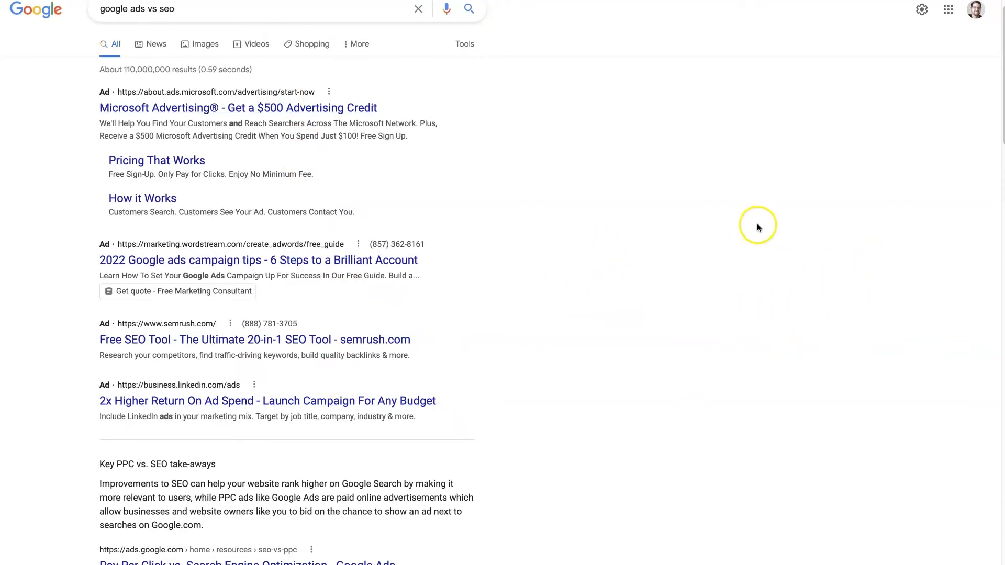
pyautogui.moveTo(713, 283)
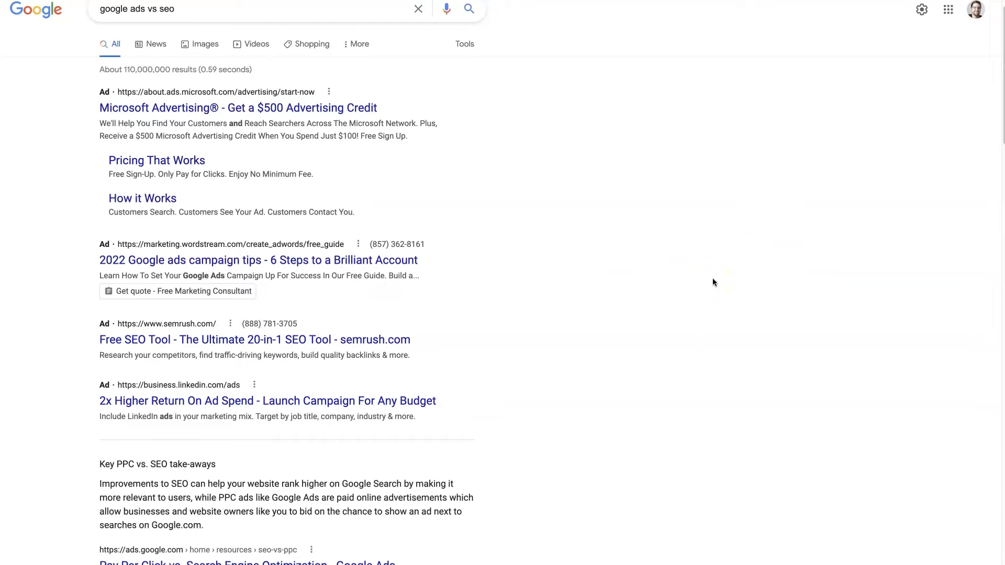
pyautogui.moveTo(616, 221)
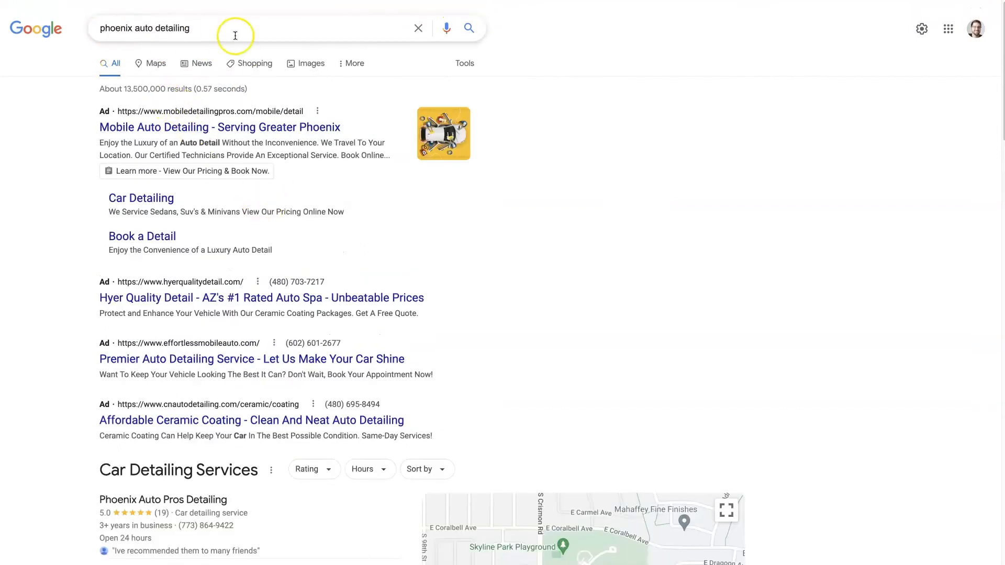
pyautogui.moveTo(539, 201)
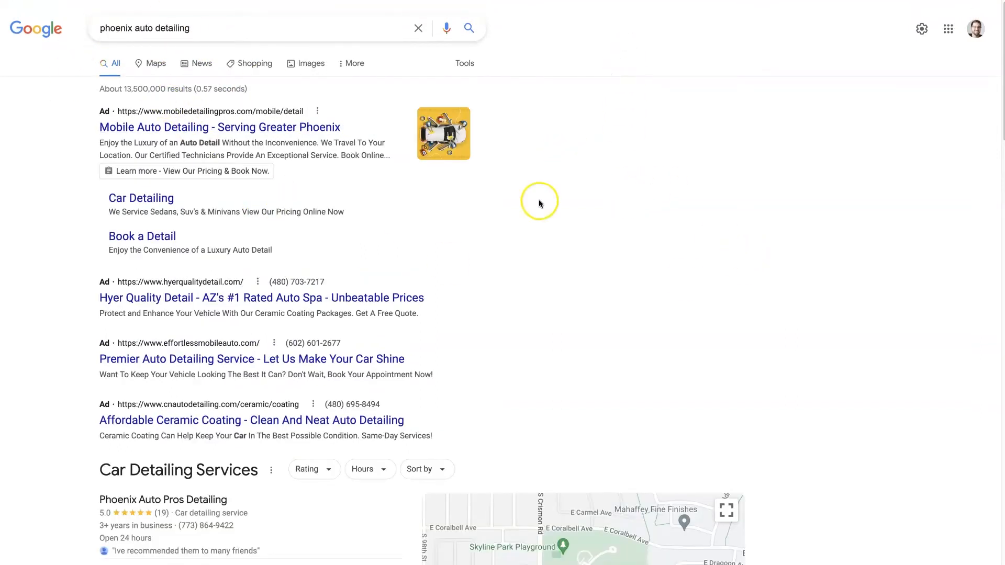
pyautogui.moveTo(298, 279)
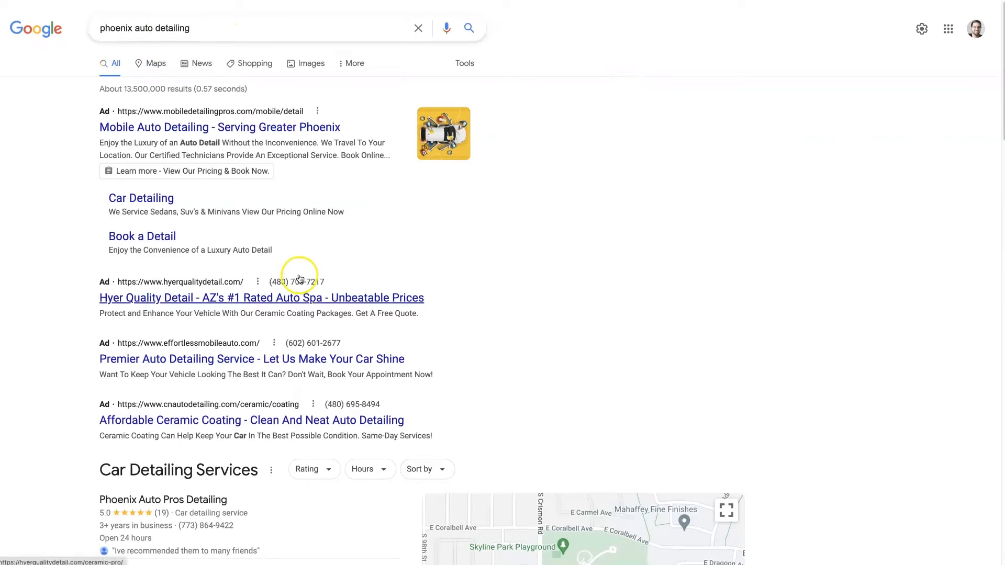
pyautogui.moveTo(202, 121)
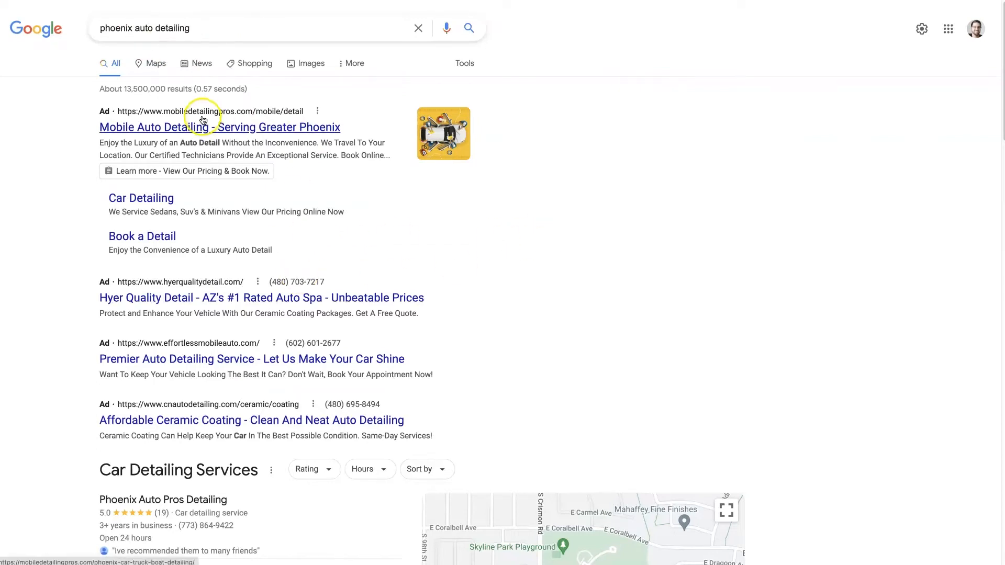
pyautogui.moveTo(157, 28)
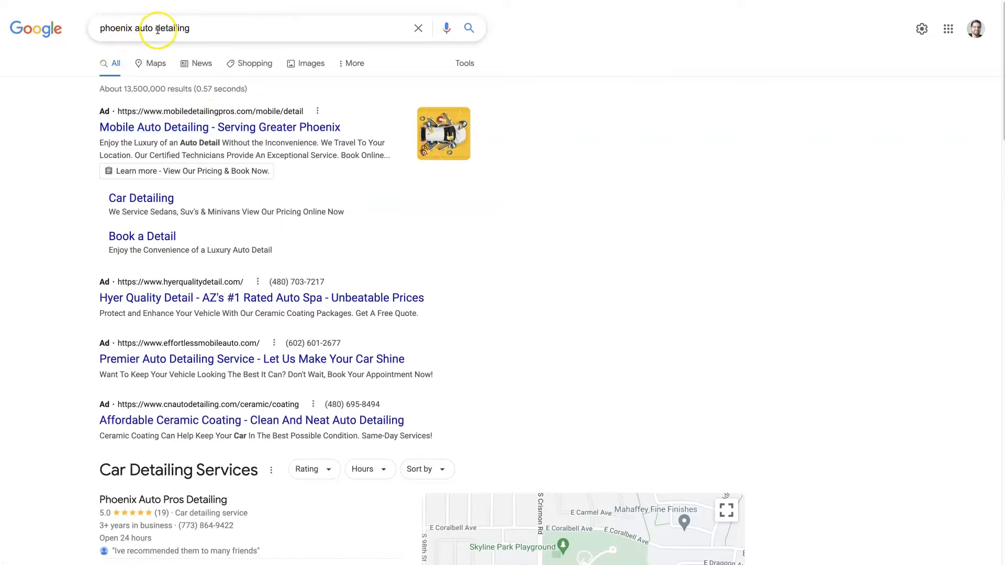
pyautogui.moveTo(604, 217)
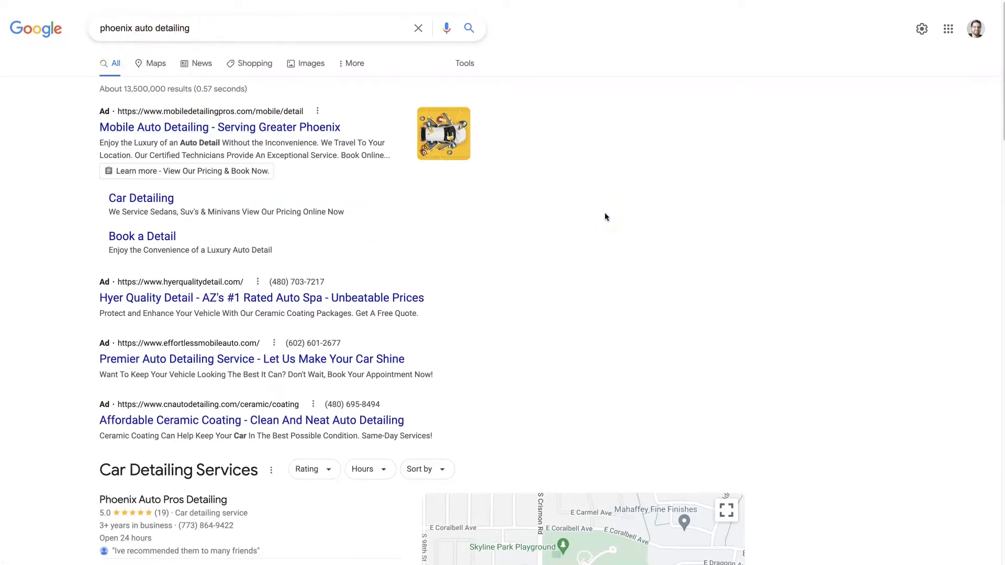
pyautogui.moveTo(728, 262)
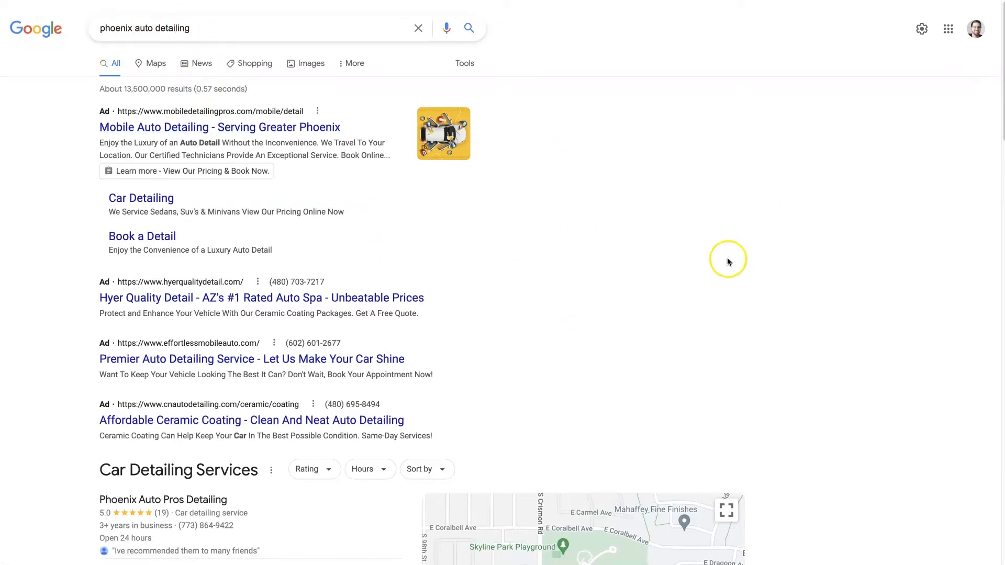
pyautogui.moveTo(728, 262)
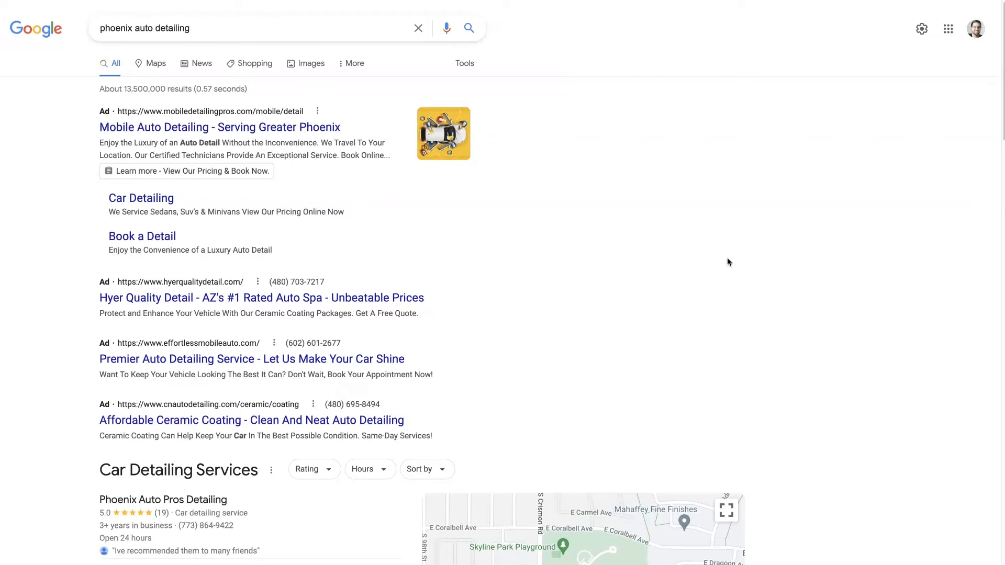
# Enter 'google ads vs seo' in the search box to return from the phoenix auto detailing results.
pyautogui.write('google ads vs seo')
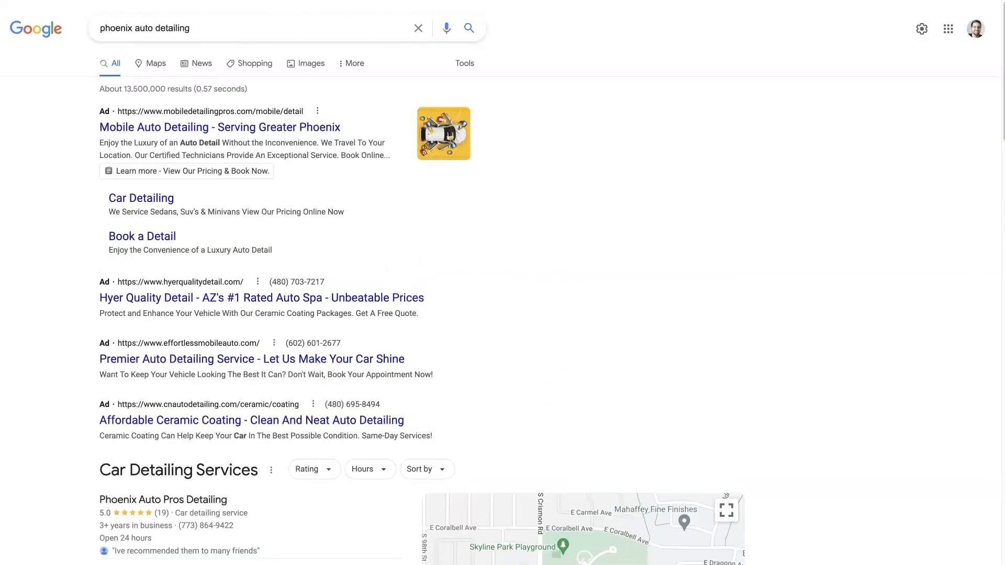
pyautogui.moveTo(466, 239)
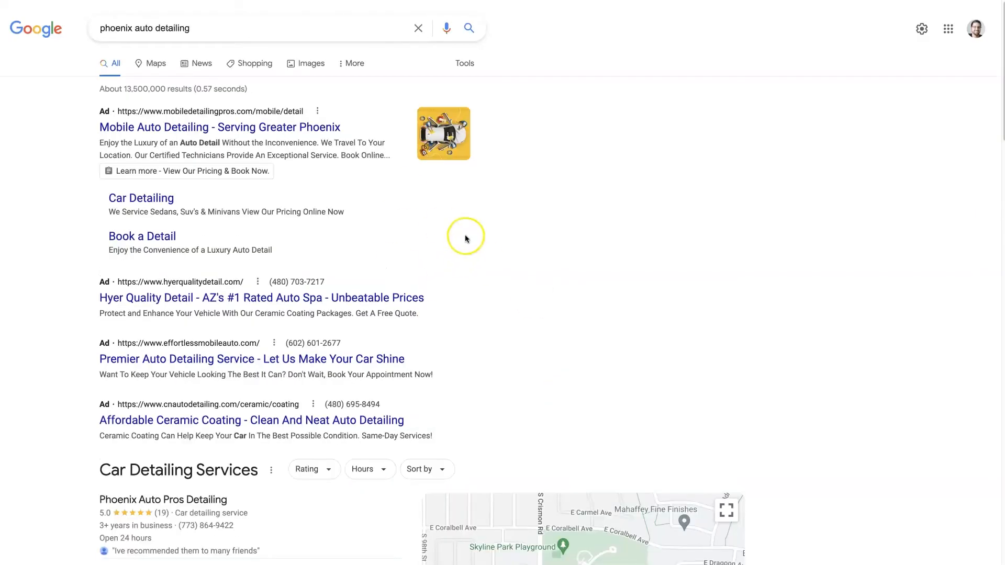
pyautogui.moveTo(579, 207)
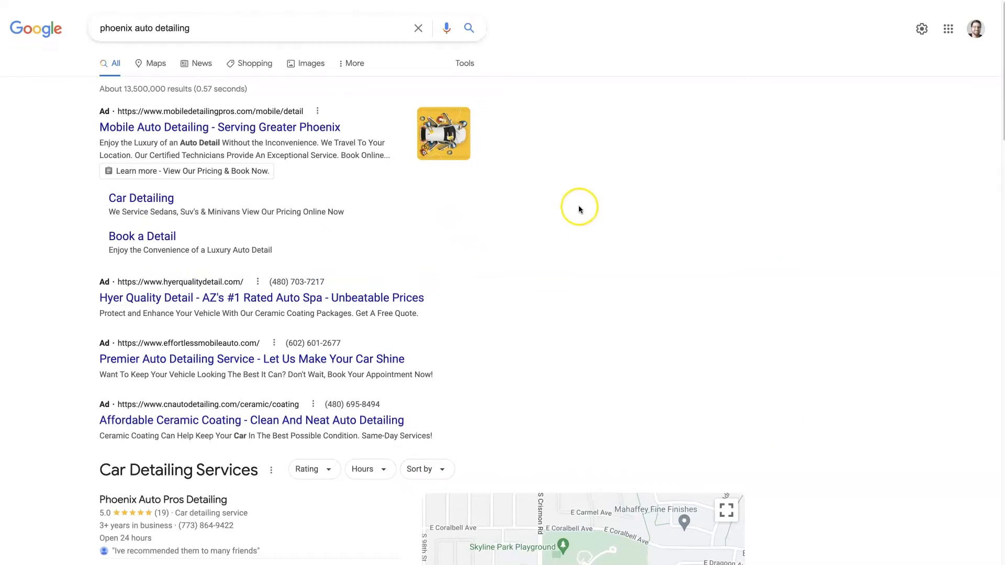
pyautogui.click(191, 28)
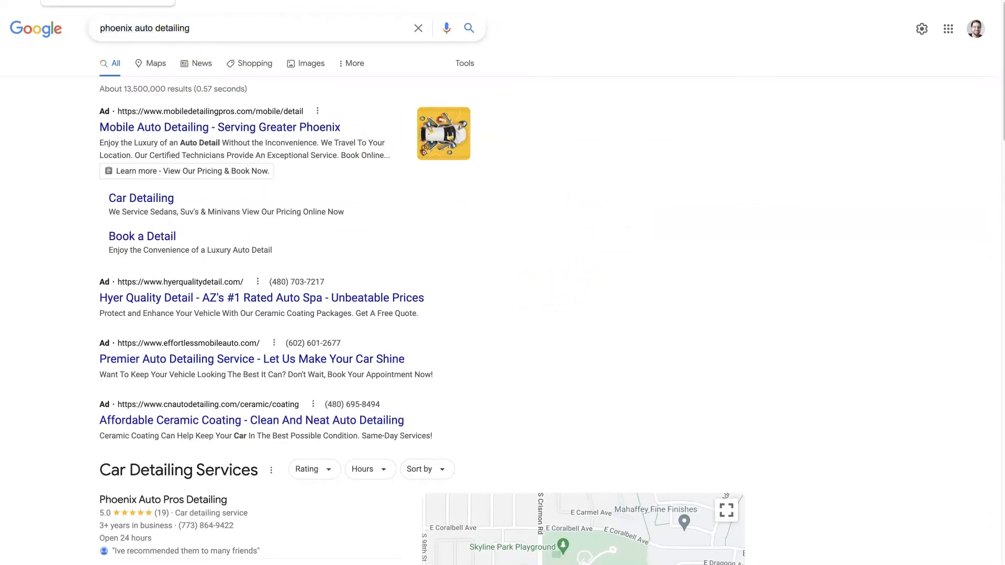
pyautogui.write('google ads vs seo')
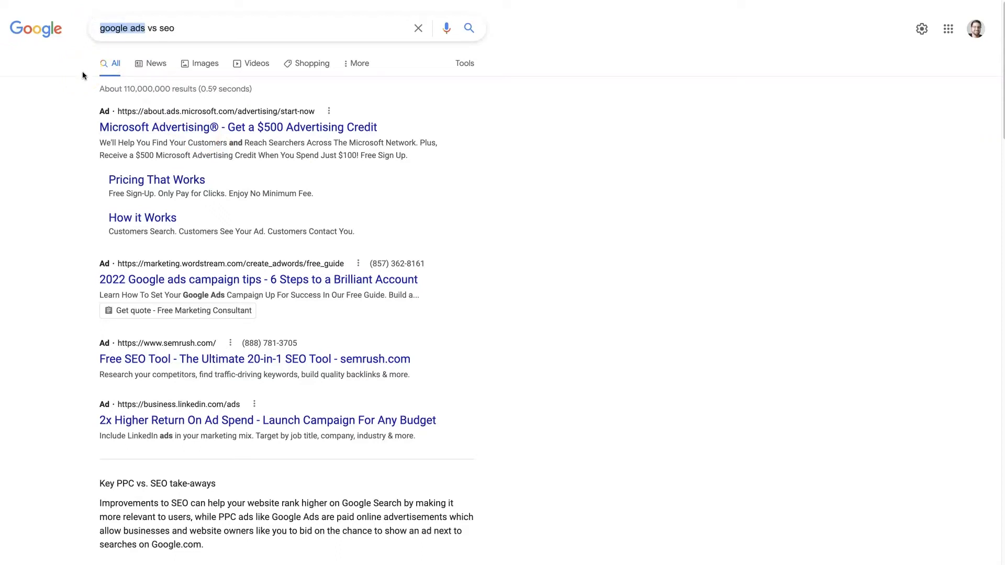
pyautogui.moveTo(166, 64)
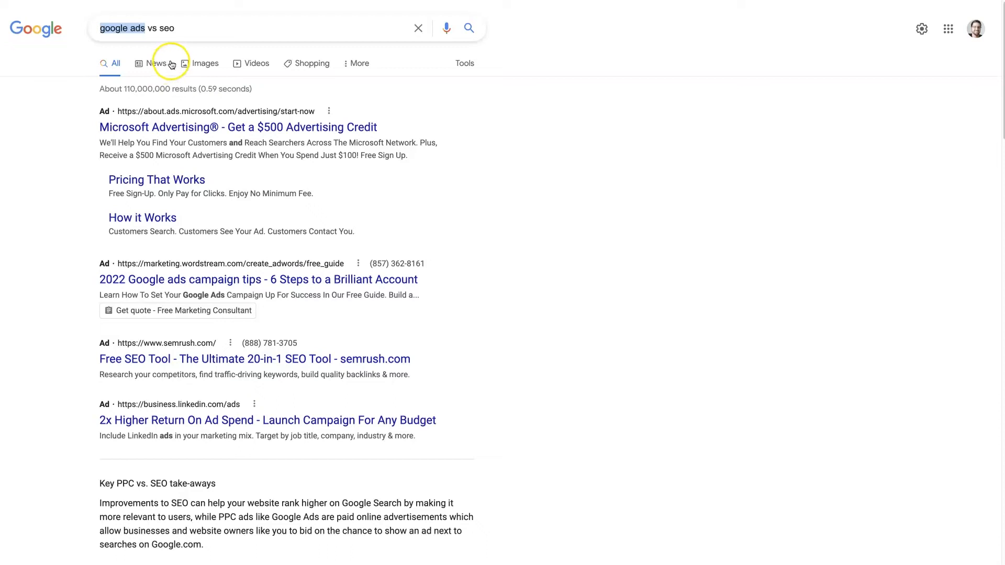
# Reload the 'google ads vs seo' results page from the search box.
pyautogui.click(257, 27)
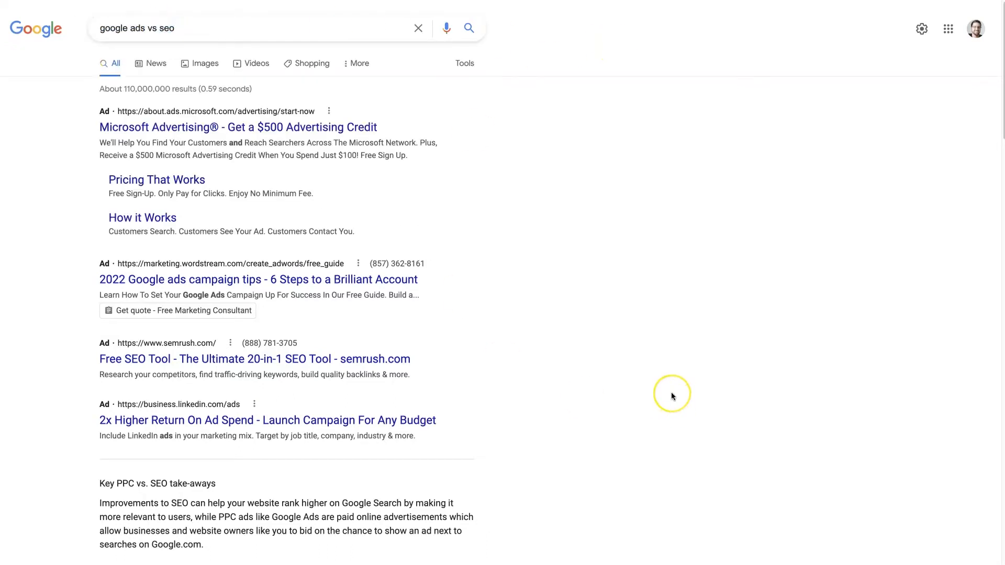
pyautogui.moveTo(501, 321)
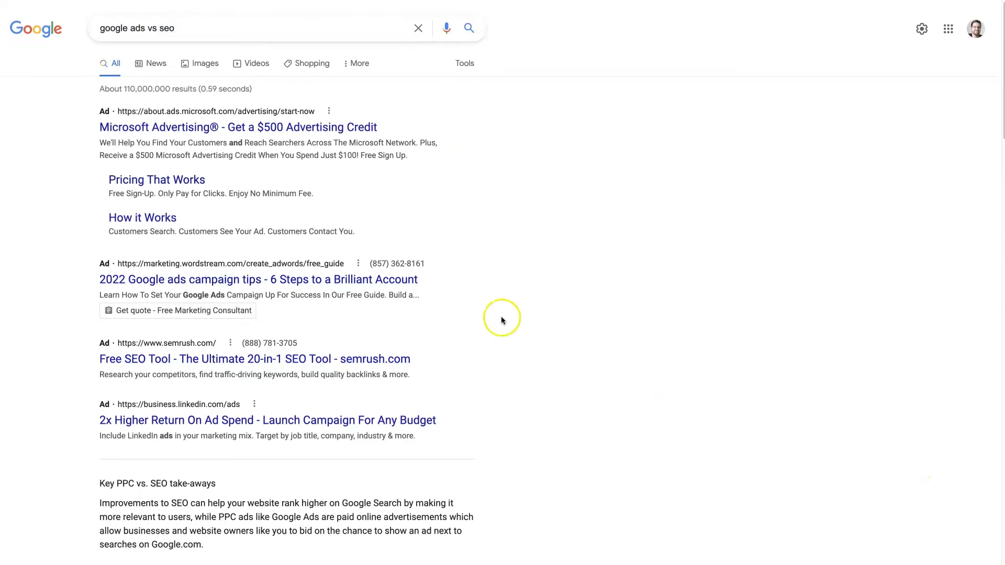
pyautogui.moveTo(529, 242)
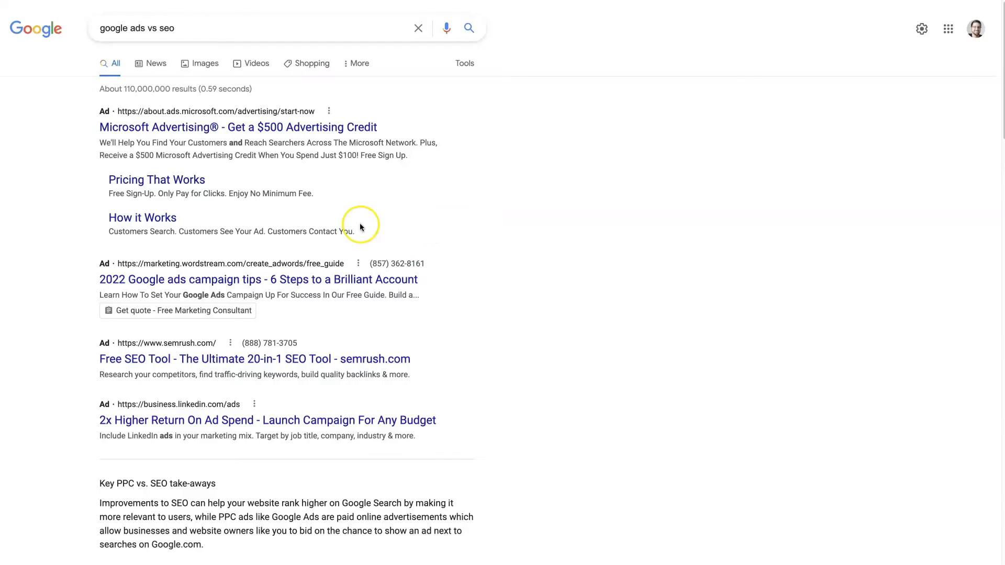
pyautogui.moveTo(612, 338)
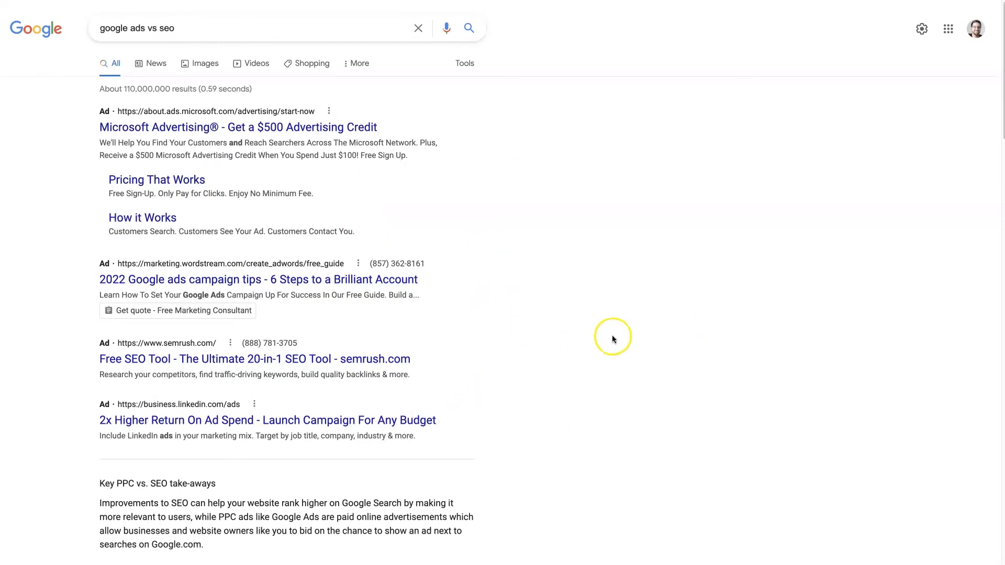
pyautogui.scroll(-3)
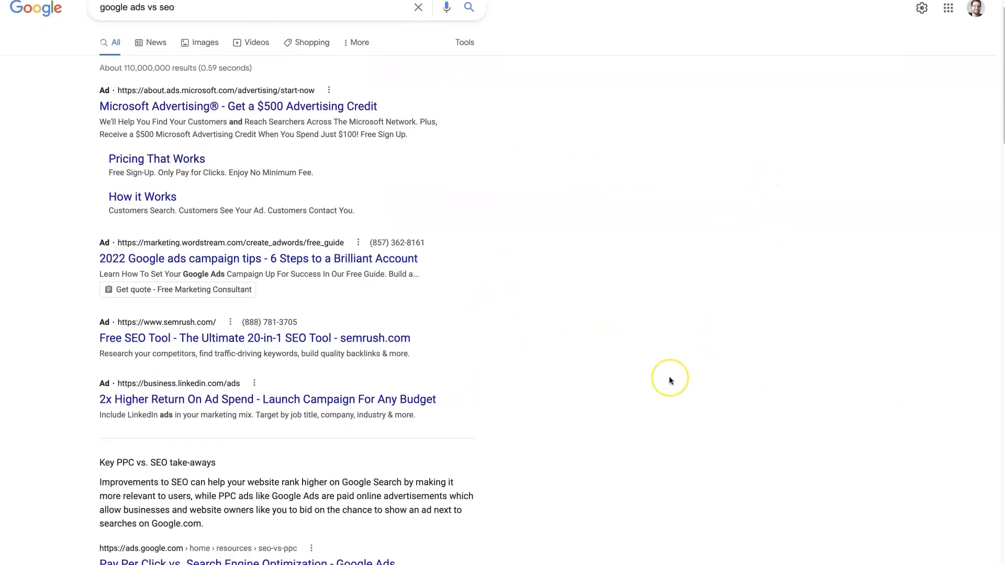
pyautogui.scroll(-3)
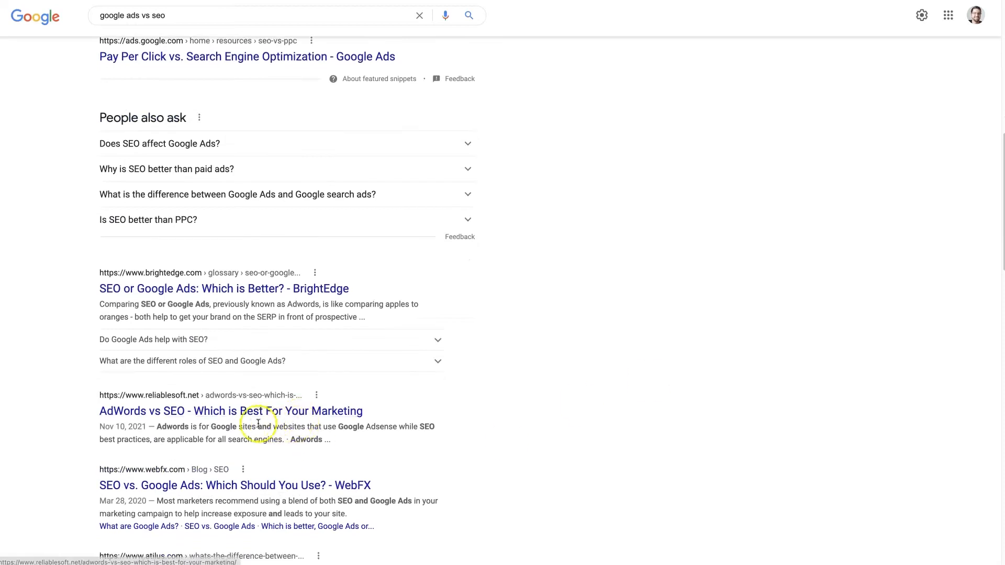
pyautogui.scroll(3)
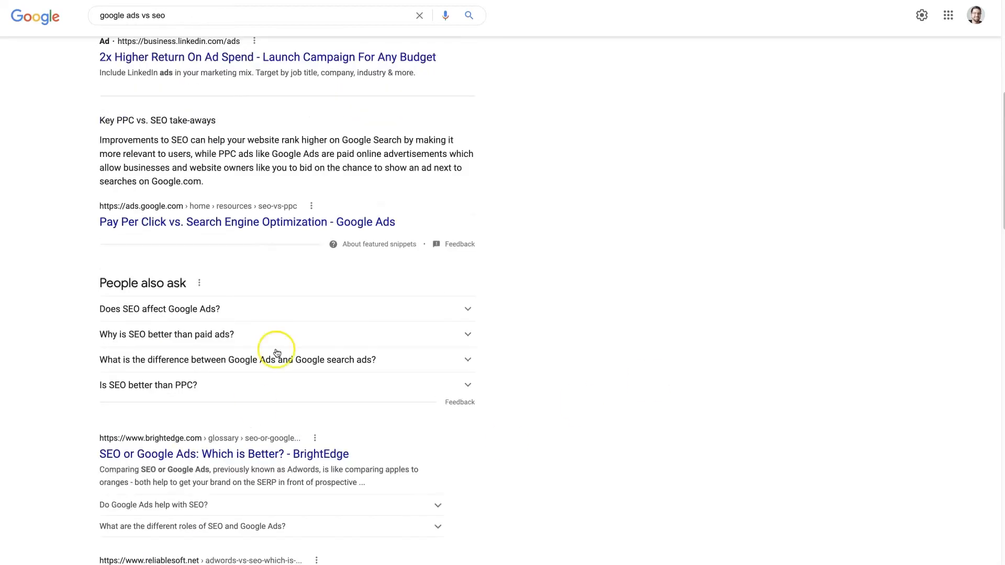
pyautogui.scroll(3)
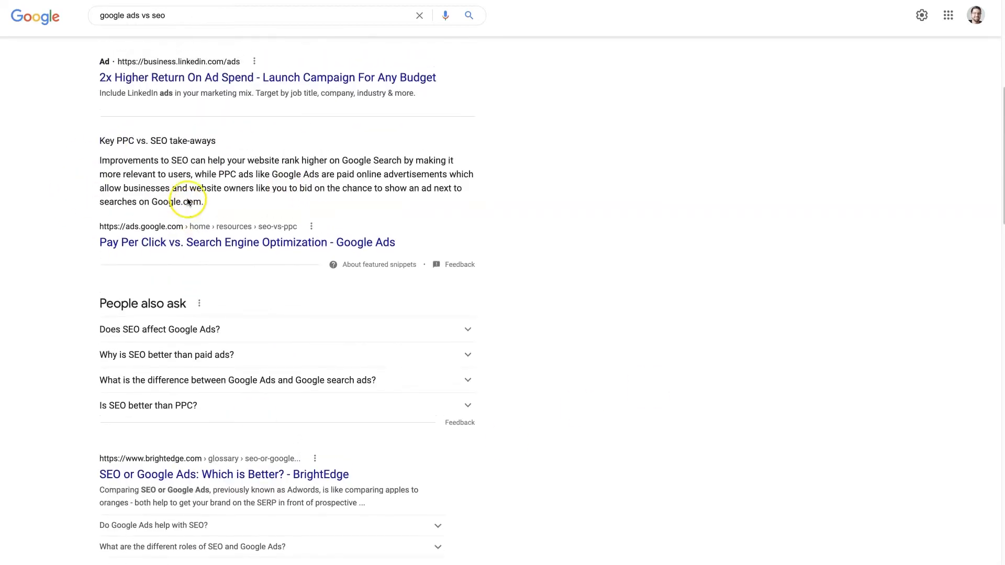
pyautogui.scroll(3)
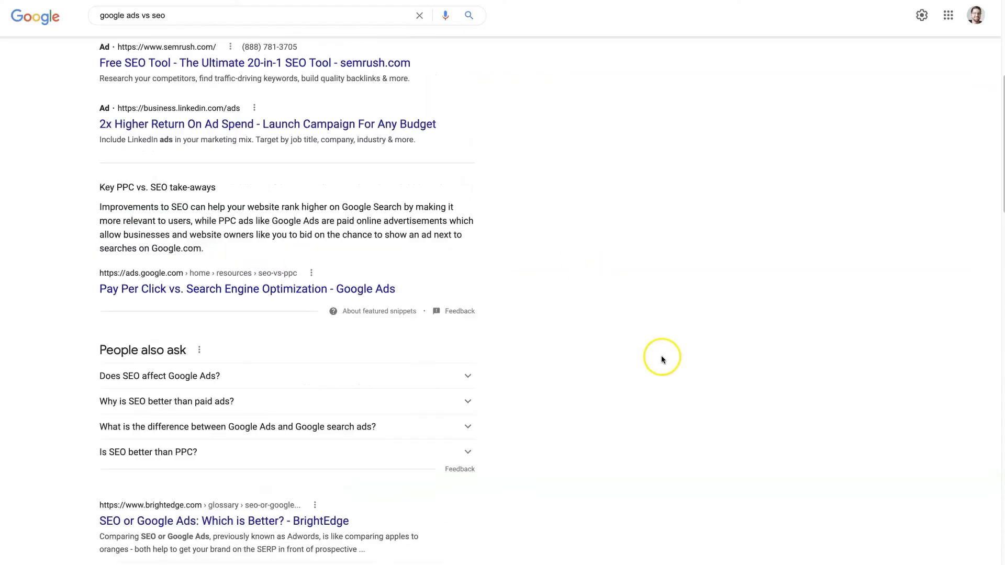
pyautogui.scroll(3)
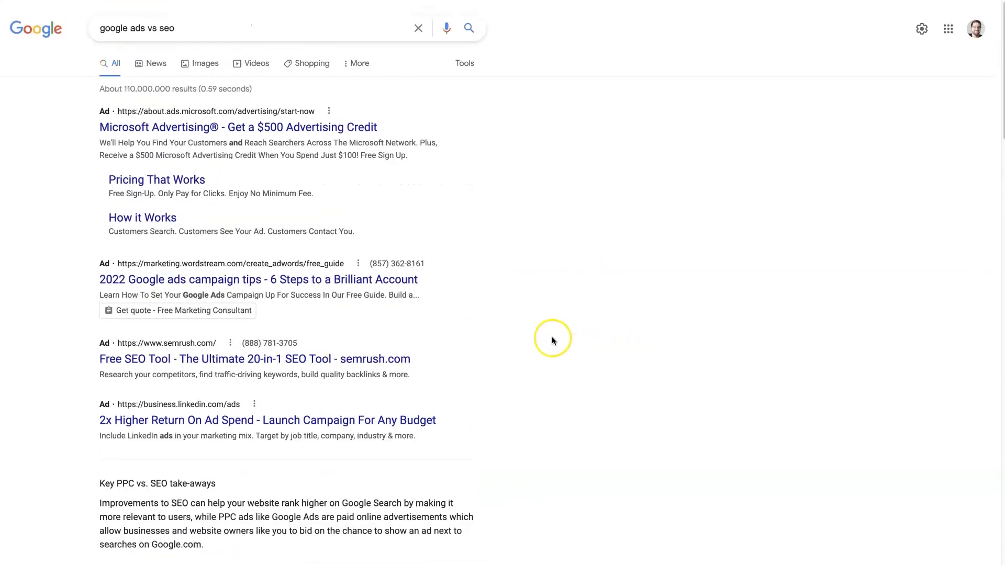
pyautogui.moveTo(191, 410)
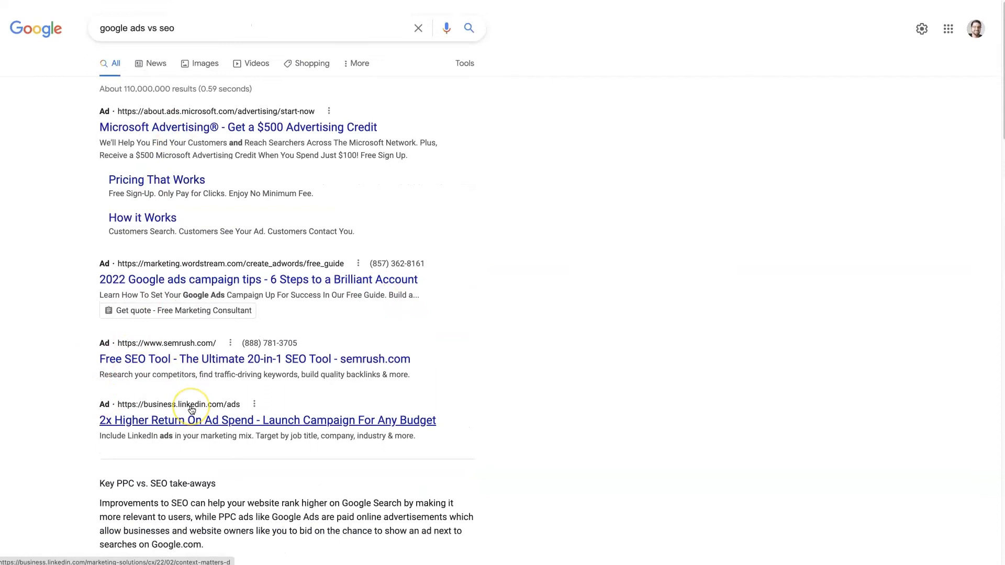
pyautogui.moveTo(772, 287)
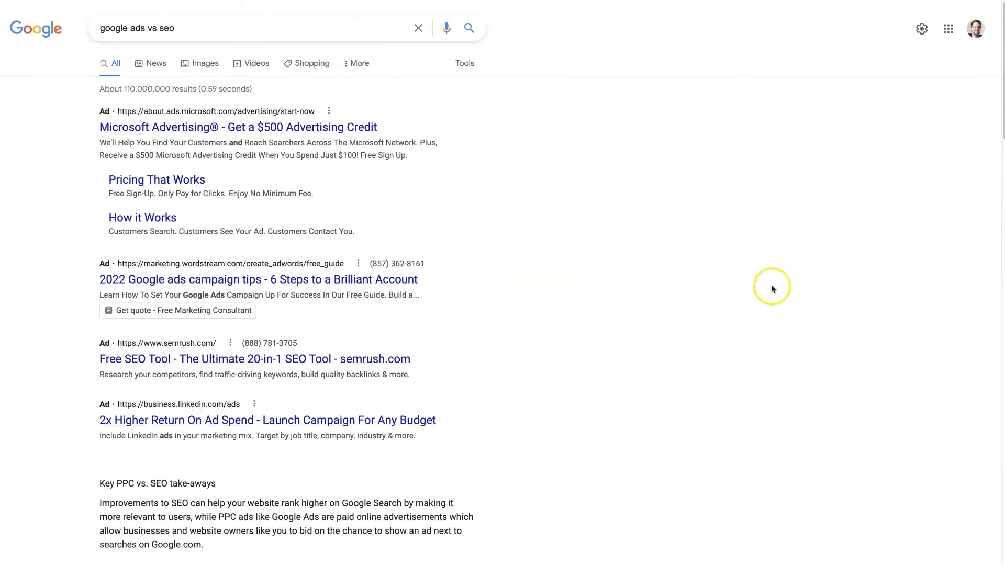
pyautogui.moveTo(552, 205)
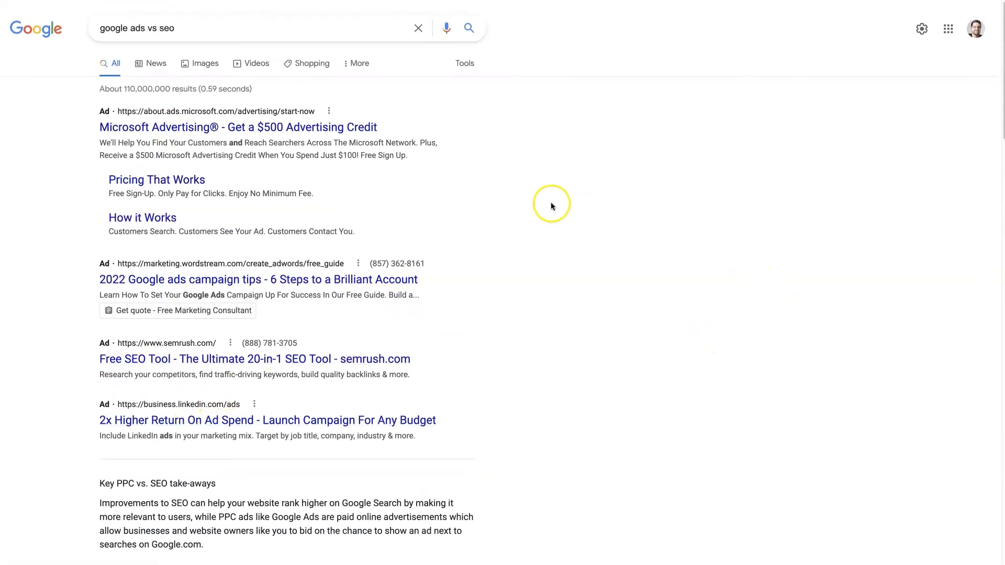
pyautogui.moveTo(301, 441)
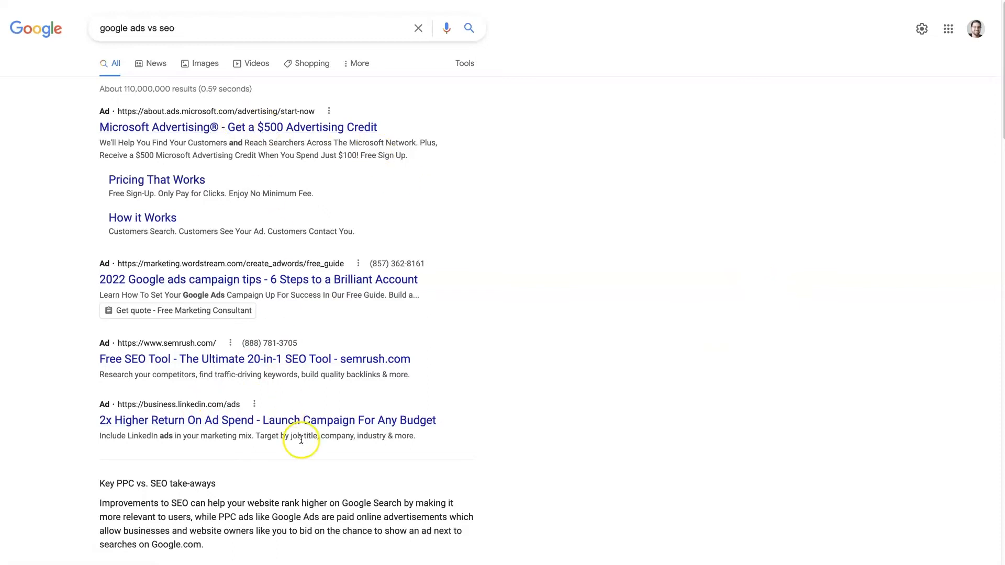
pyautogui.moveTo(402, 433)
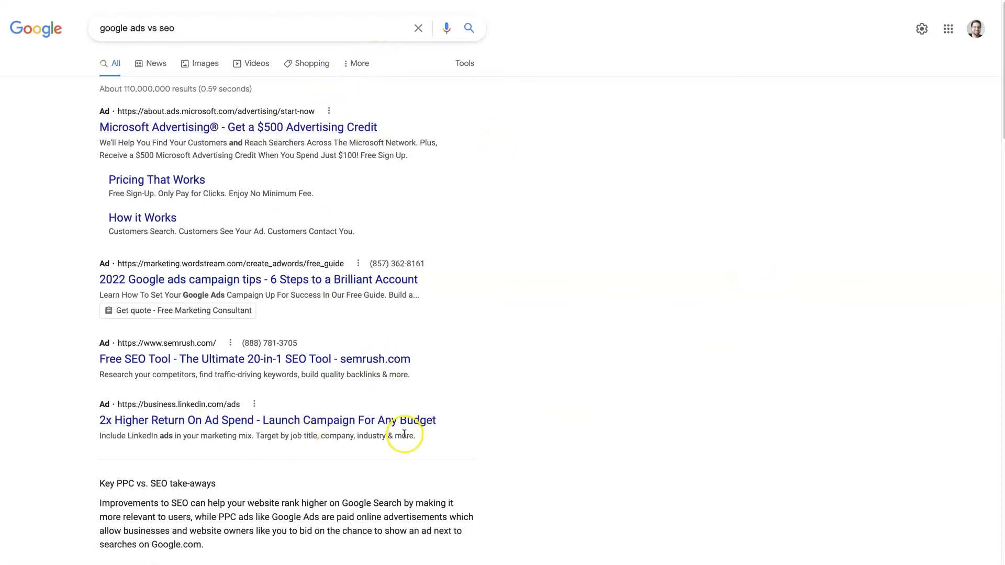
pyautogui.scroll(-3)
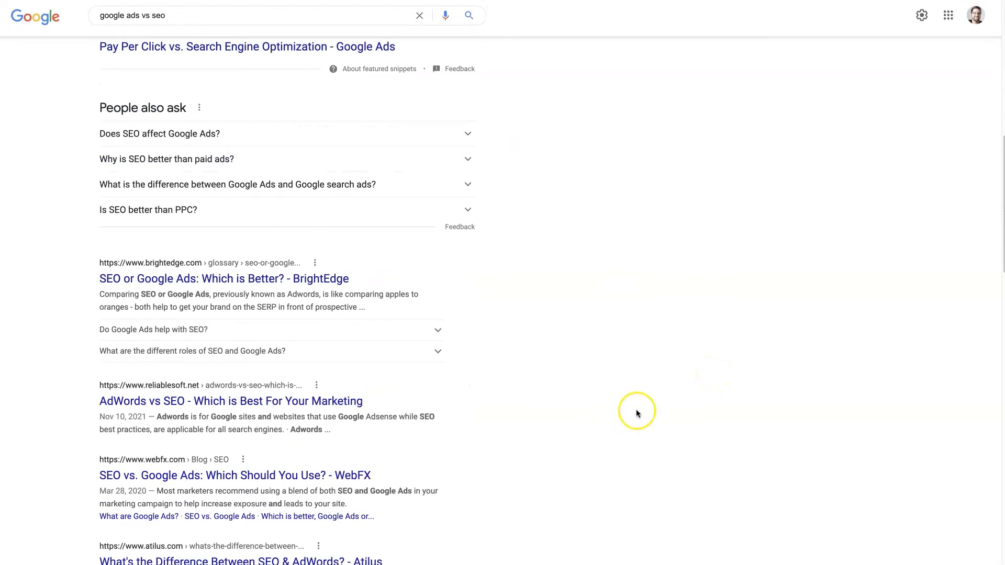
pyautogui.scroll(3)
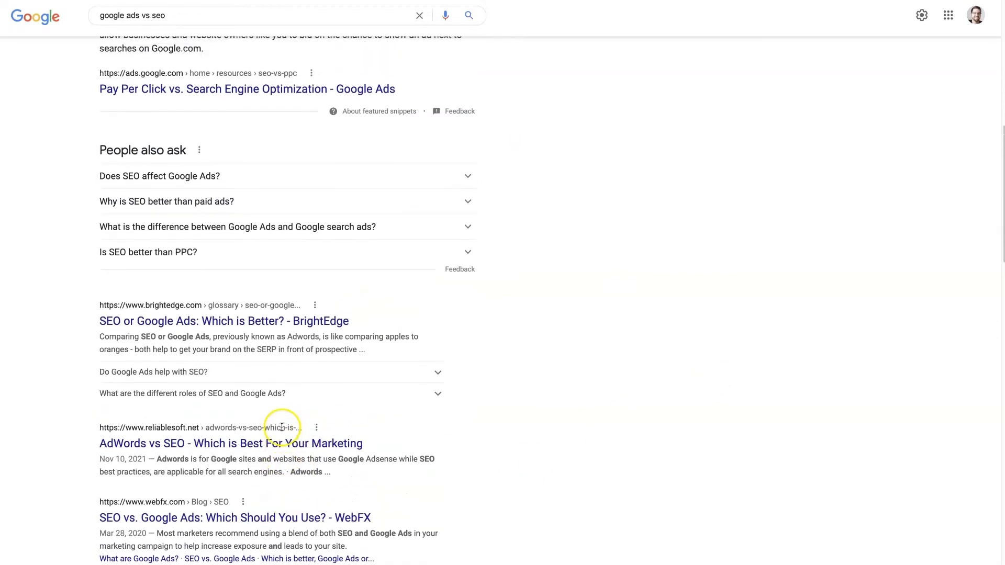
pyautogui.scroll(3)
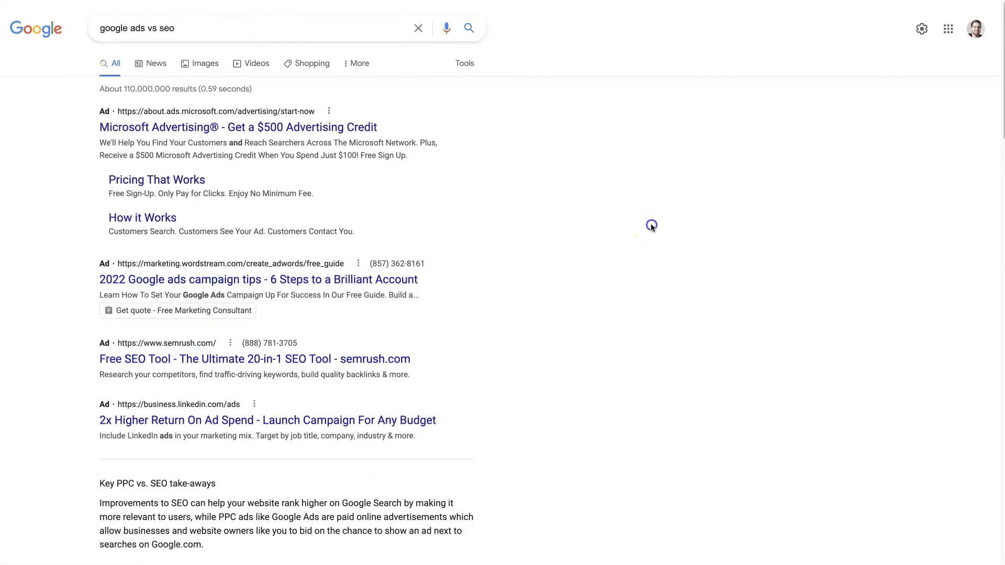
pyautogui.moveTo(367, 396)
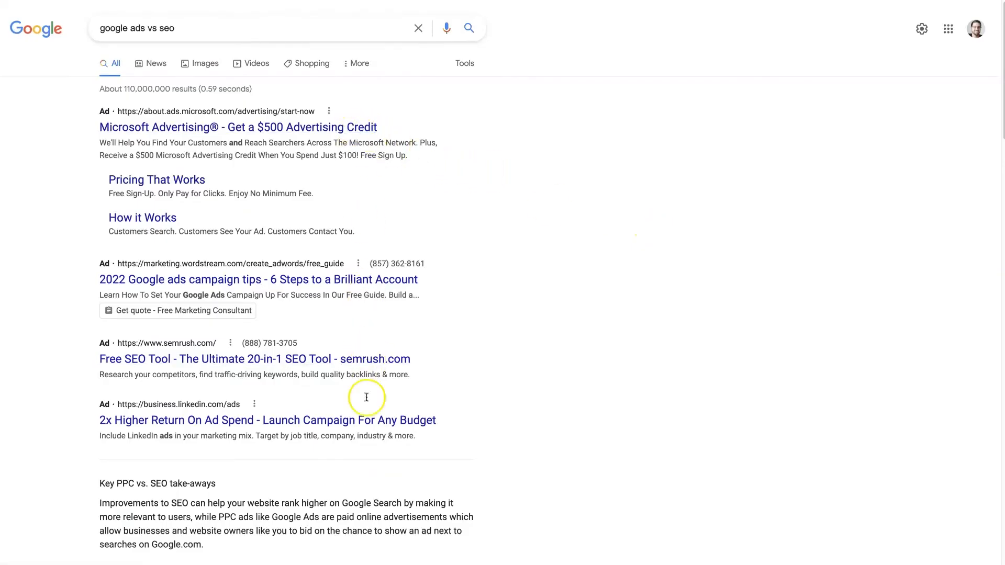
pyautogui.moveTo(324, 335)
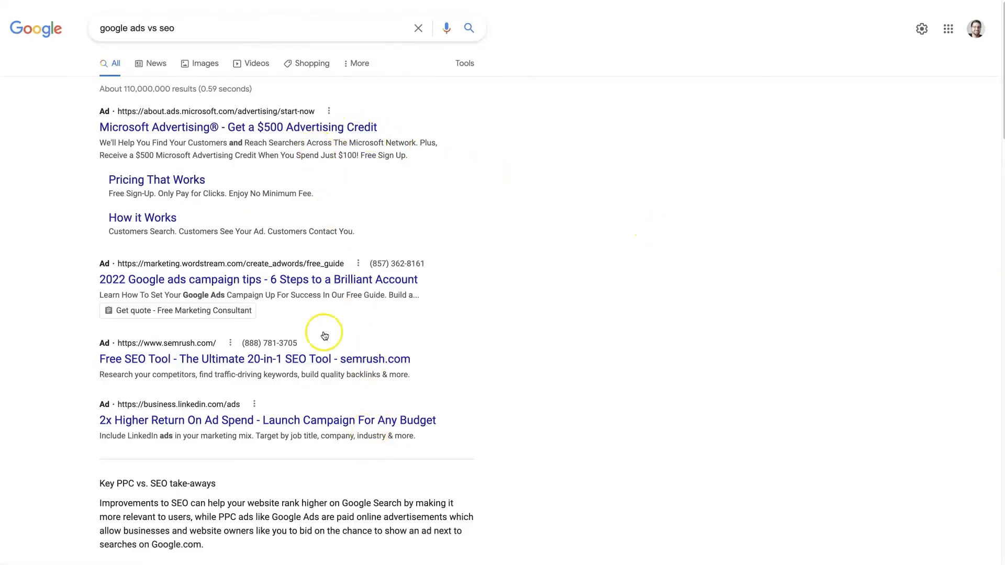
pyautogui.scroll(-3)
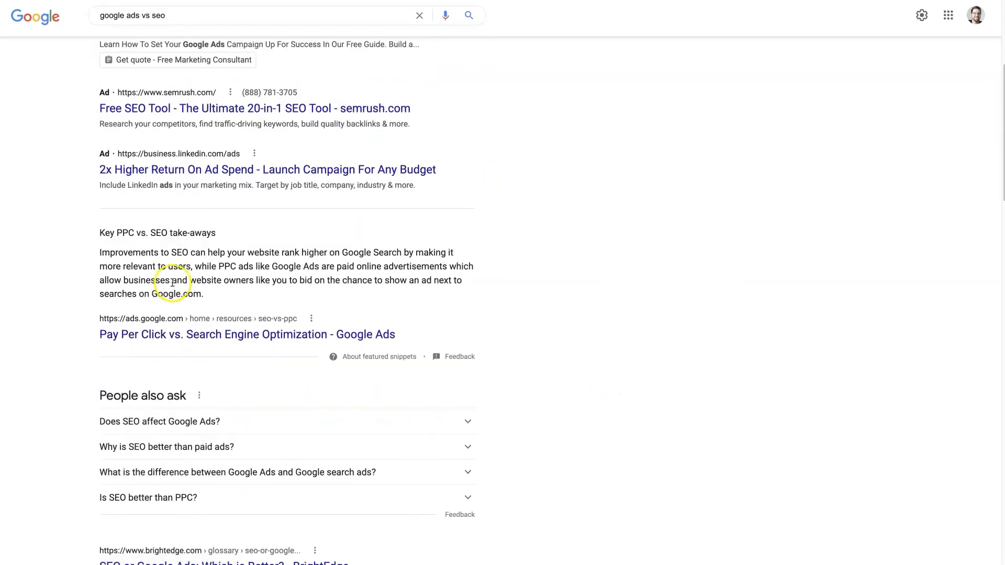
pyautogui.scroll(-3)
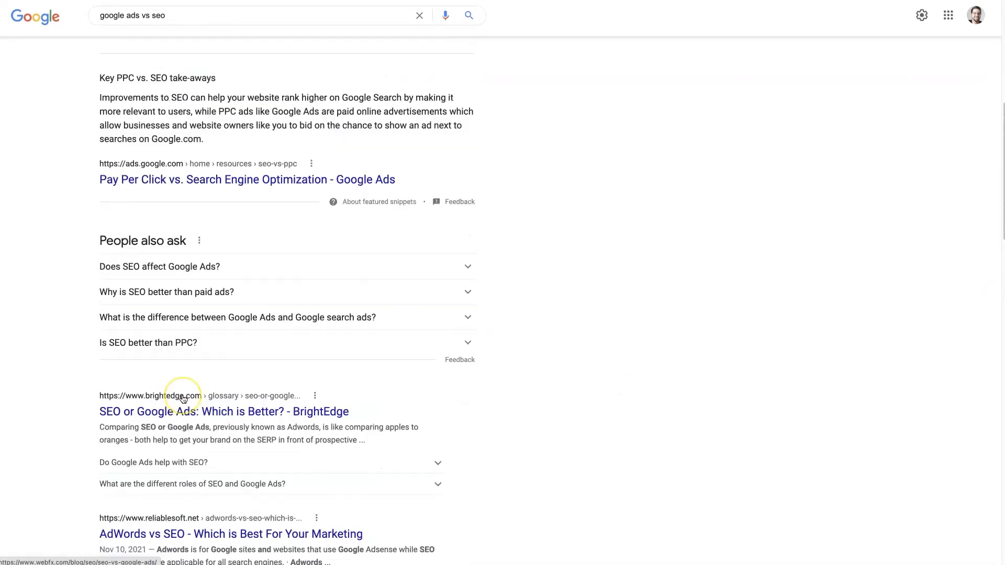
pyautogui.scroll(3)
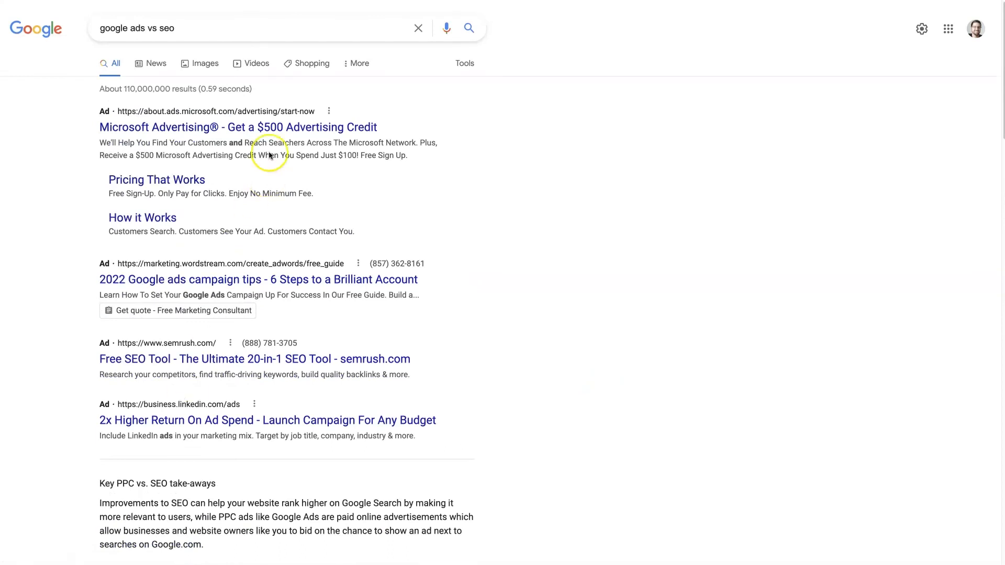
pyautogui.moveTo(556, 370)
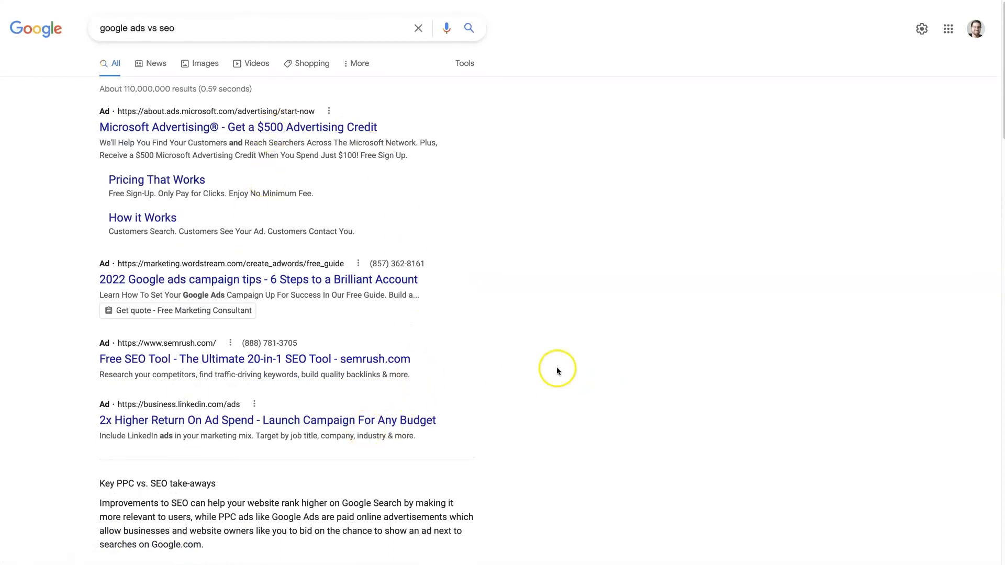
pyautogui.moveTo(624, 373)
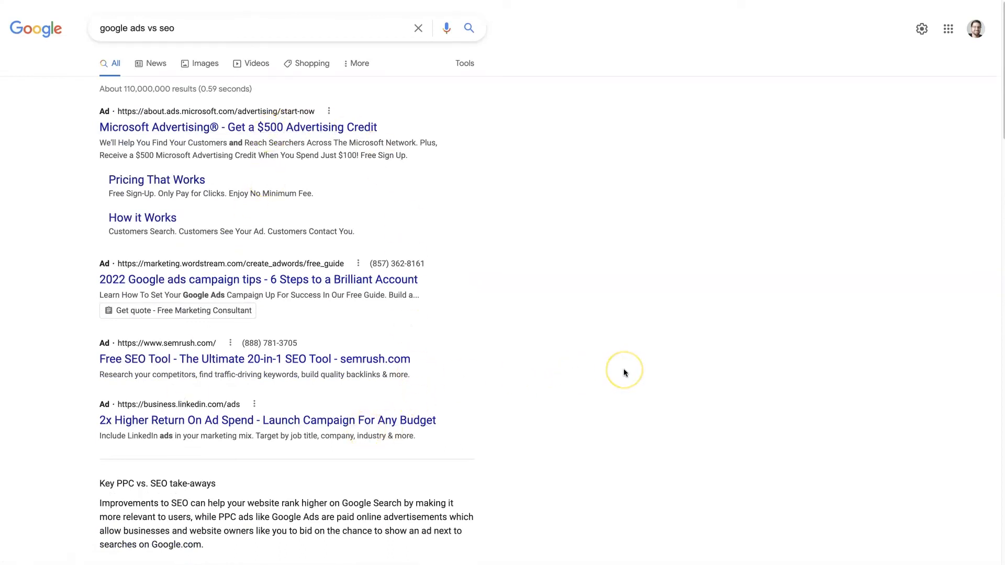
pyautogui.moveTo(625, 372)
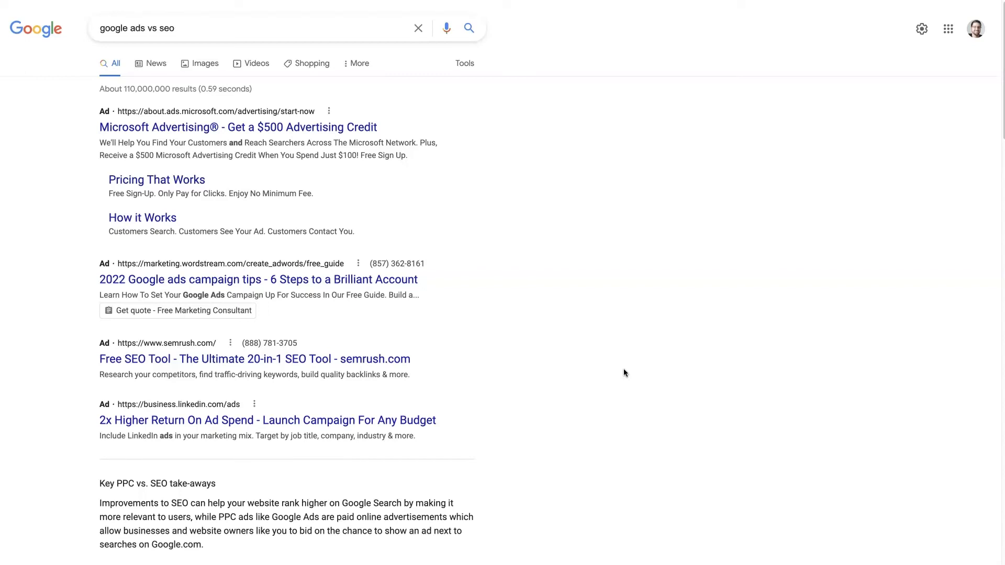
pyautogui.moveTo(301, 402)
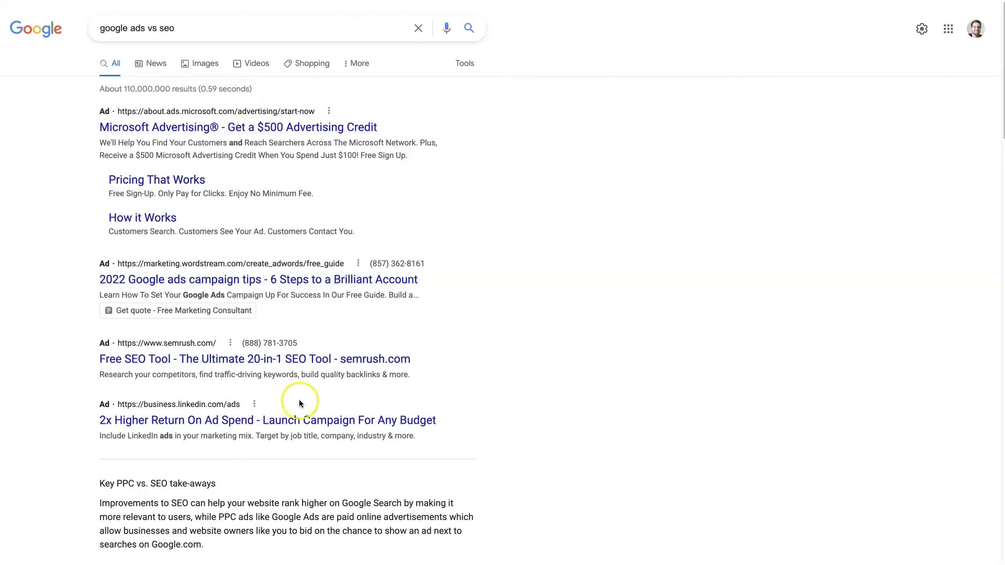
pyautogui.moveTo(480, 320)
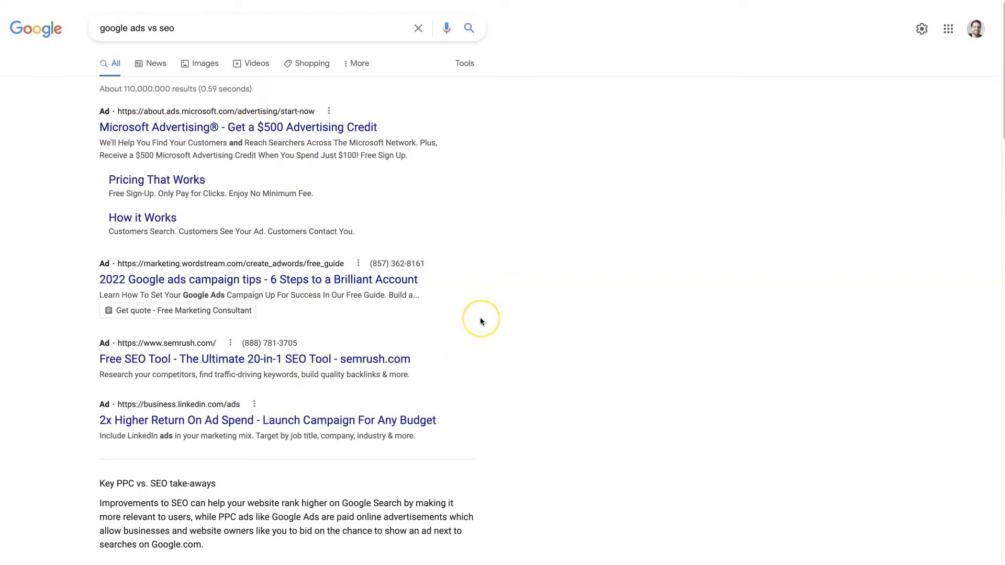
pyautogui.moveTo(480, 322)
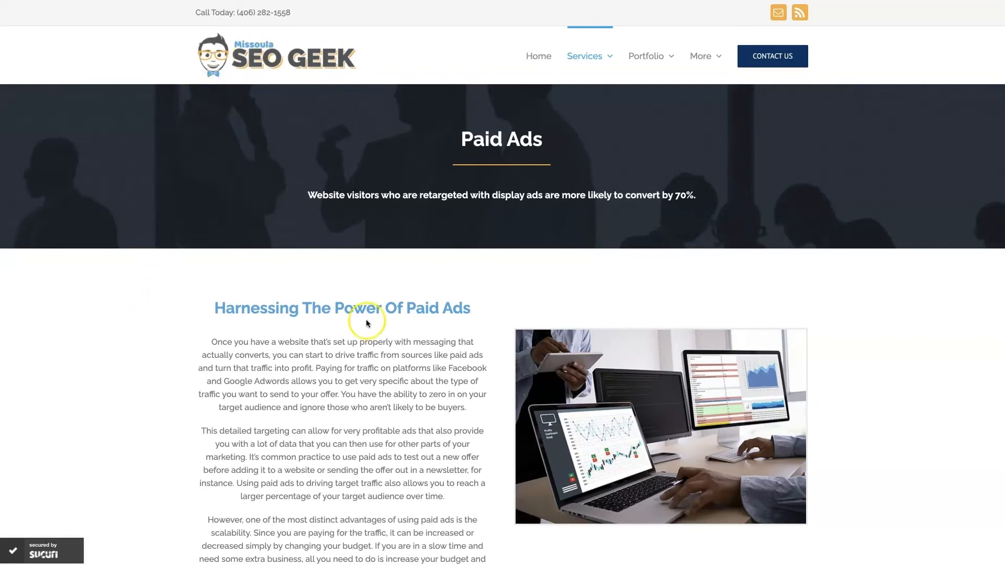
pyautogui.moveTo(909, 355)
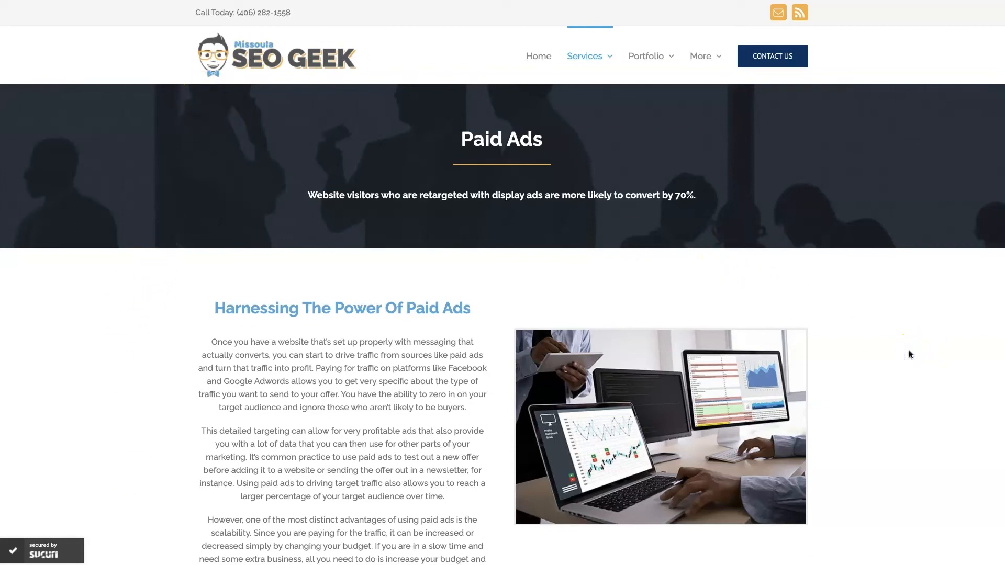
pyautogui.moveTo(906, 350)
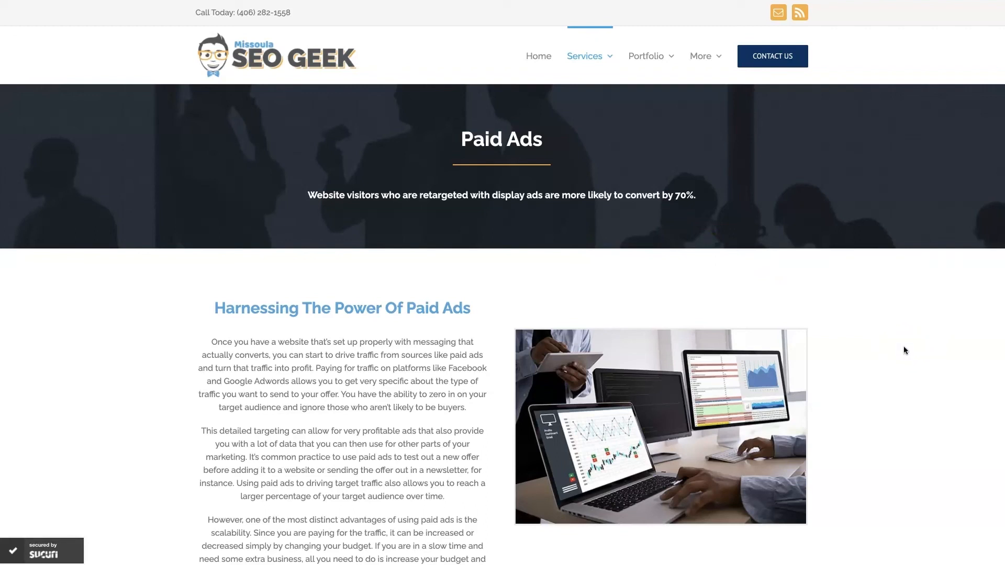
pyautogui.scroll(-3)
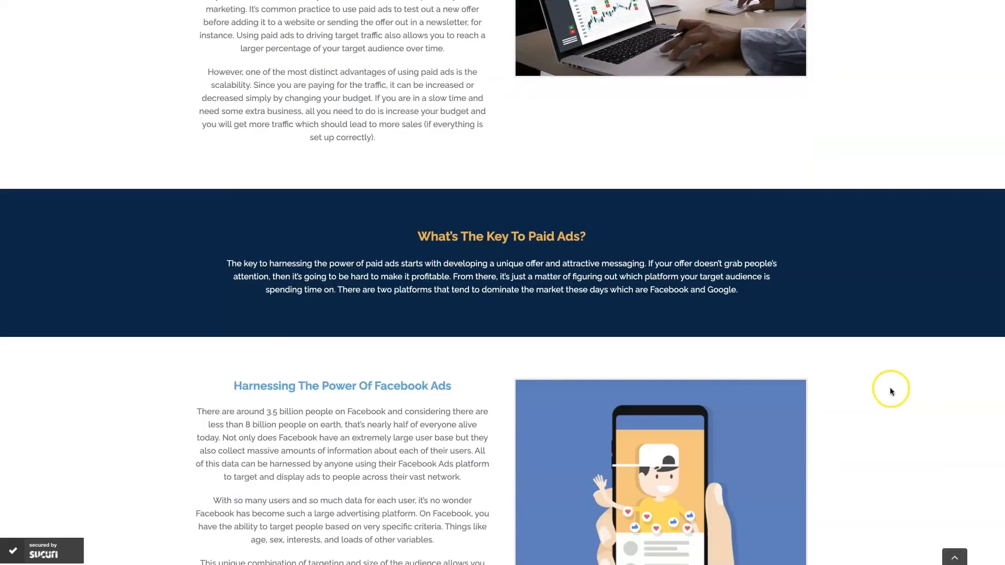
pyautogui.scroll(-3)
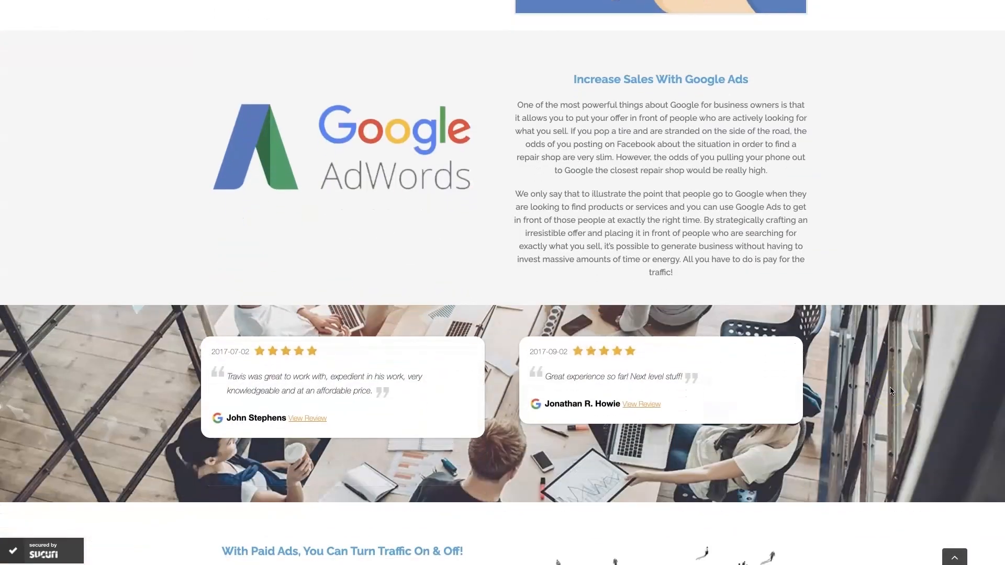
pyautogui.scroll(-3)
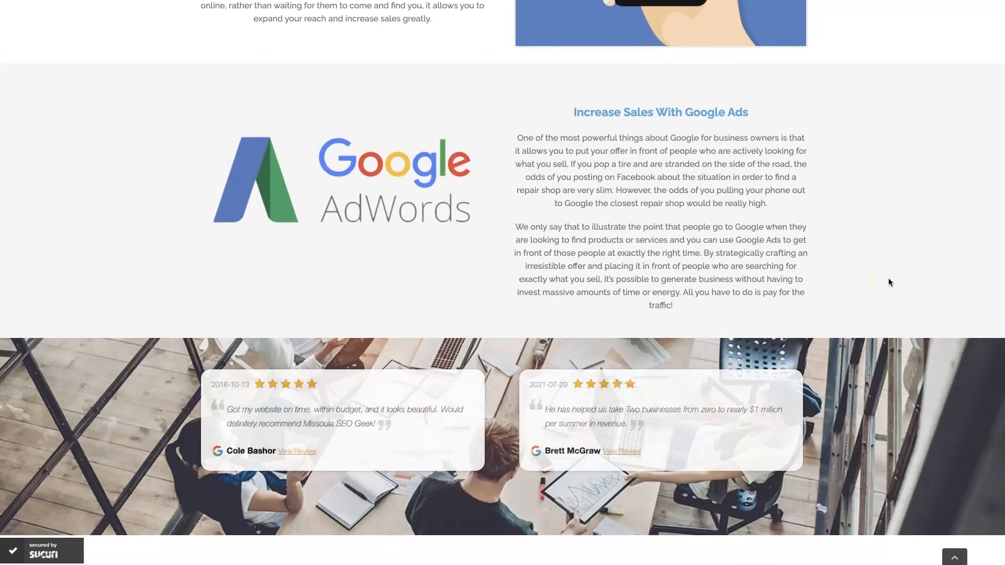
pyautogui.moveTo(832, 304)
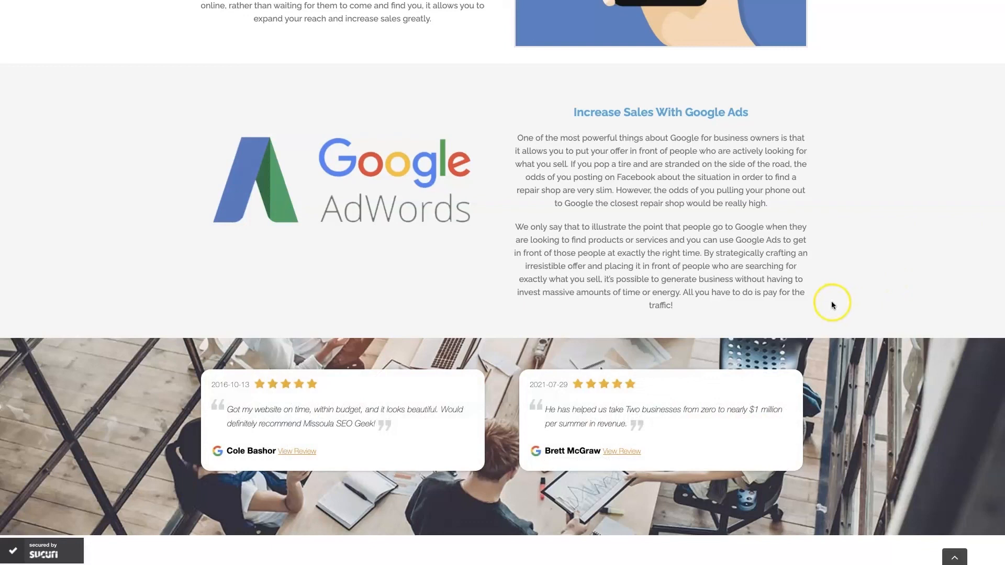
pyautogui.moveTo(726, 425)
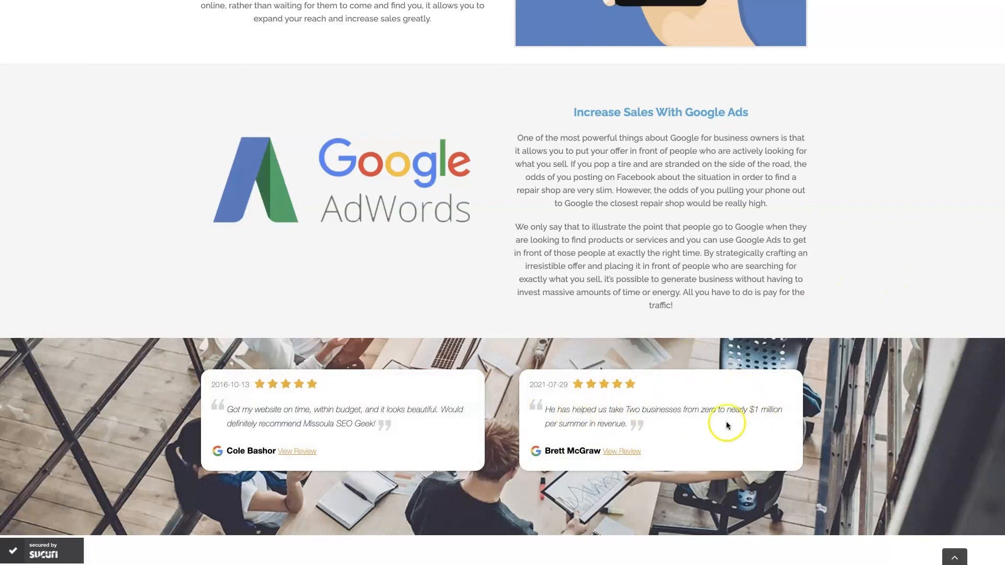
pyautogui.moveTo(924, 250)
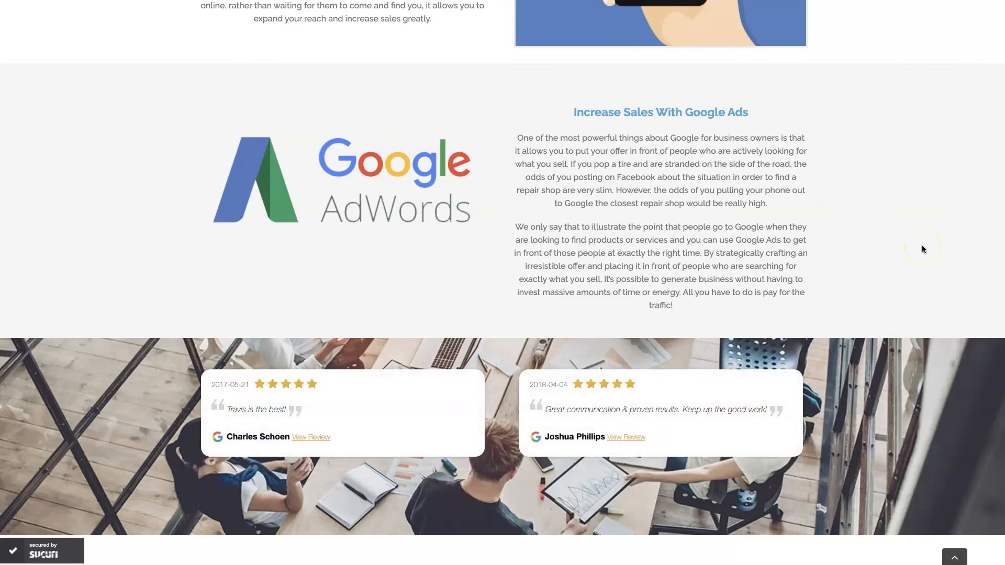
pyautogui.moveTo(924, 249)
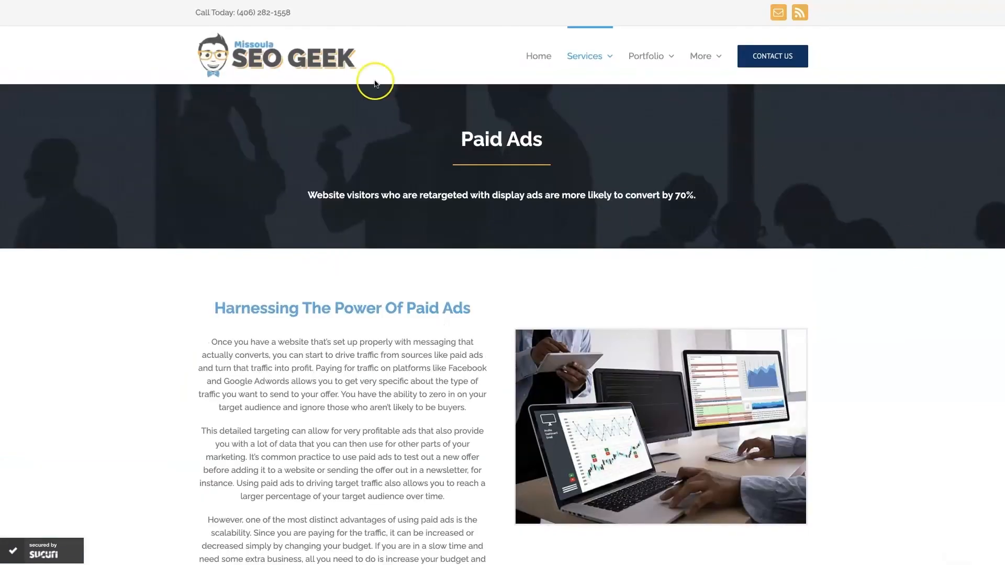
pyautogui.moveTo(786, 204)
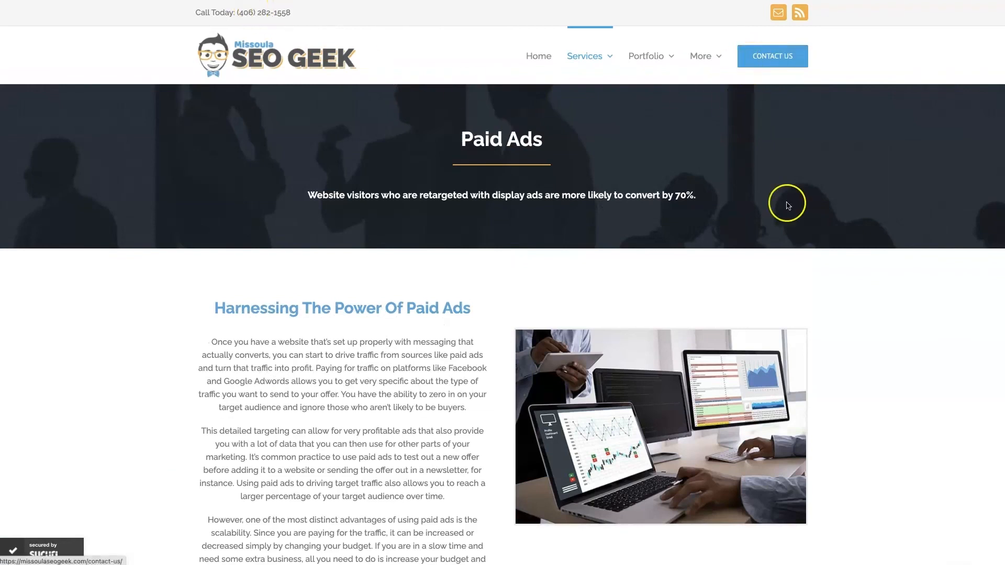